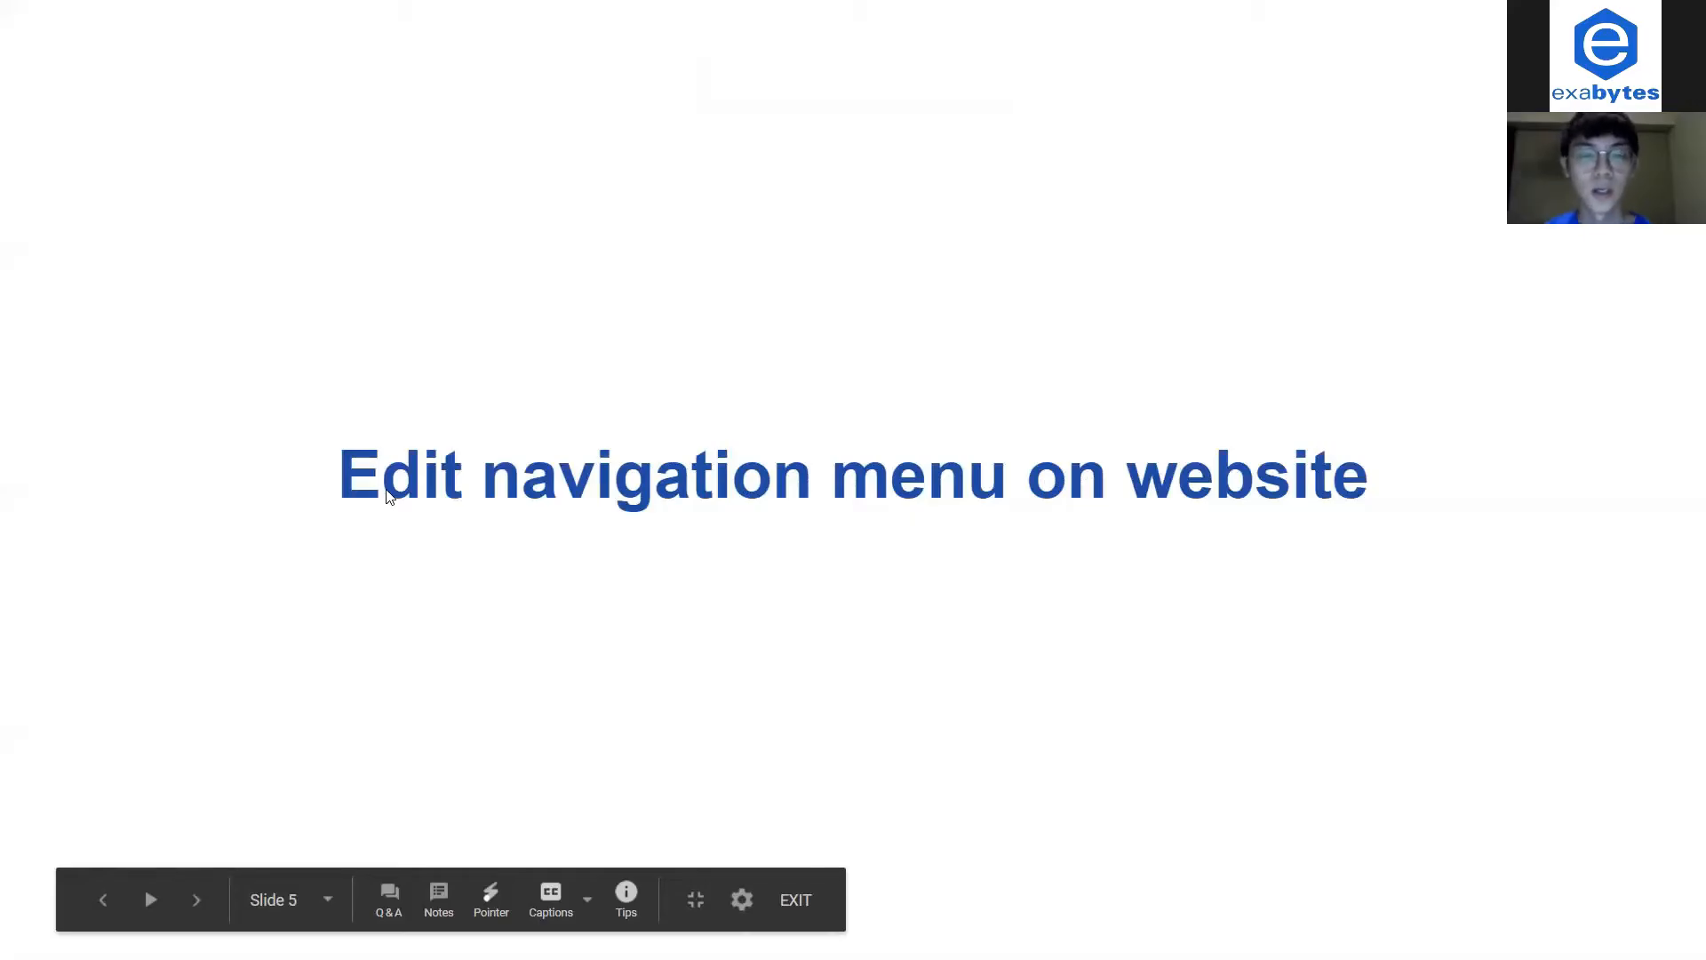
Advance the slideshow to the slide mapping a store homepage's sections and footer layout
click(151, 899)
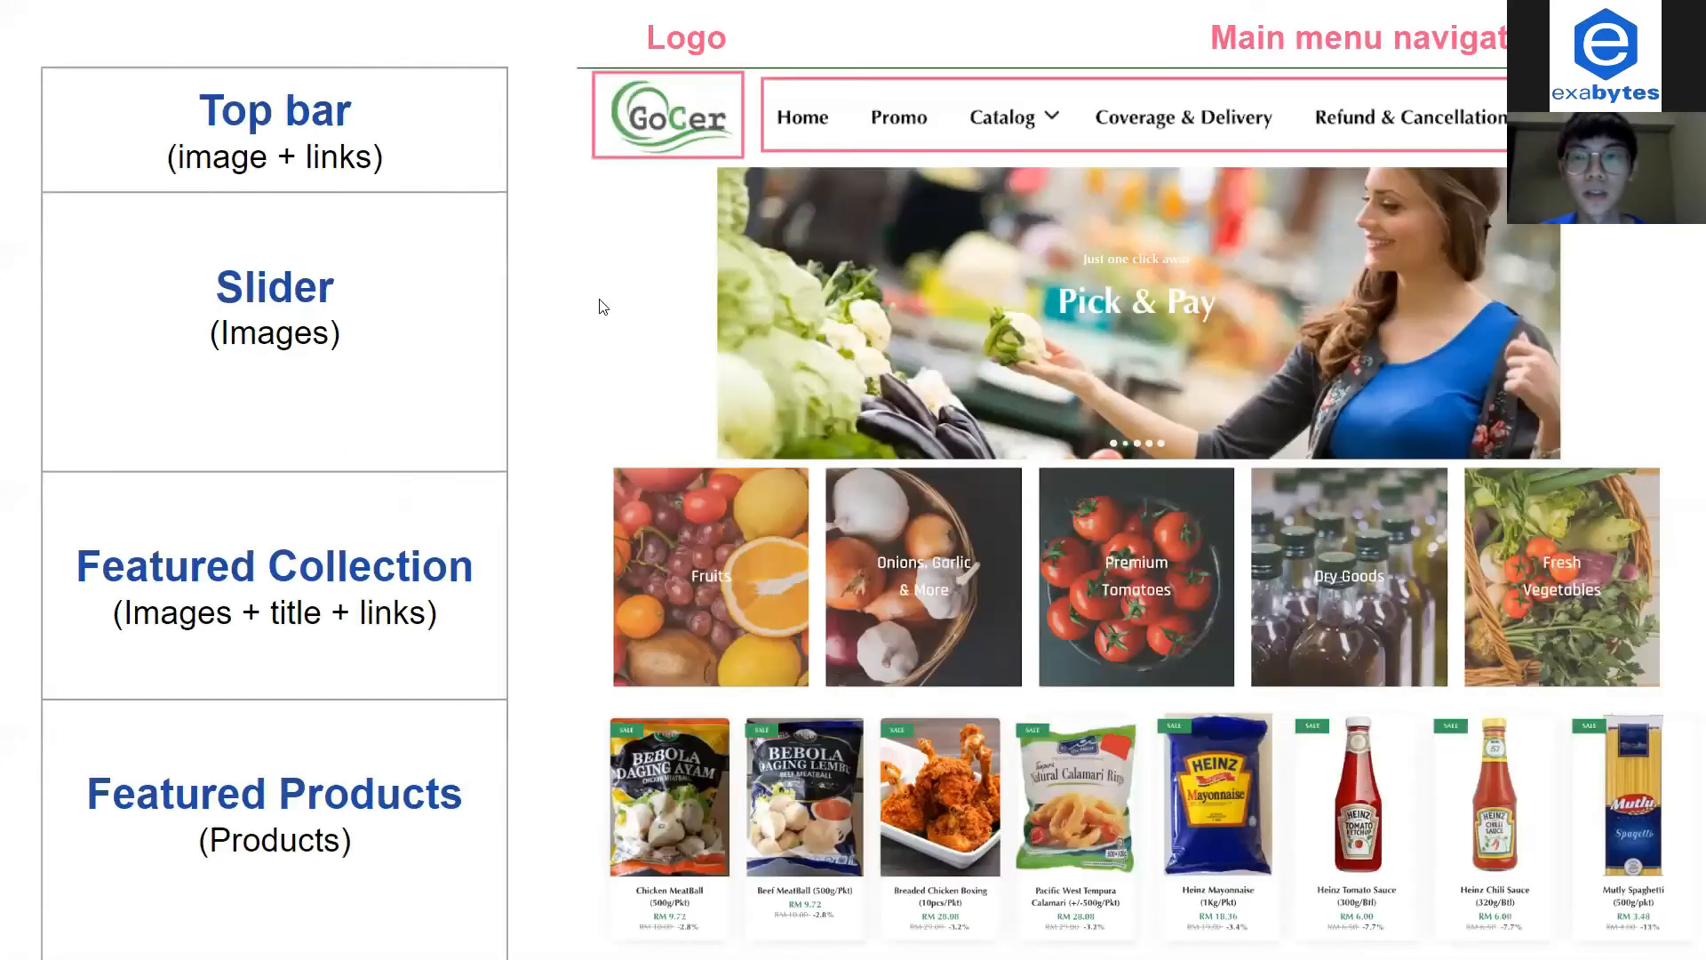
mouse_move(854, 216)
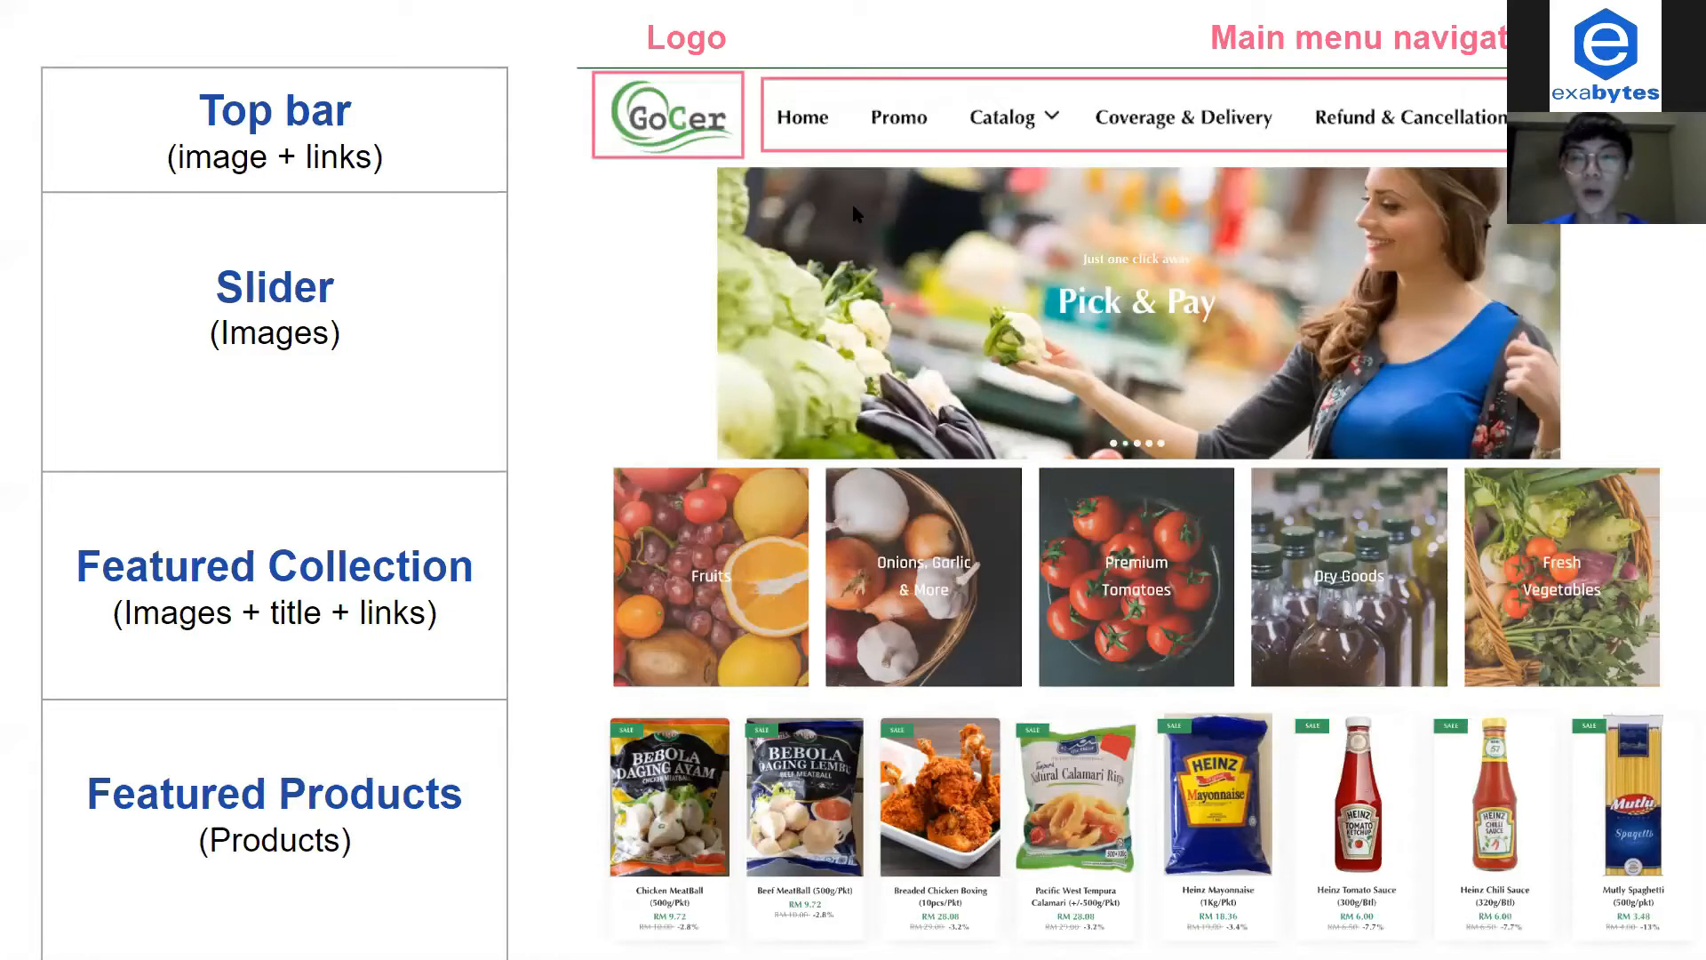
mouse_move(917, 251)
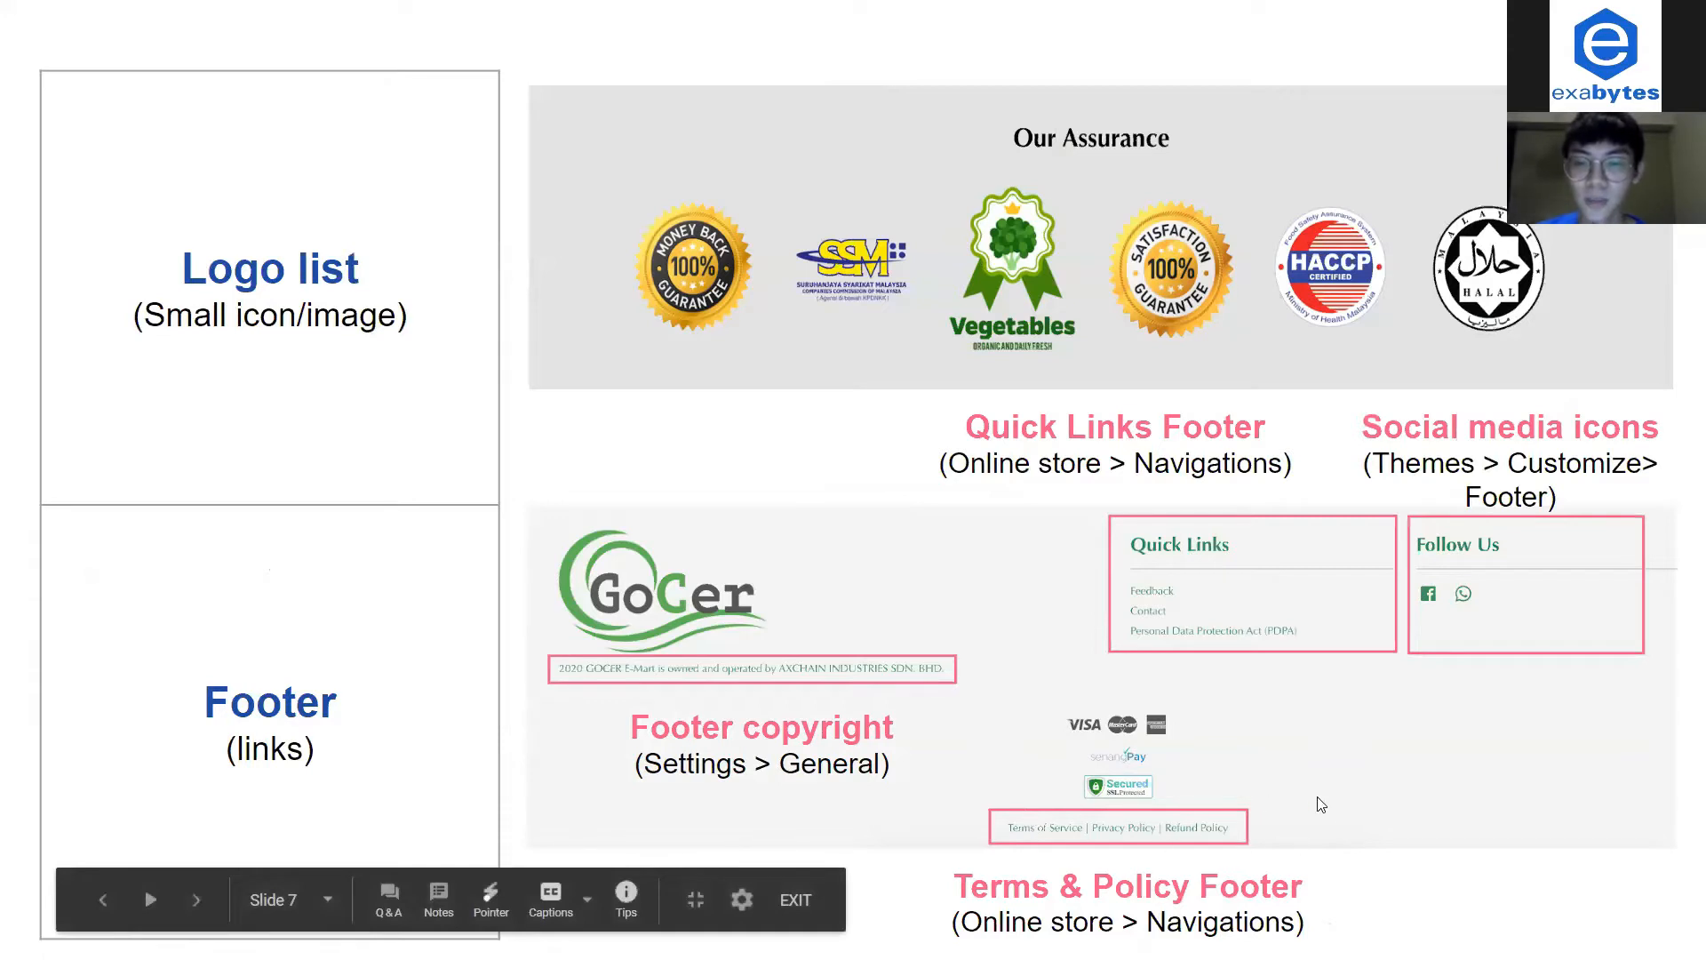
mouse_move(1106, 862)
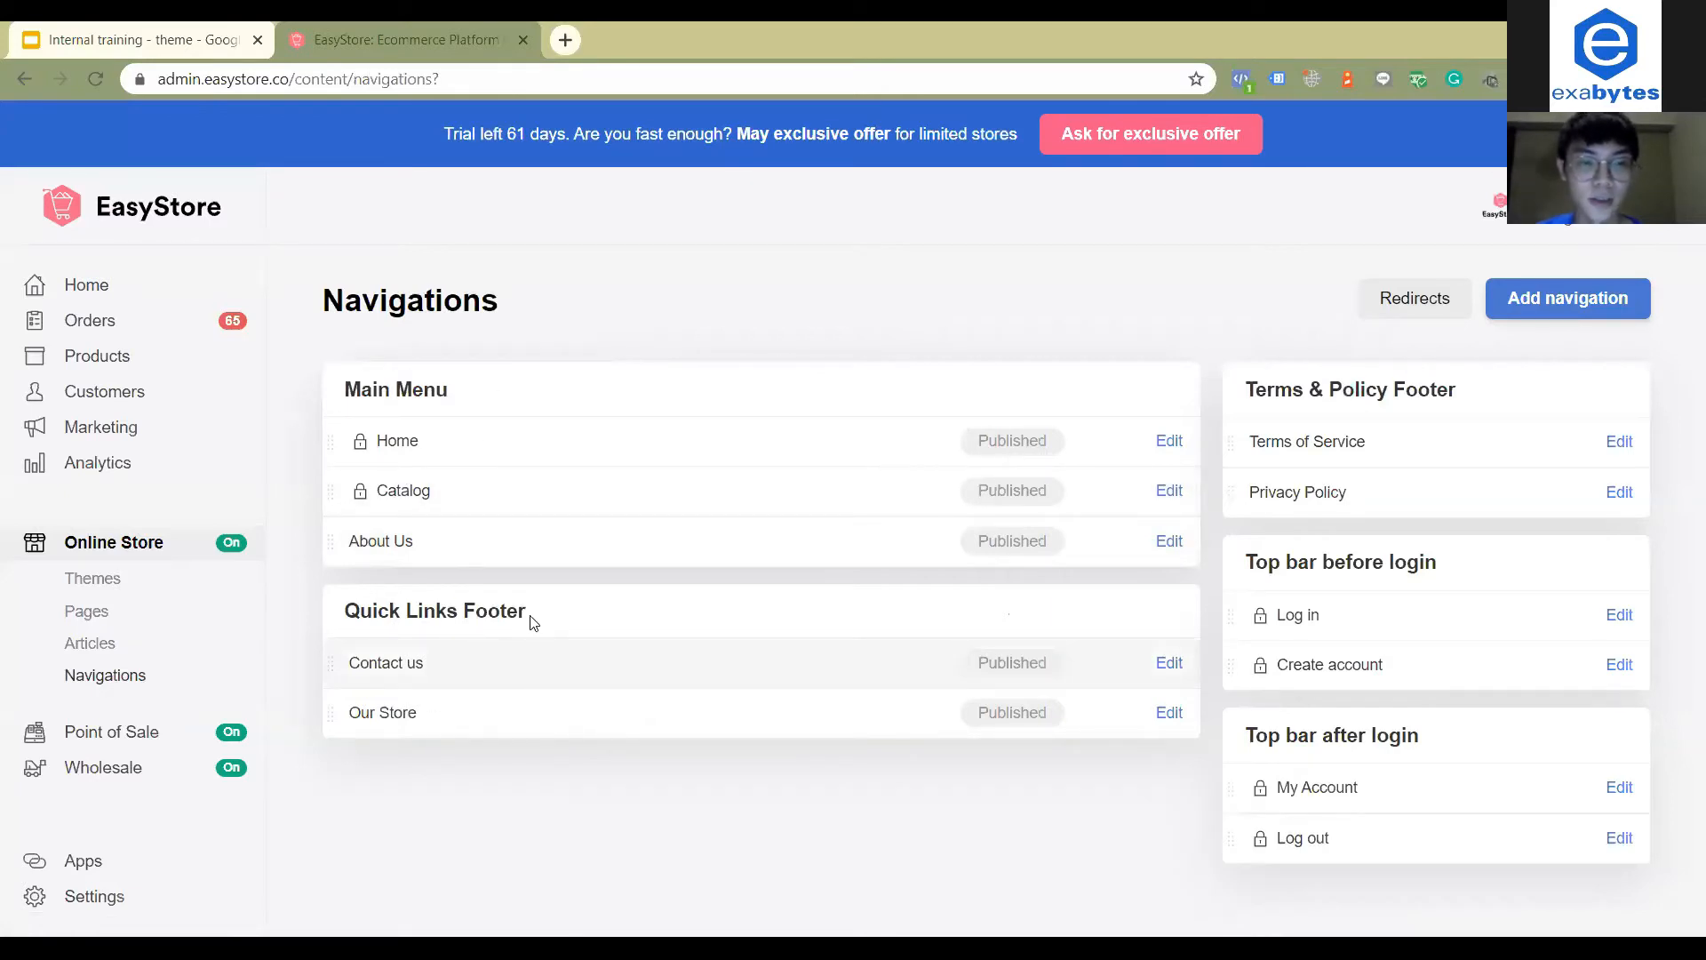
mouse_move(1305, 554)
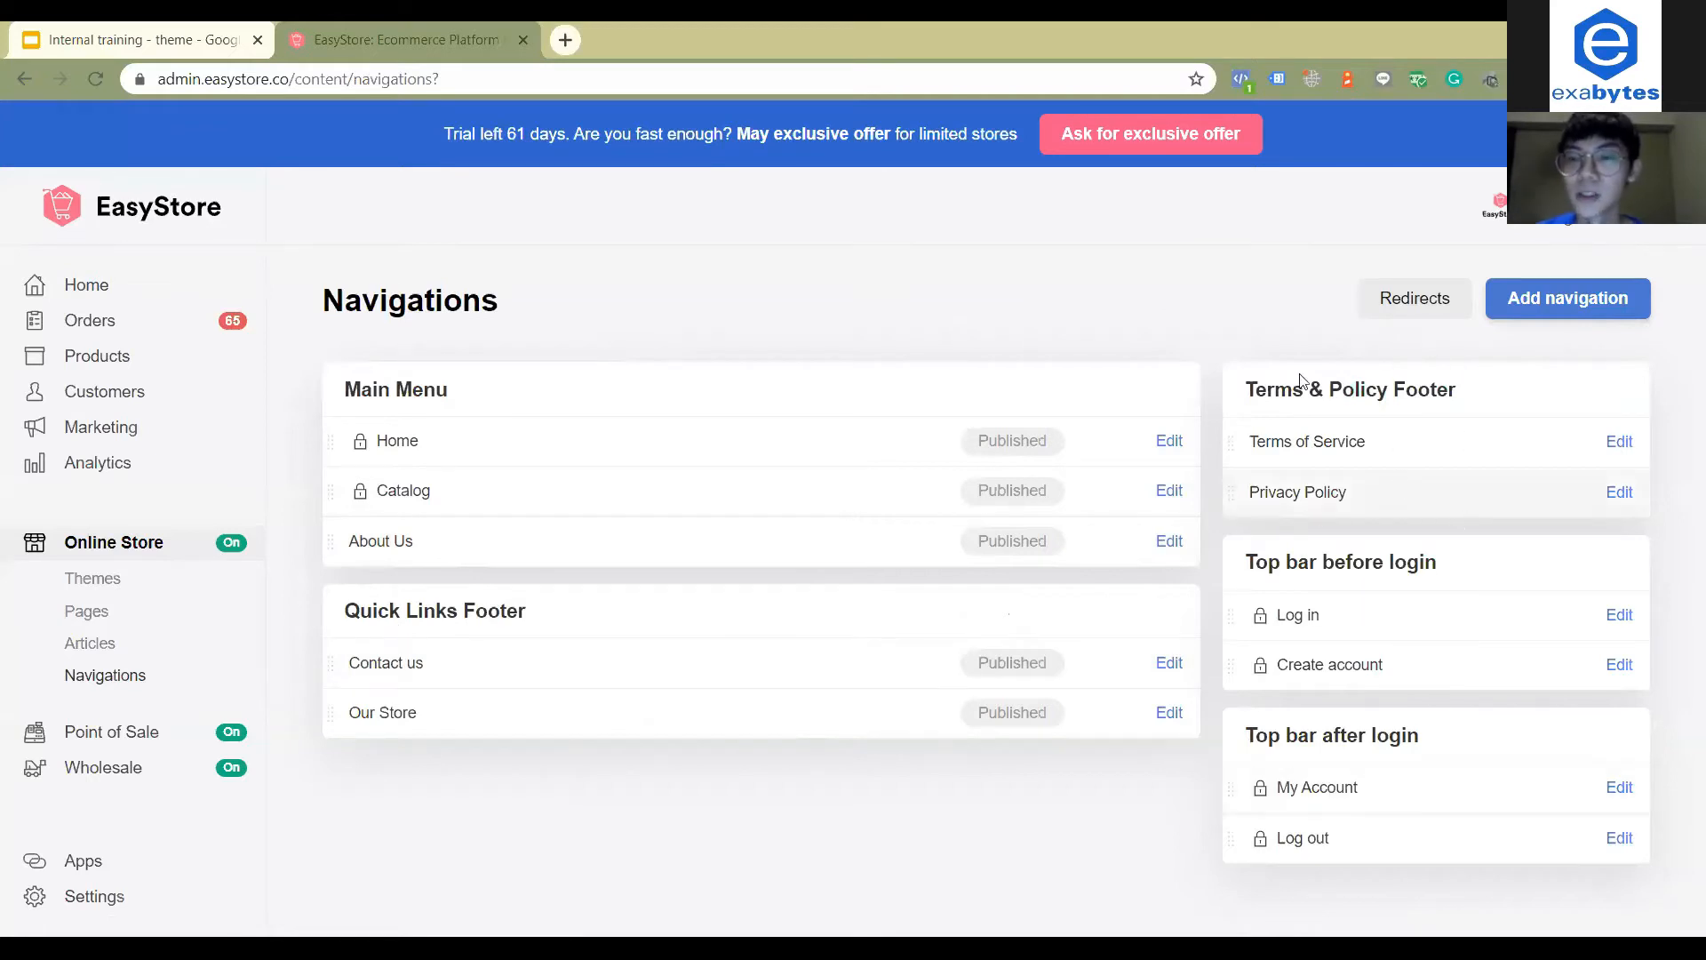
mouse_move(871, 572)
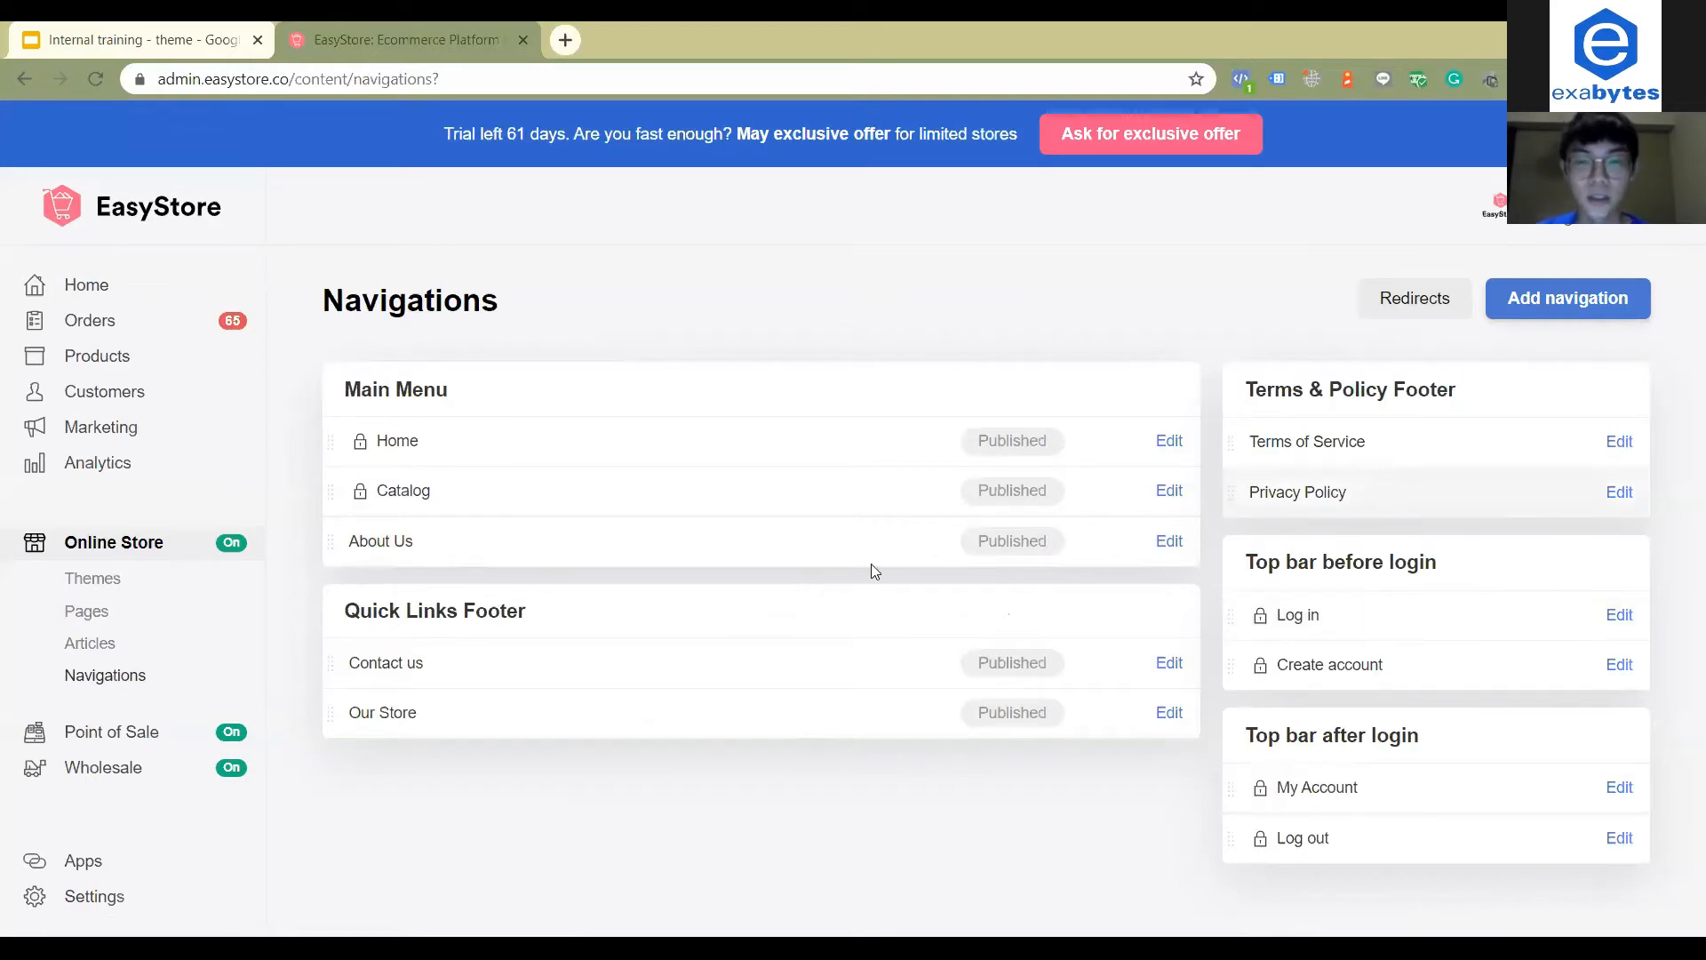
mouse_move(503, 764)
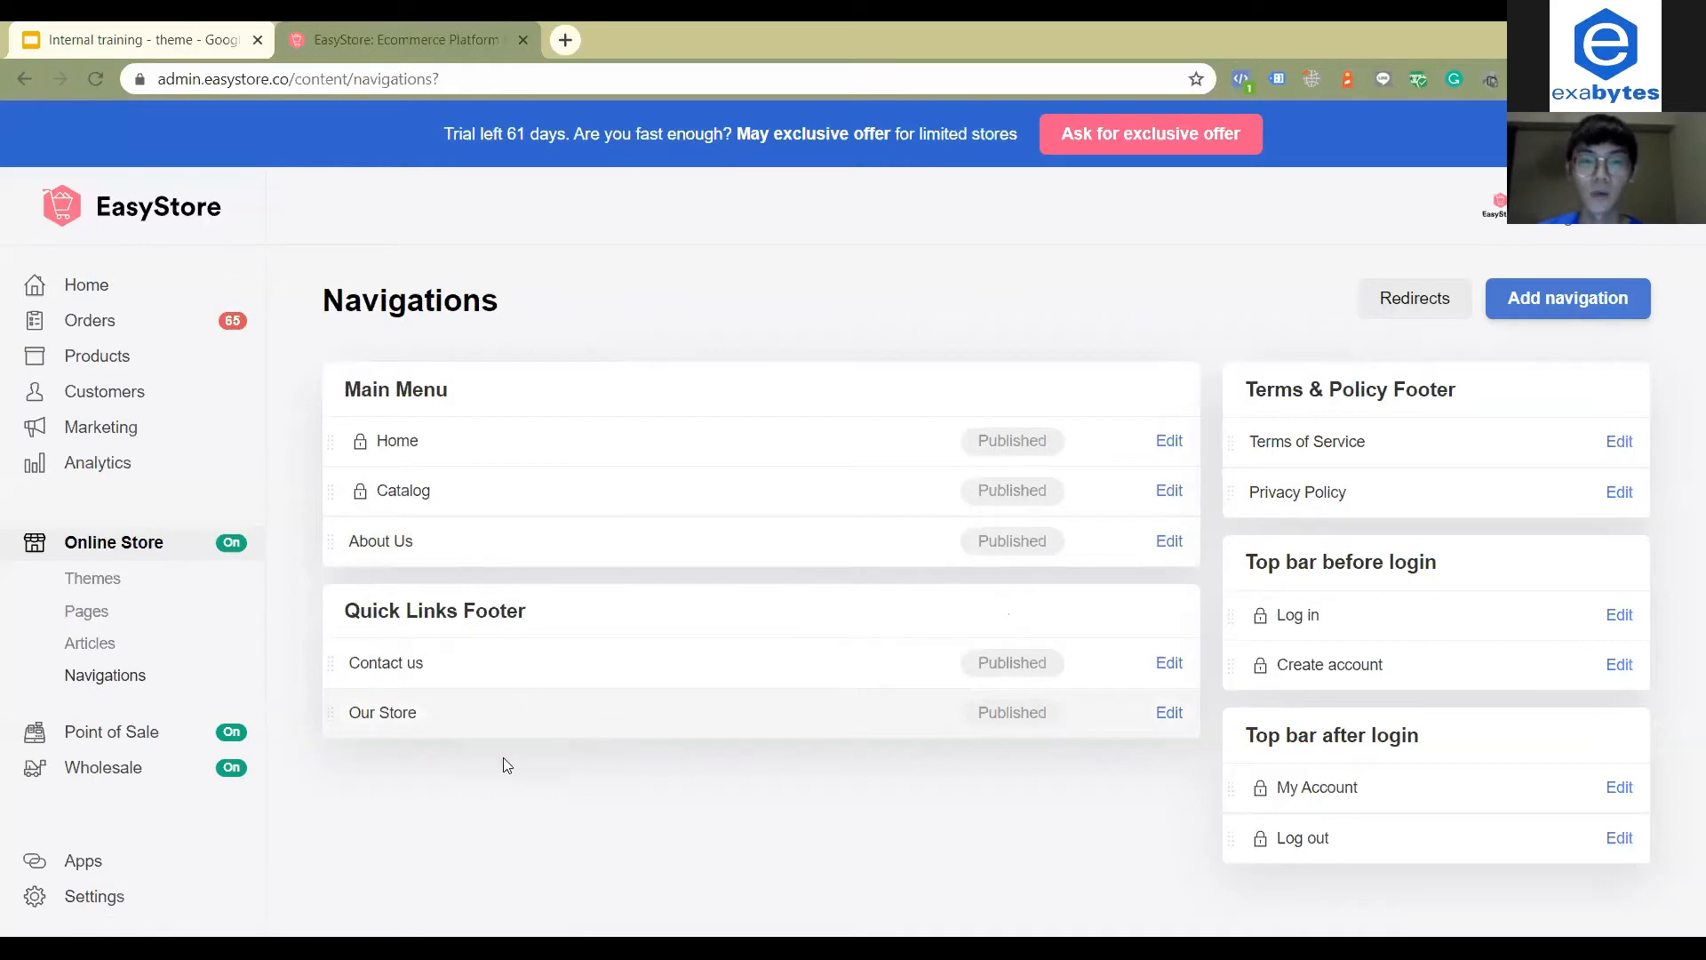
mouse_move(466, 402)
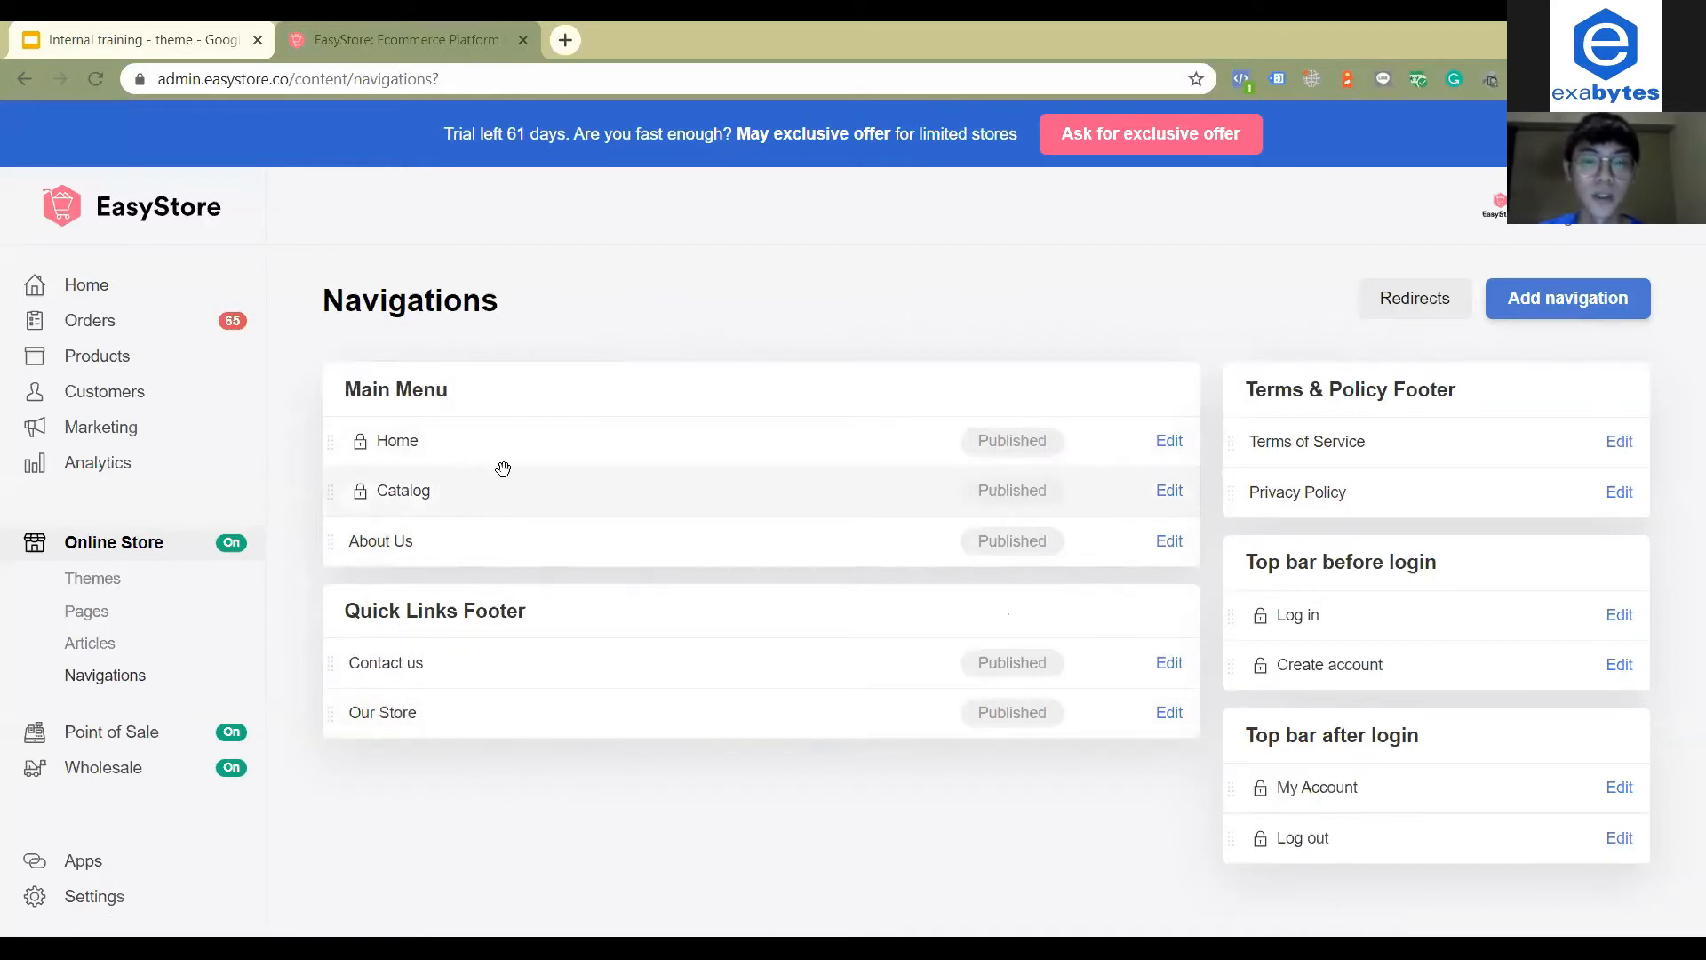
mouse_move(1468, 394)
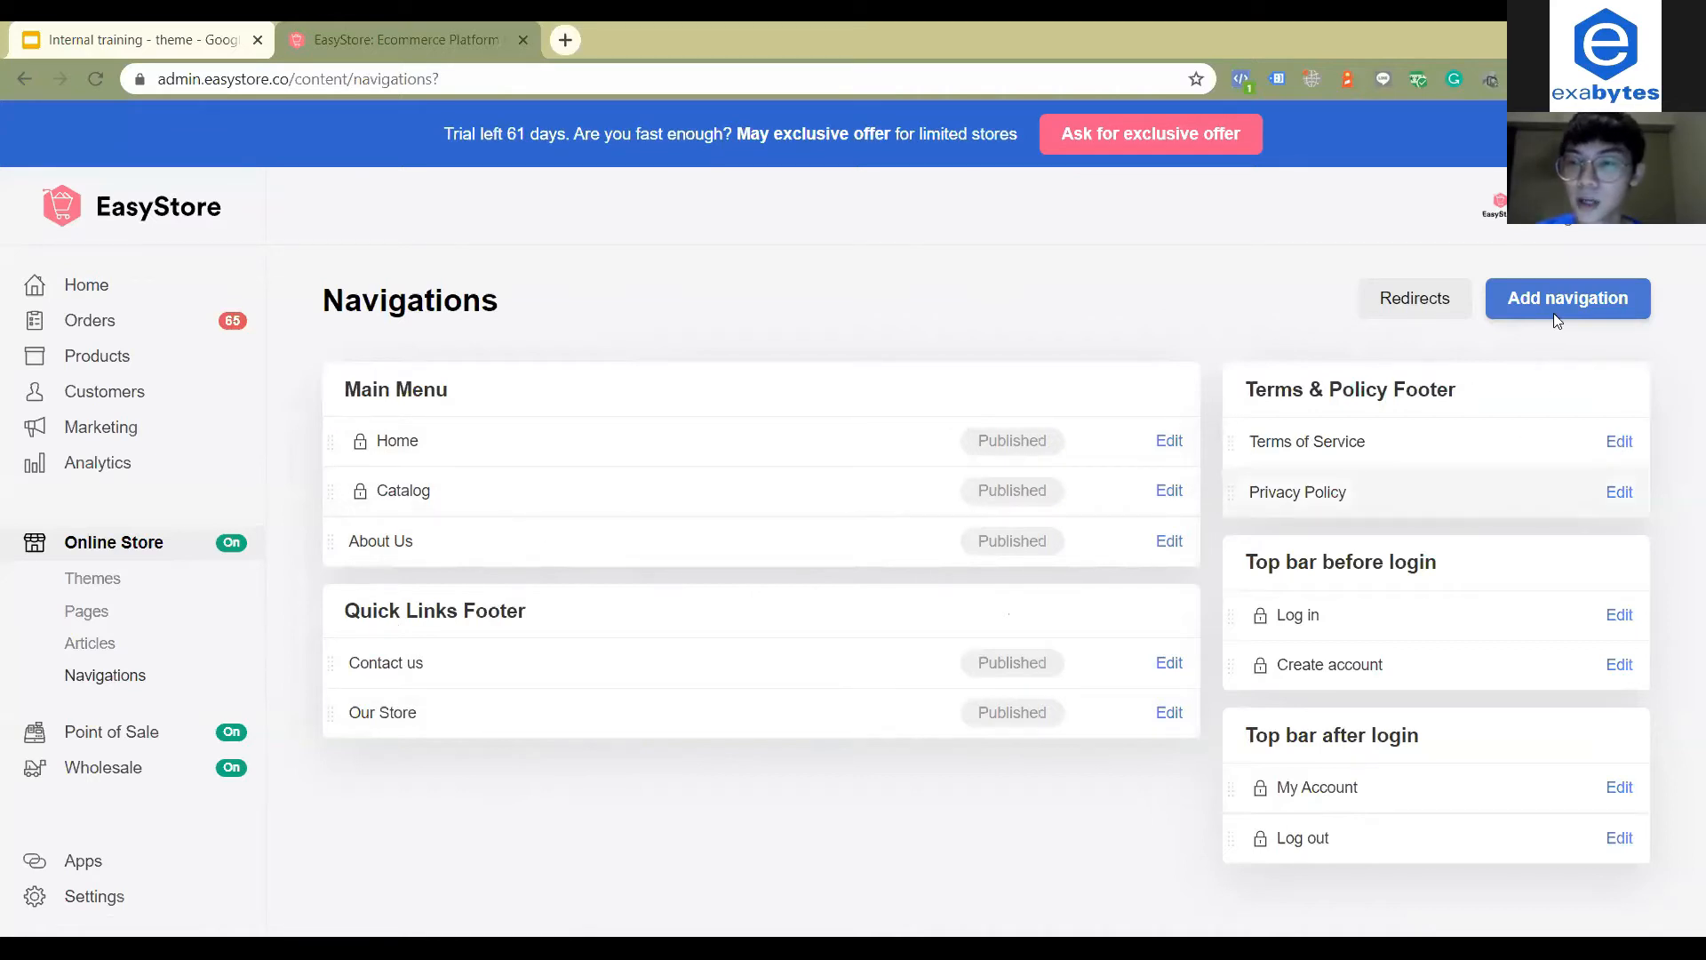
Start a new navigation item, trying Quick Links Footer before settling on Main Menu
click(1567, 299)
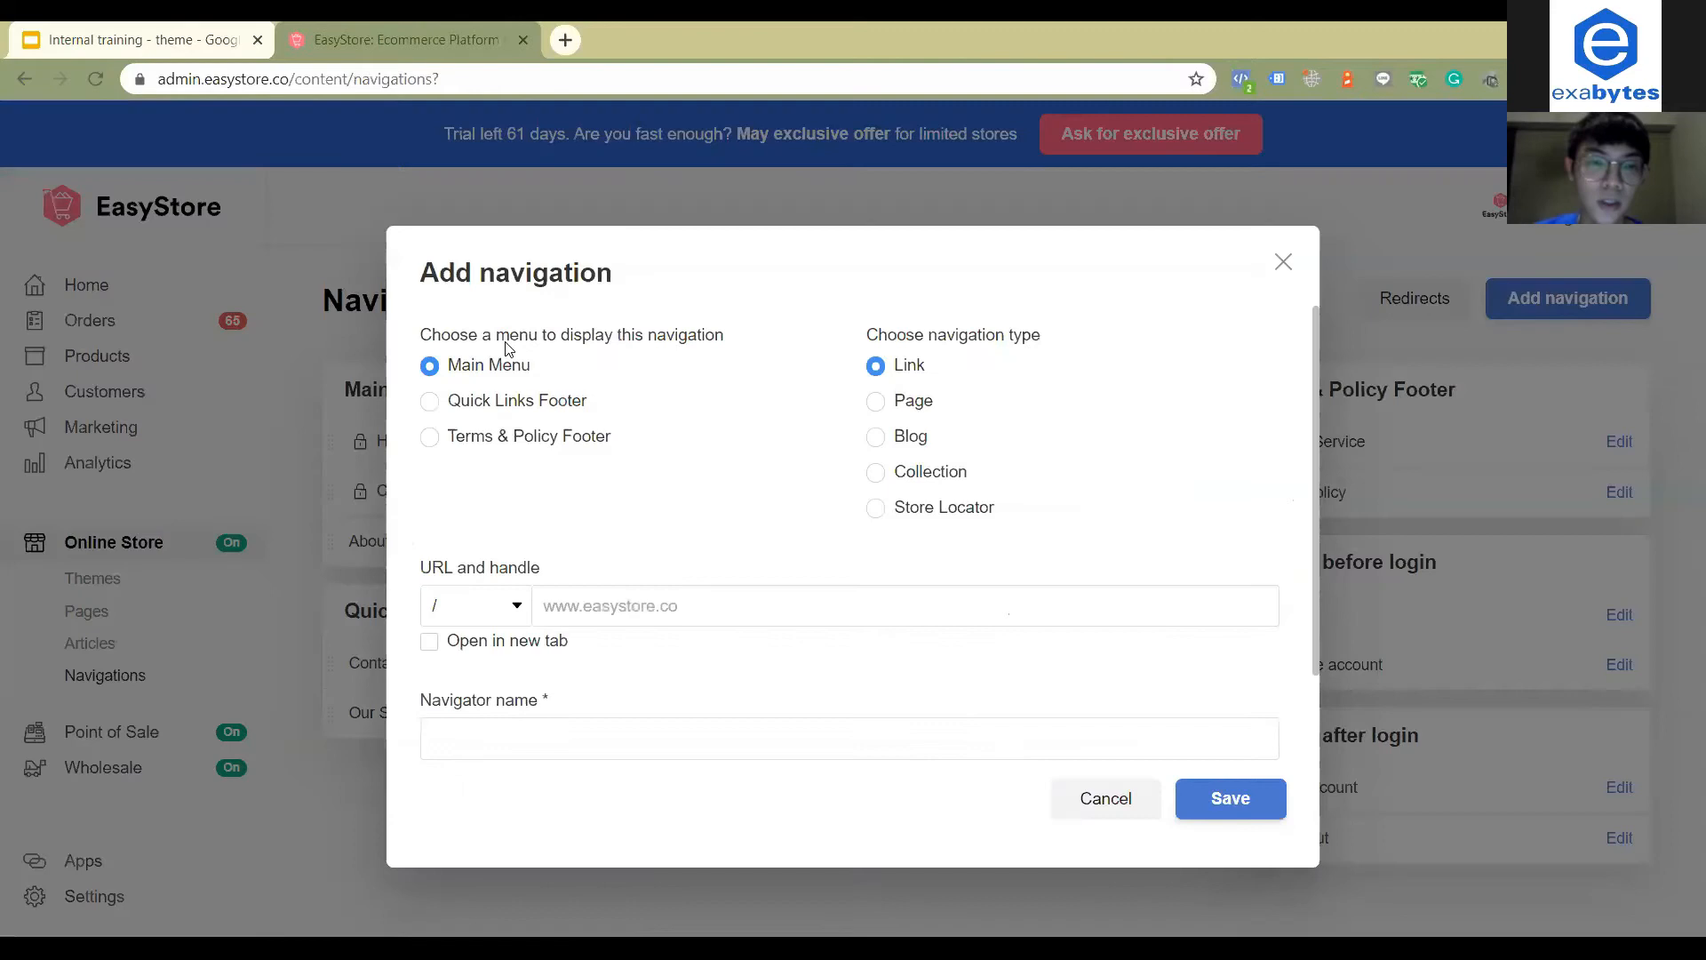
mouse_move(462, 390)
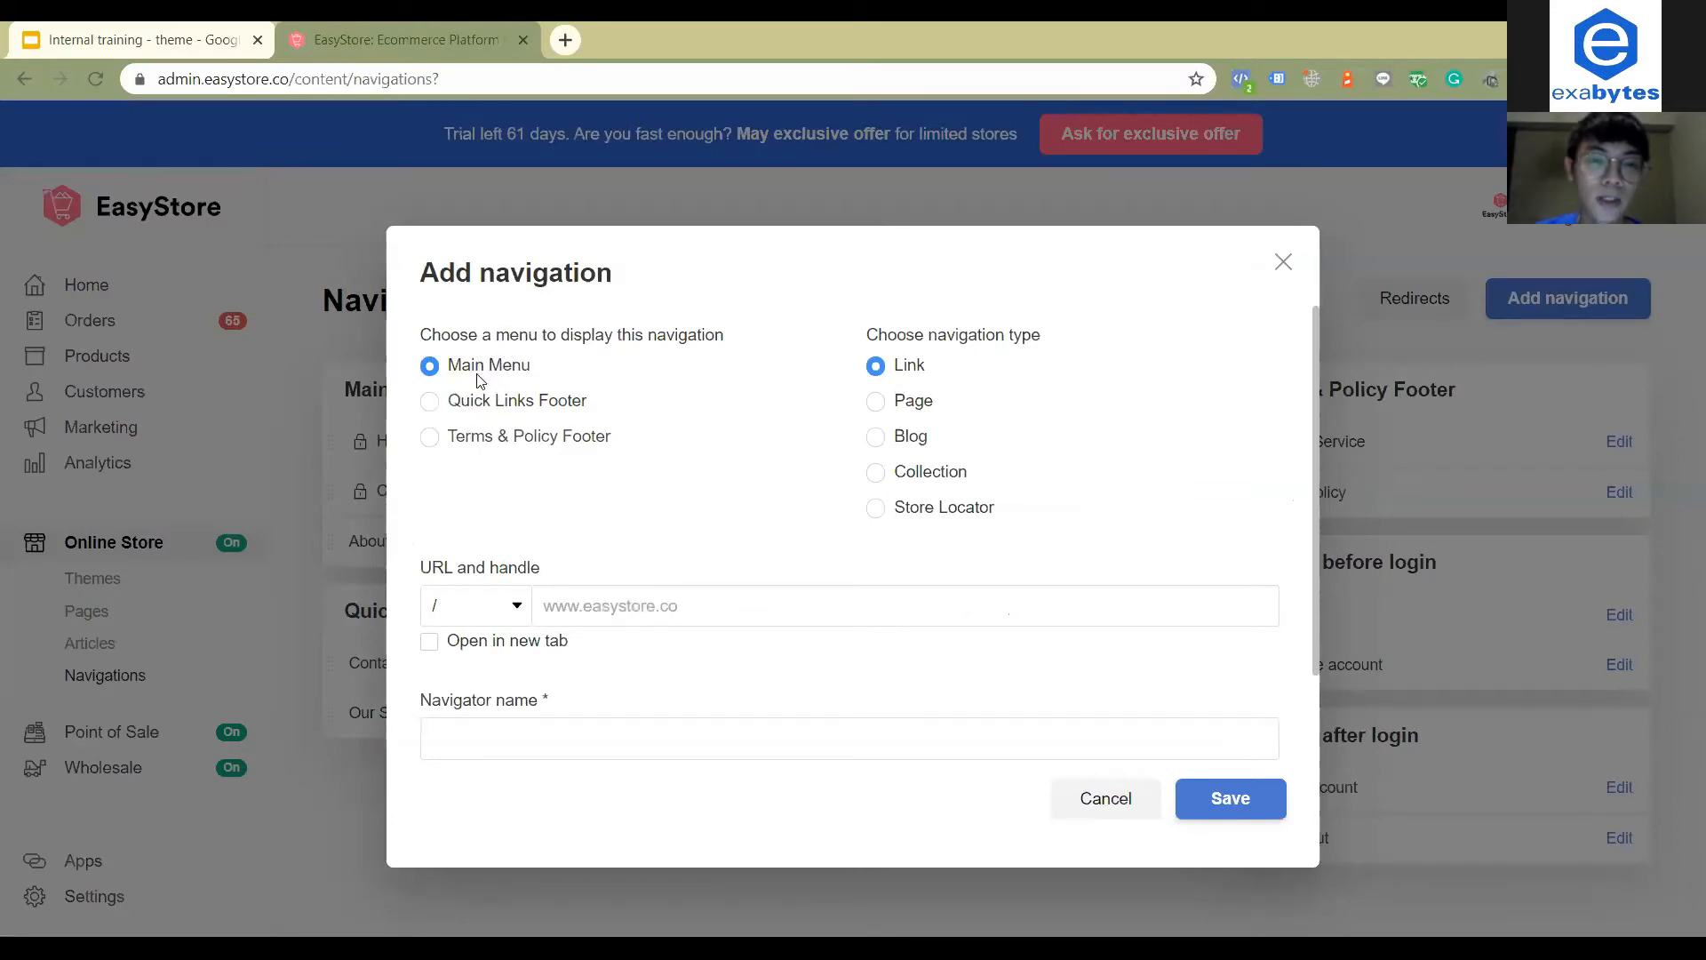
click(430, 401)
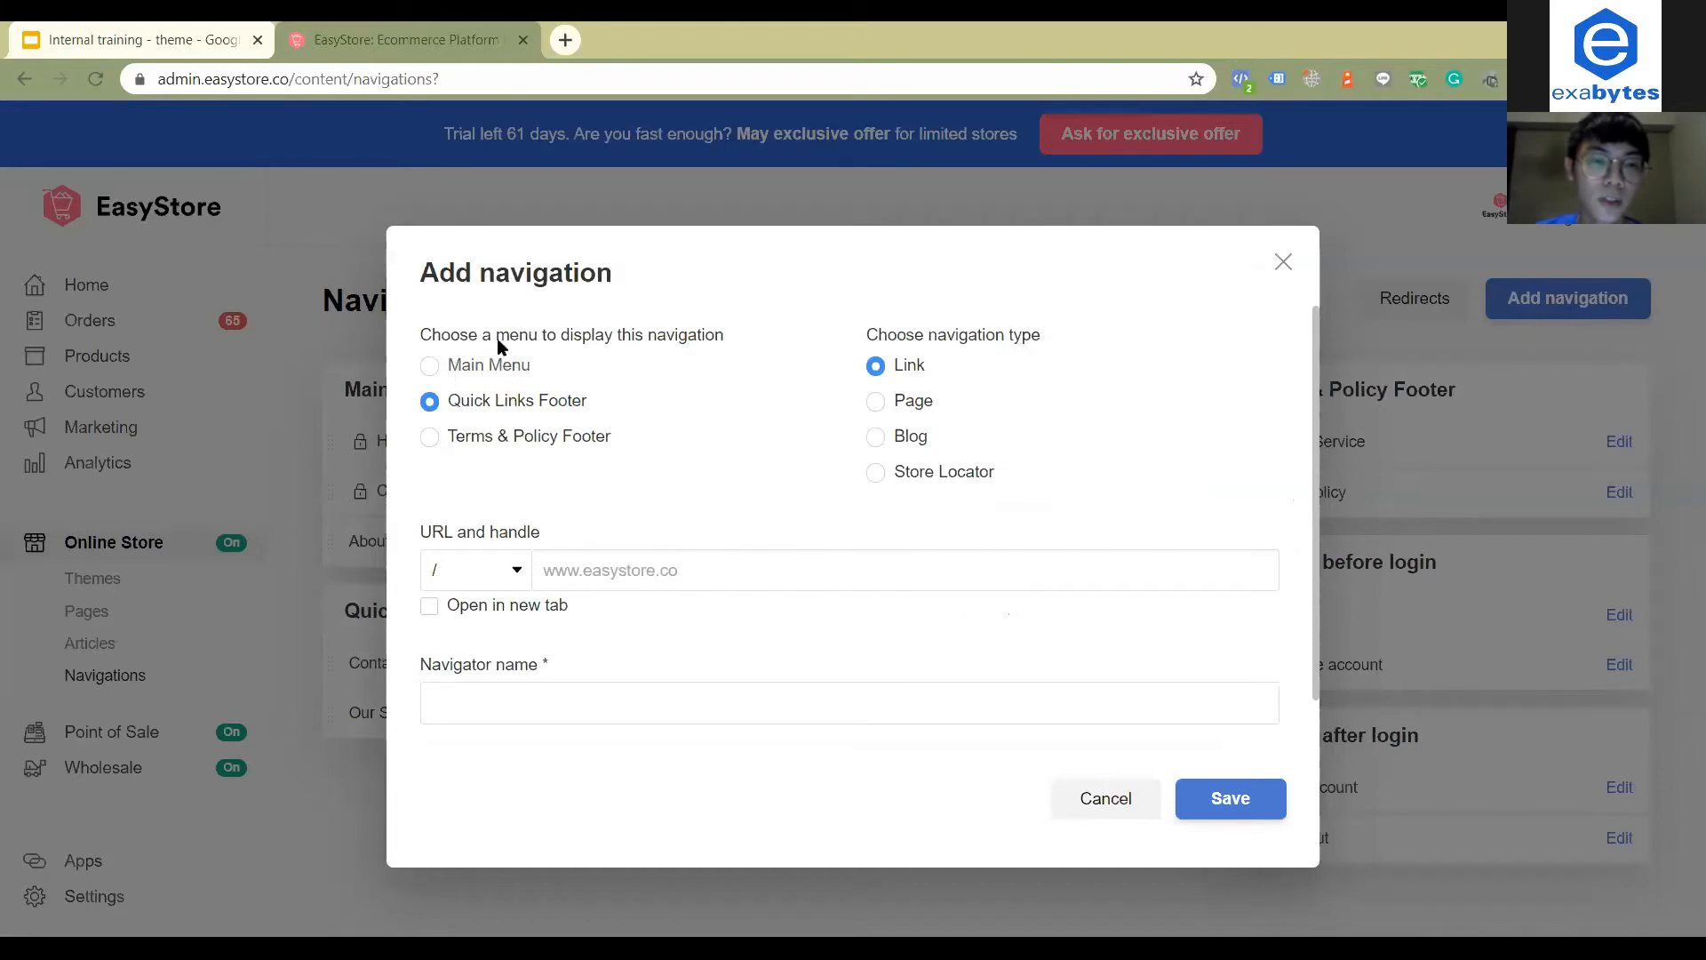
click(430, 364)
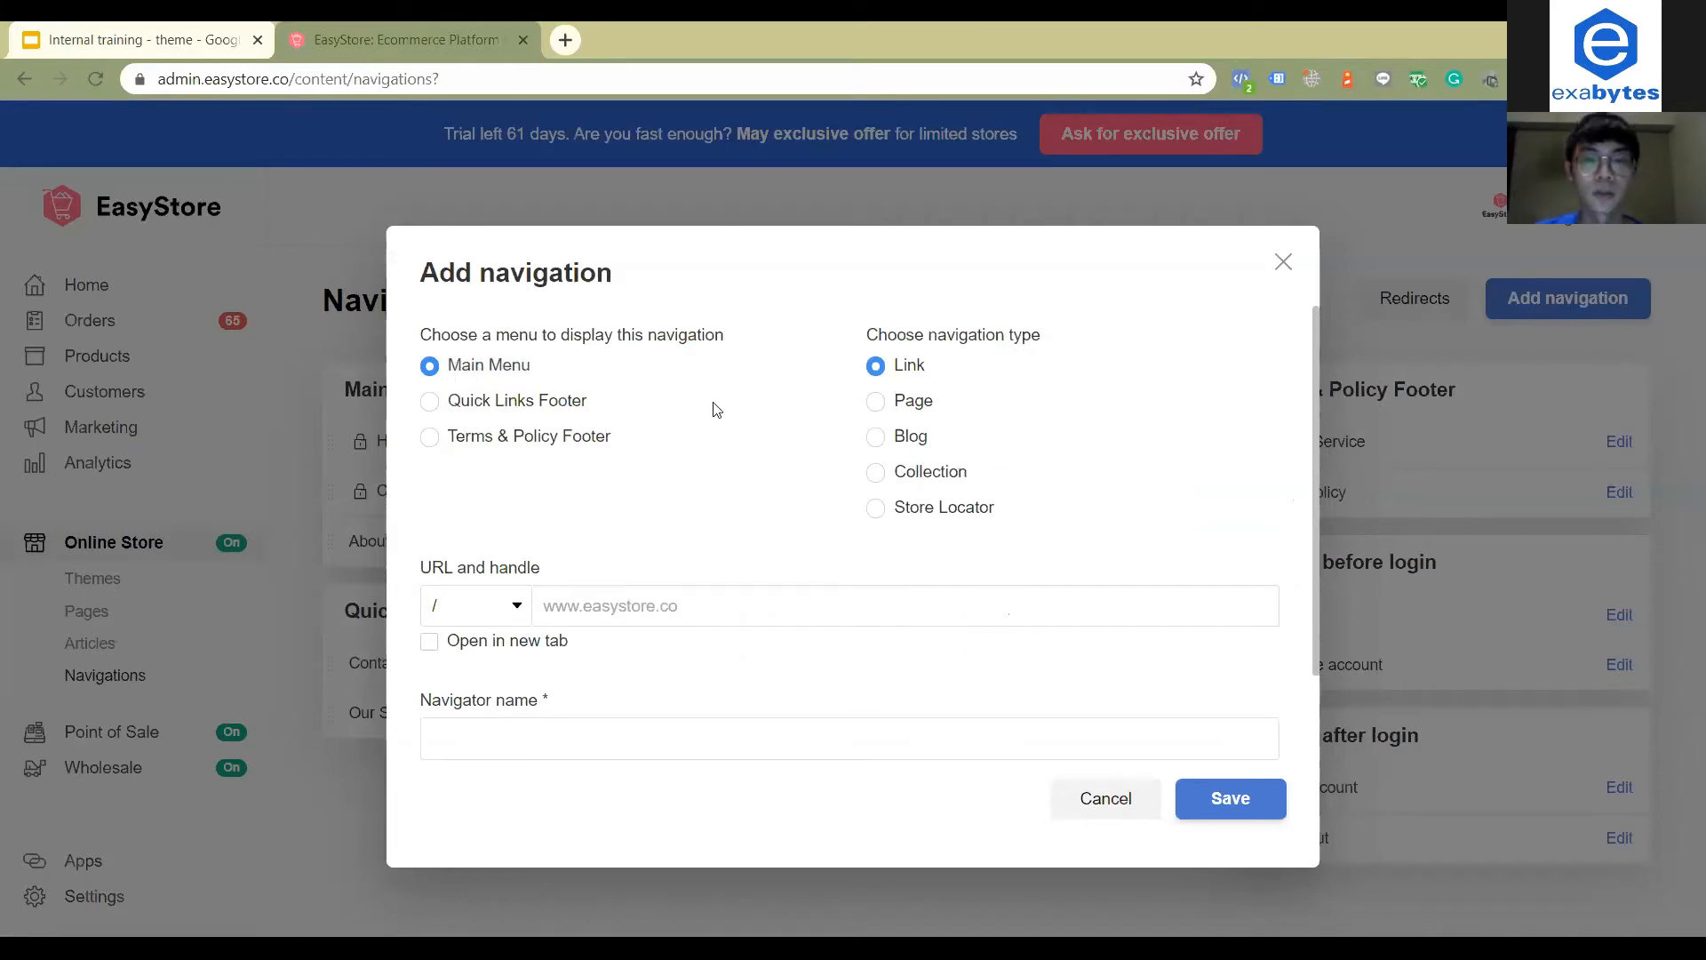
mouse_move(985, 345)
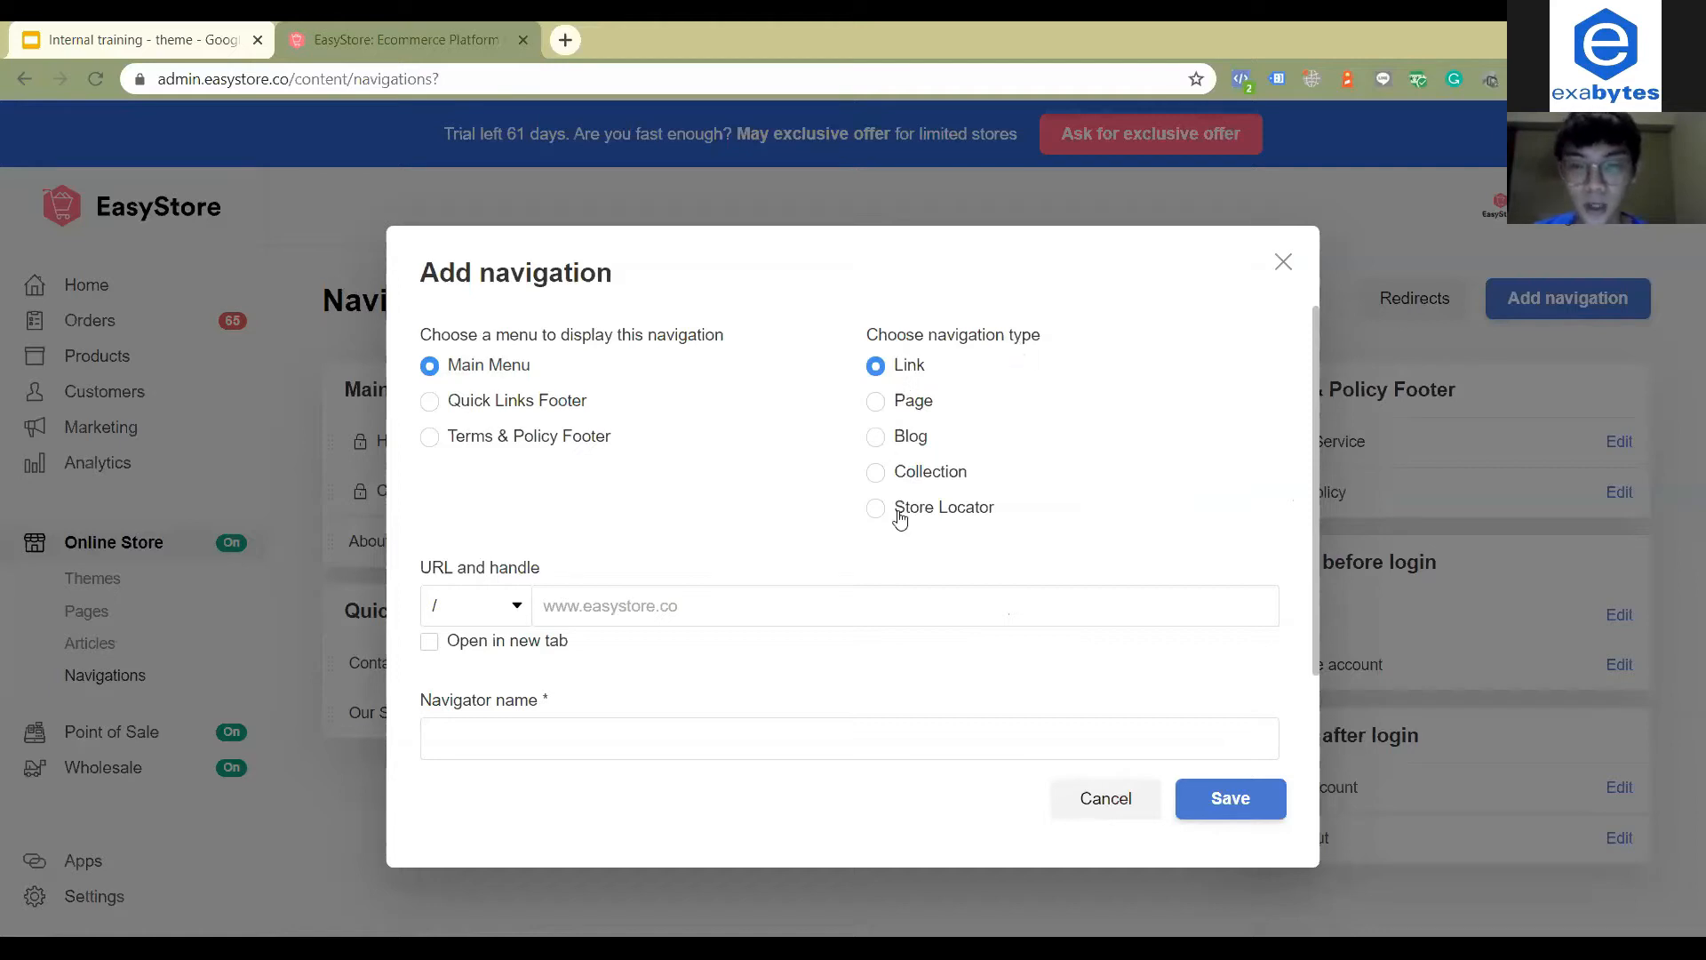
mouse_move(615, 595)
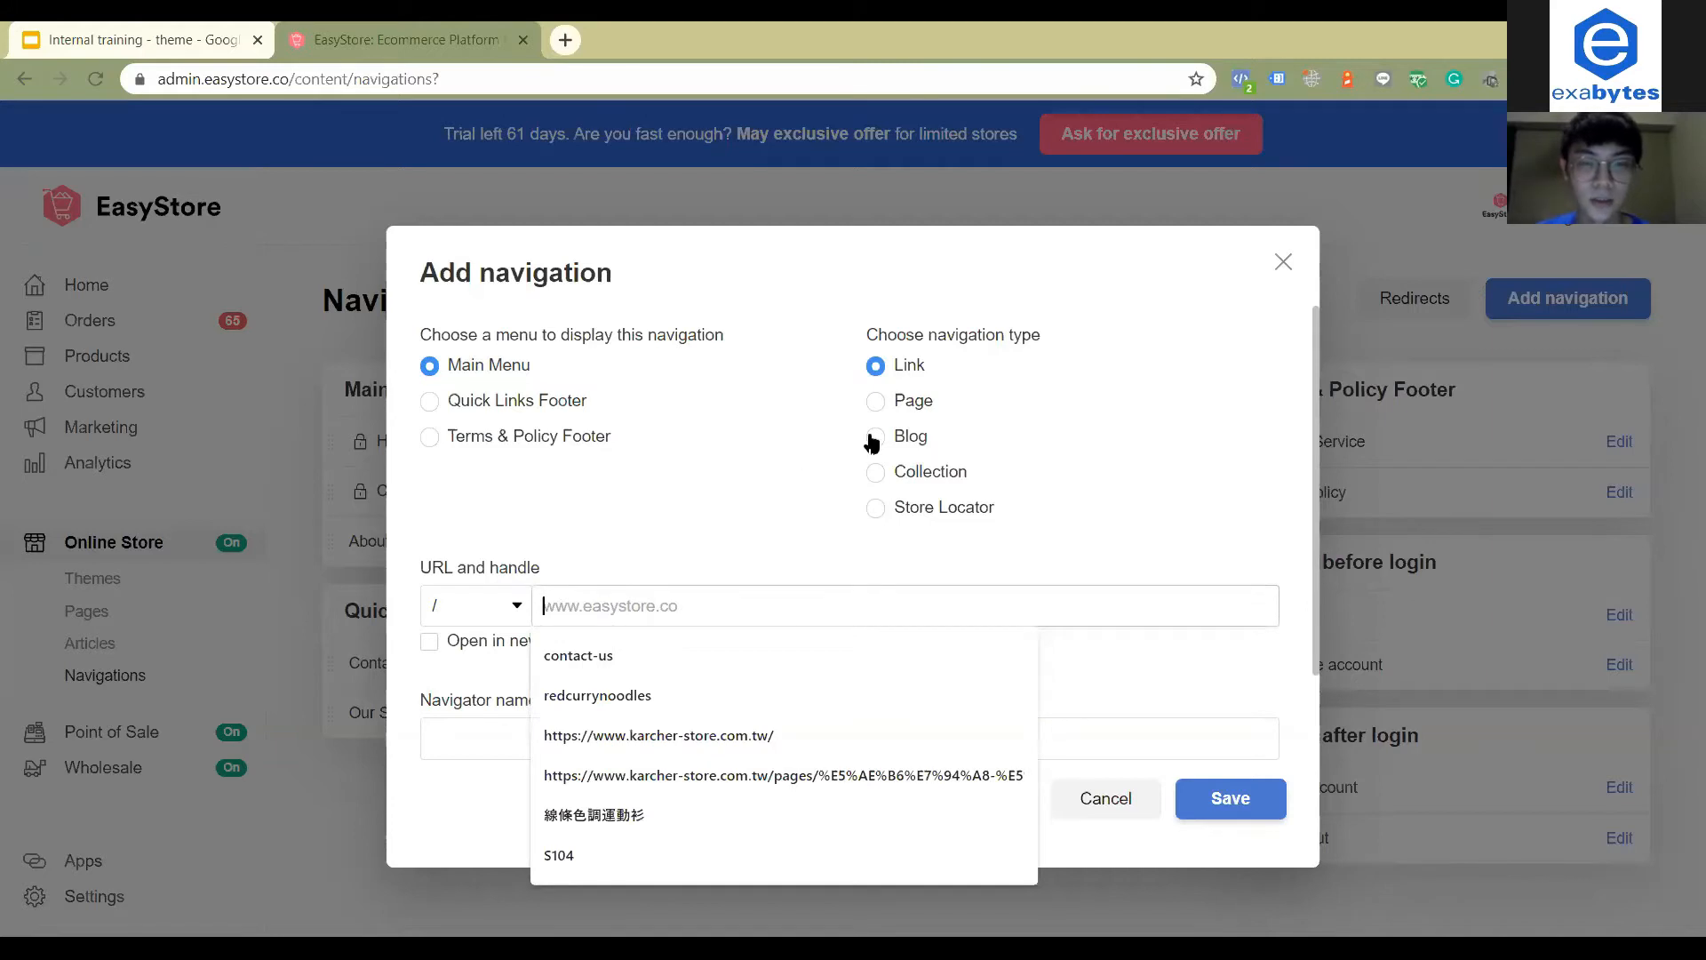
Try the Page, Blog, Collection and Store Locator navigation types, ending on Page
click(874, 401)
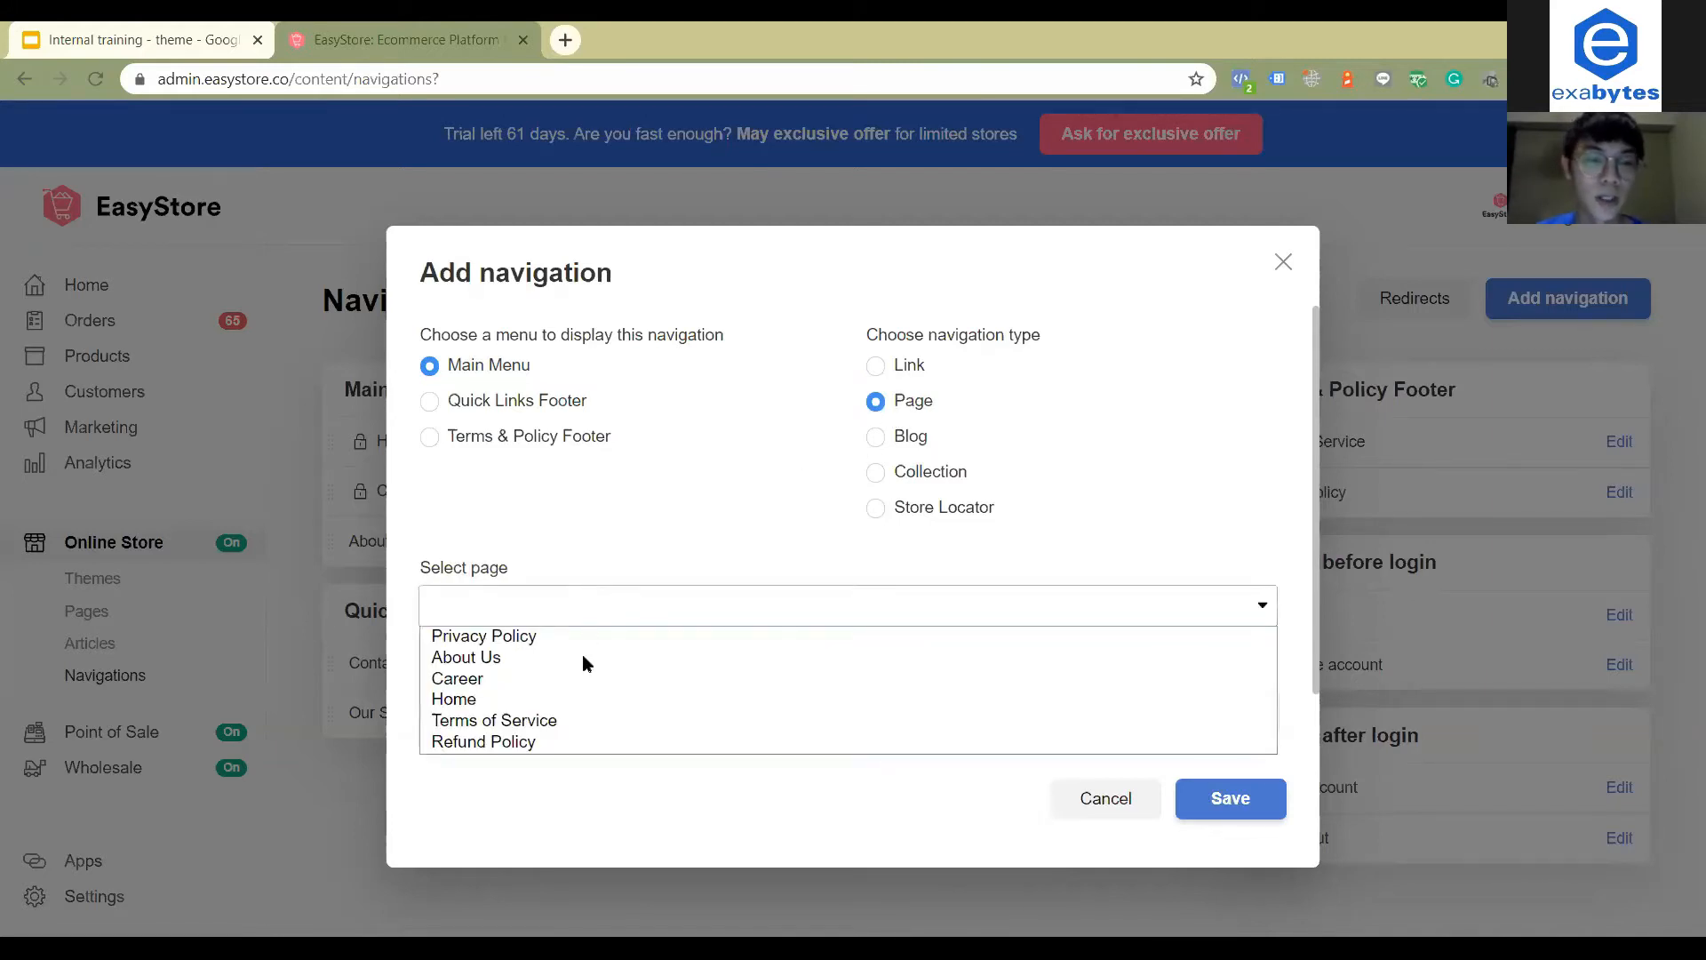
mouse_move(466, 658)
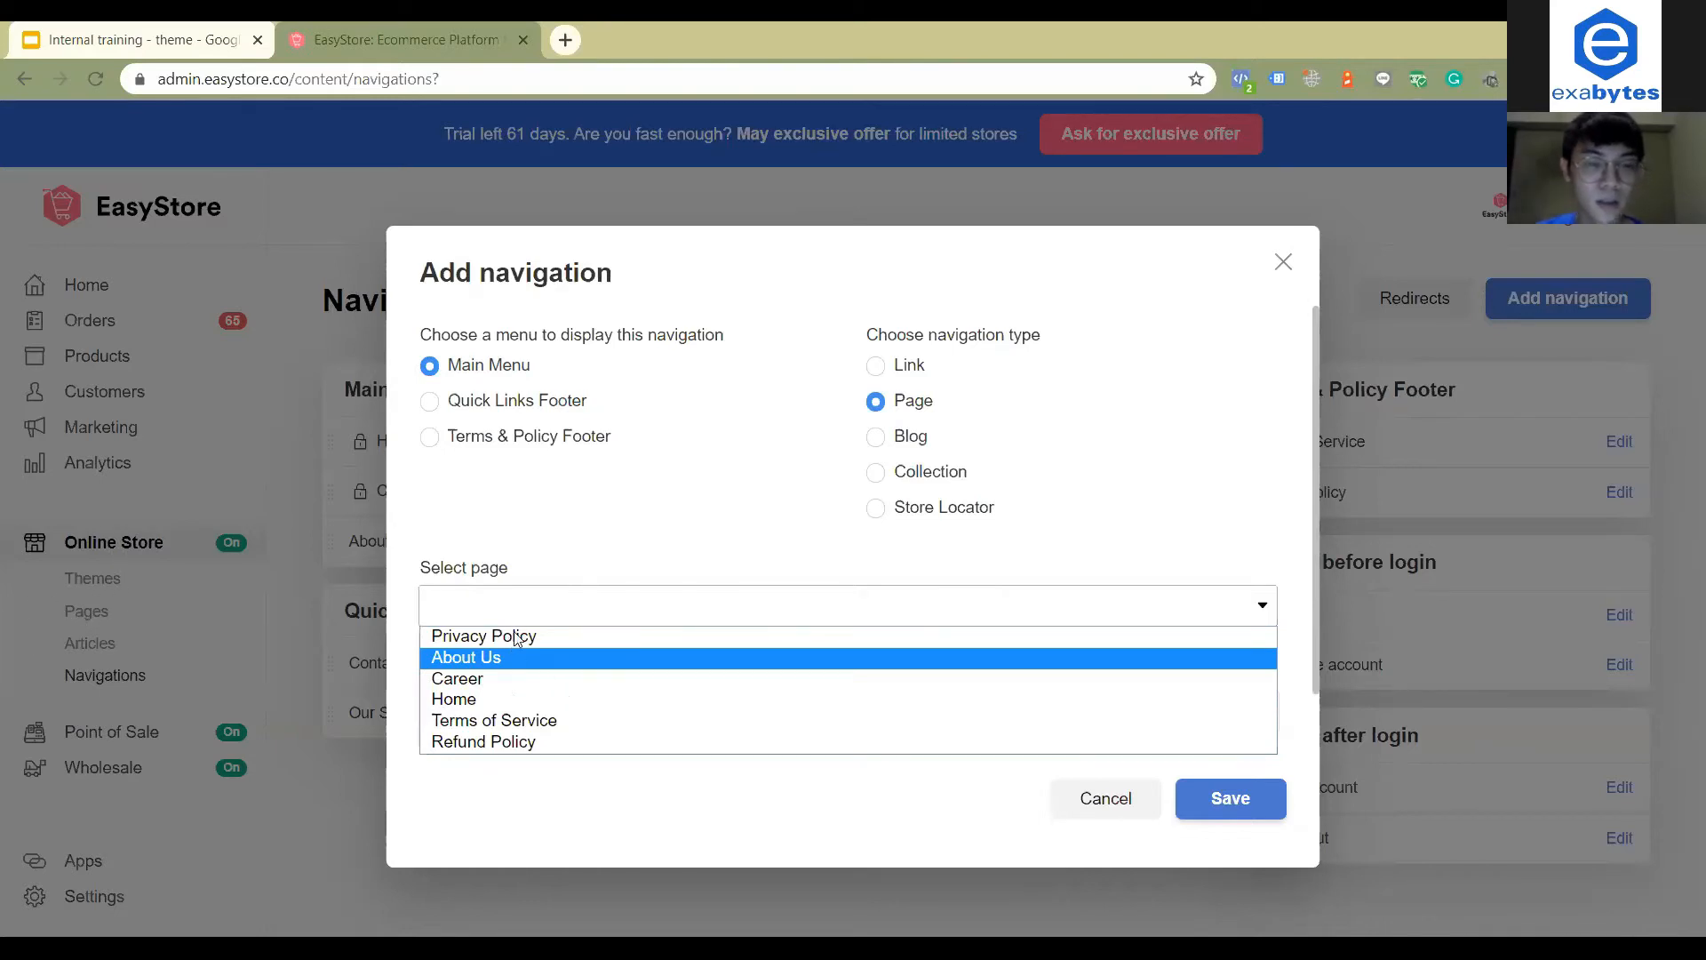
mouse_move(484, 636)
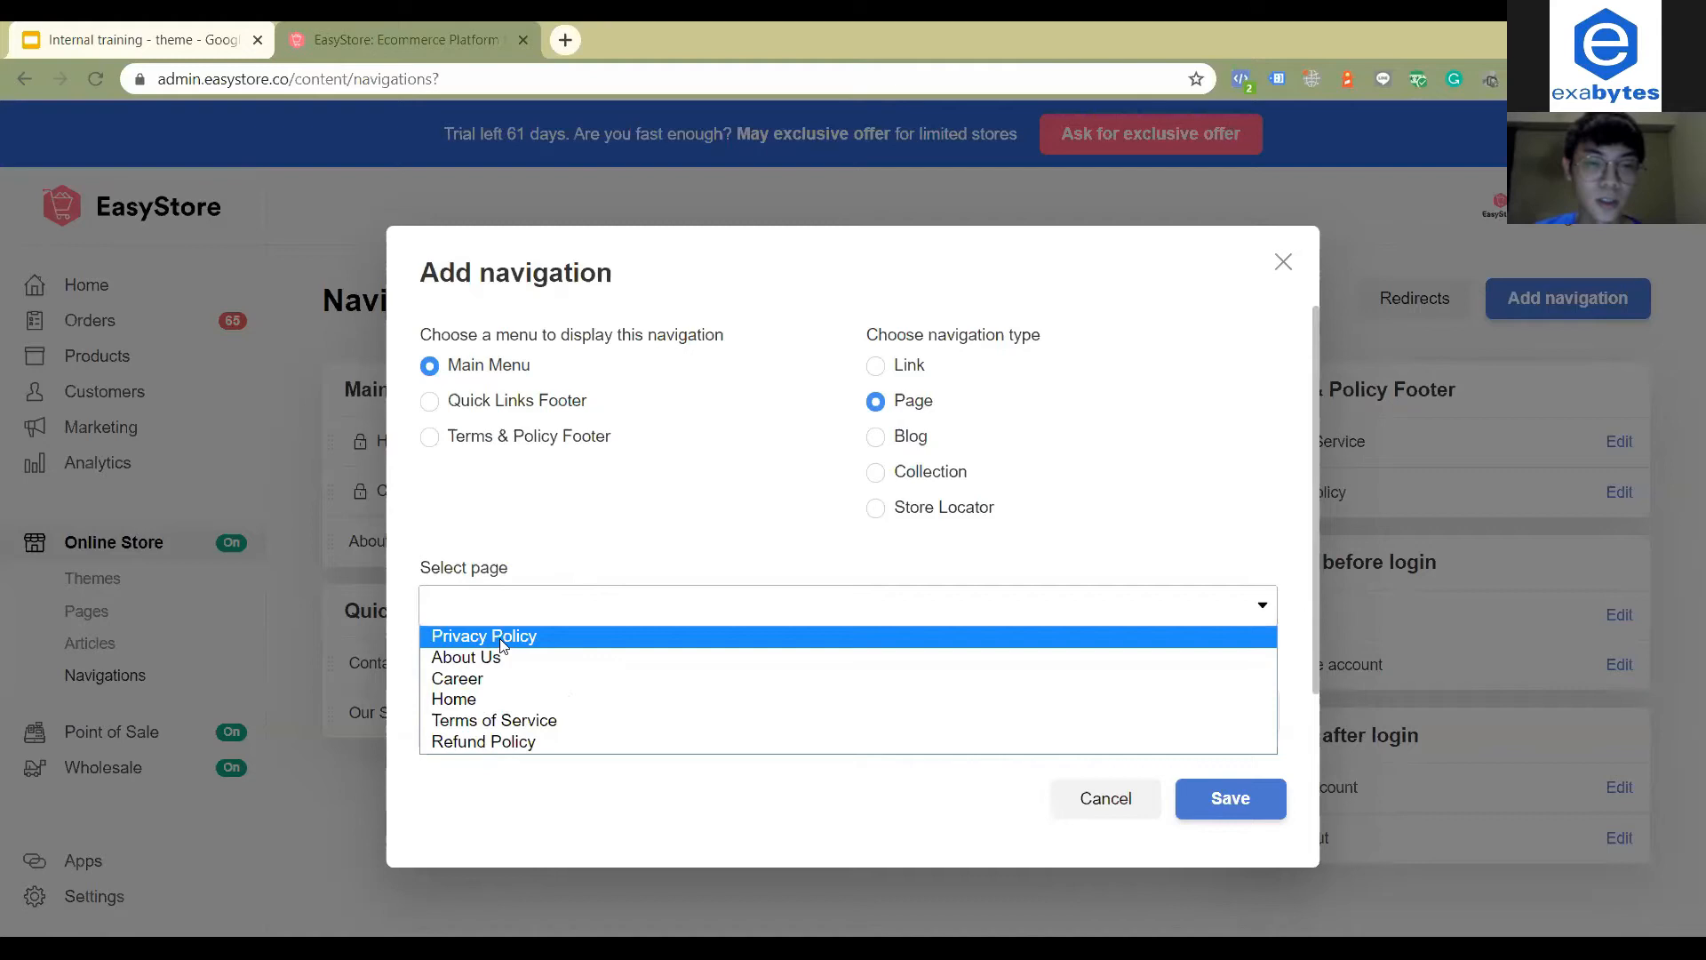
mouse_move(834, 457)
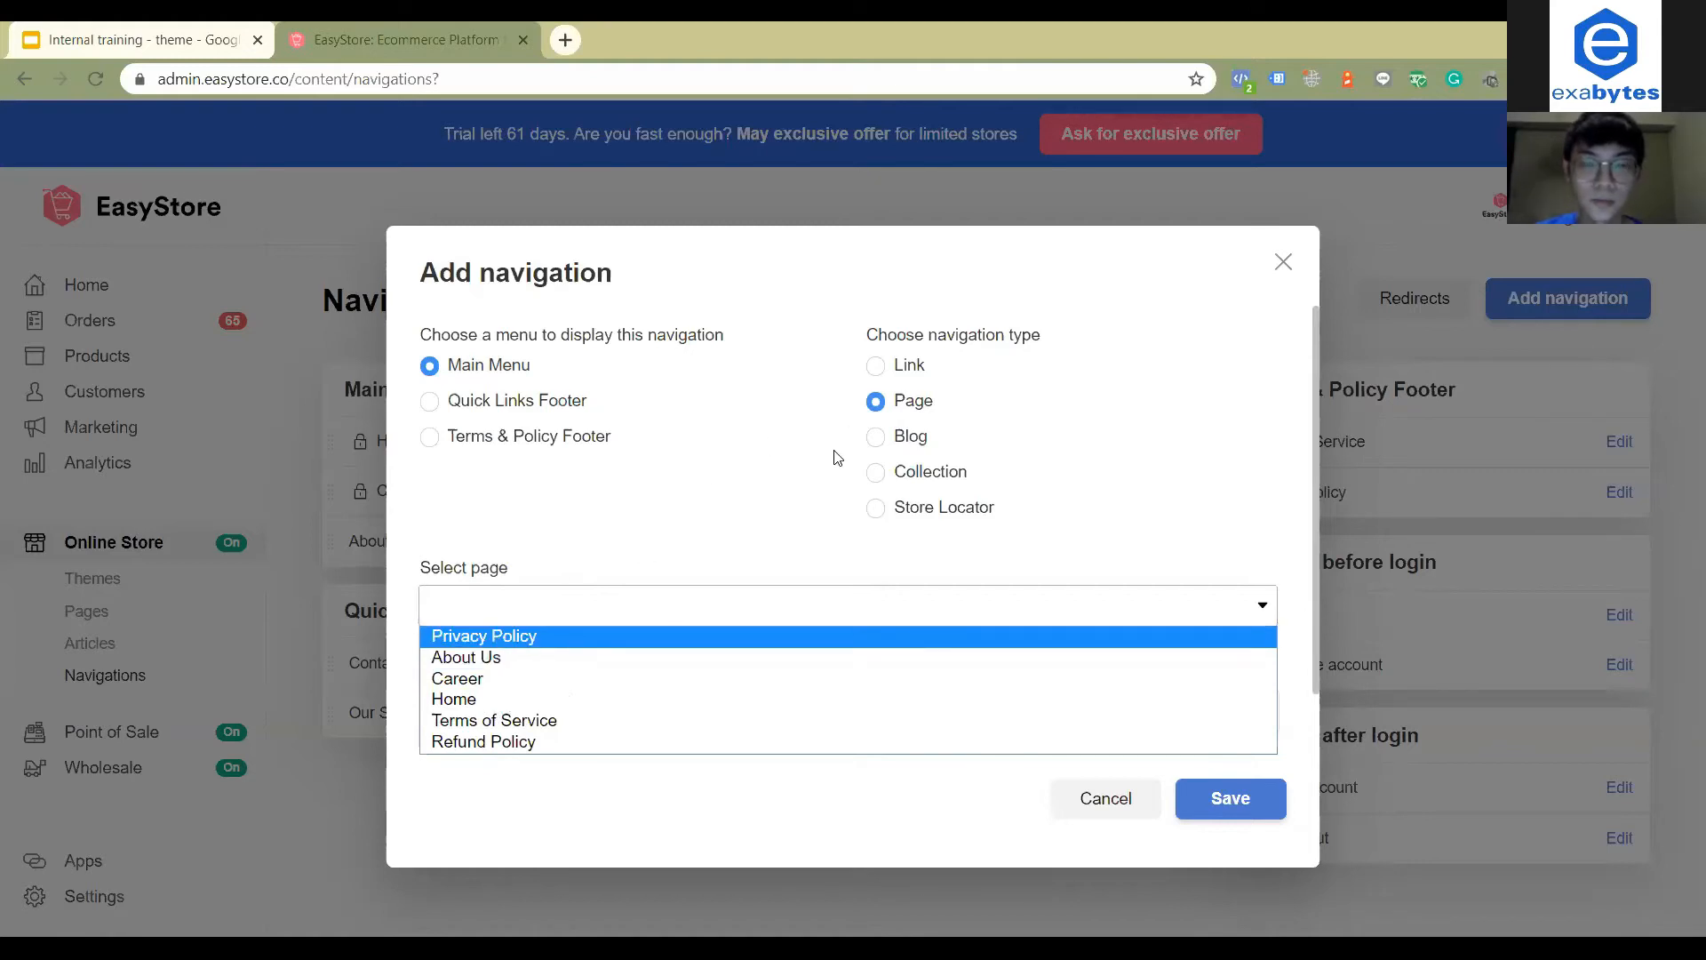
click(875, 437)
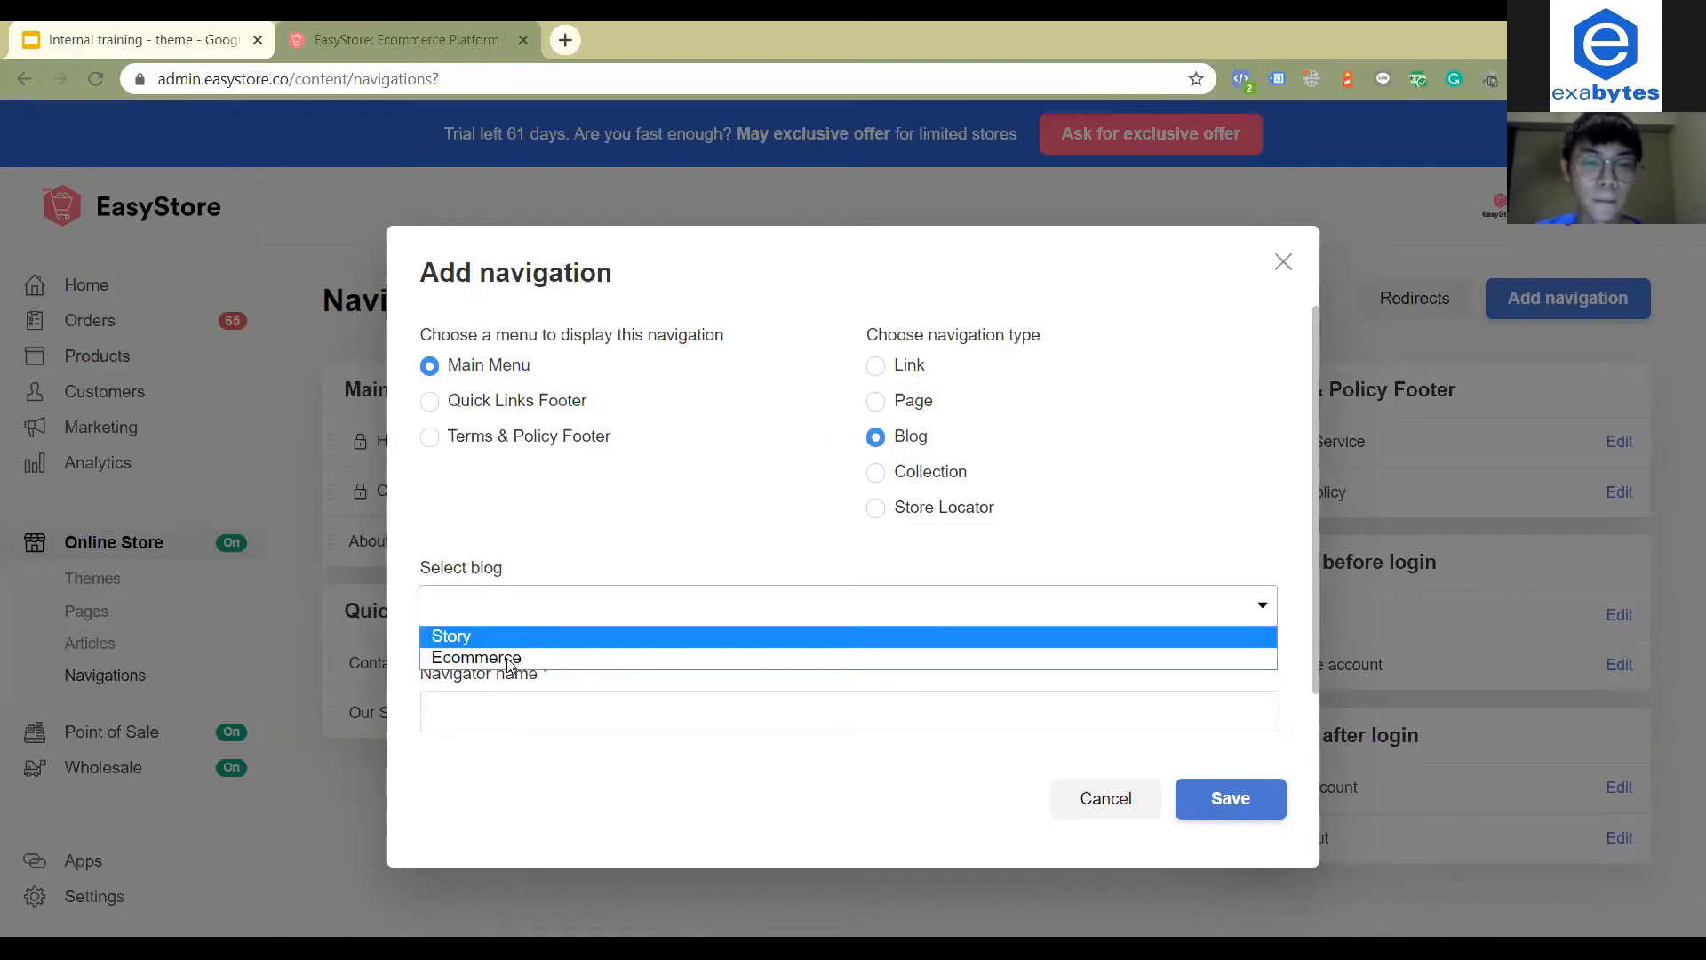
mouse_move(492, 658)
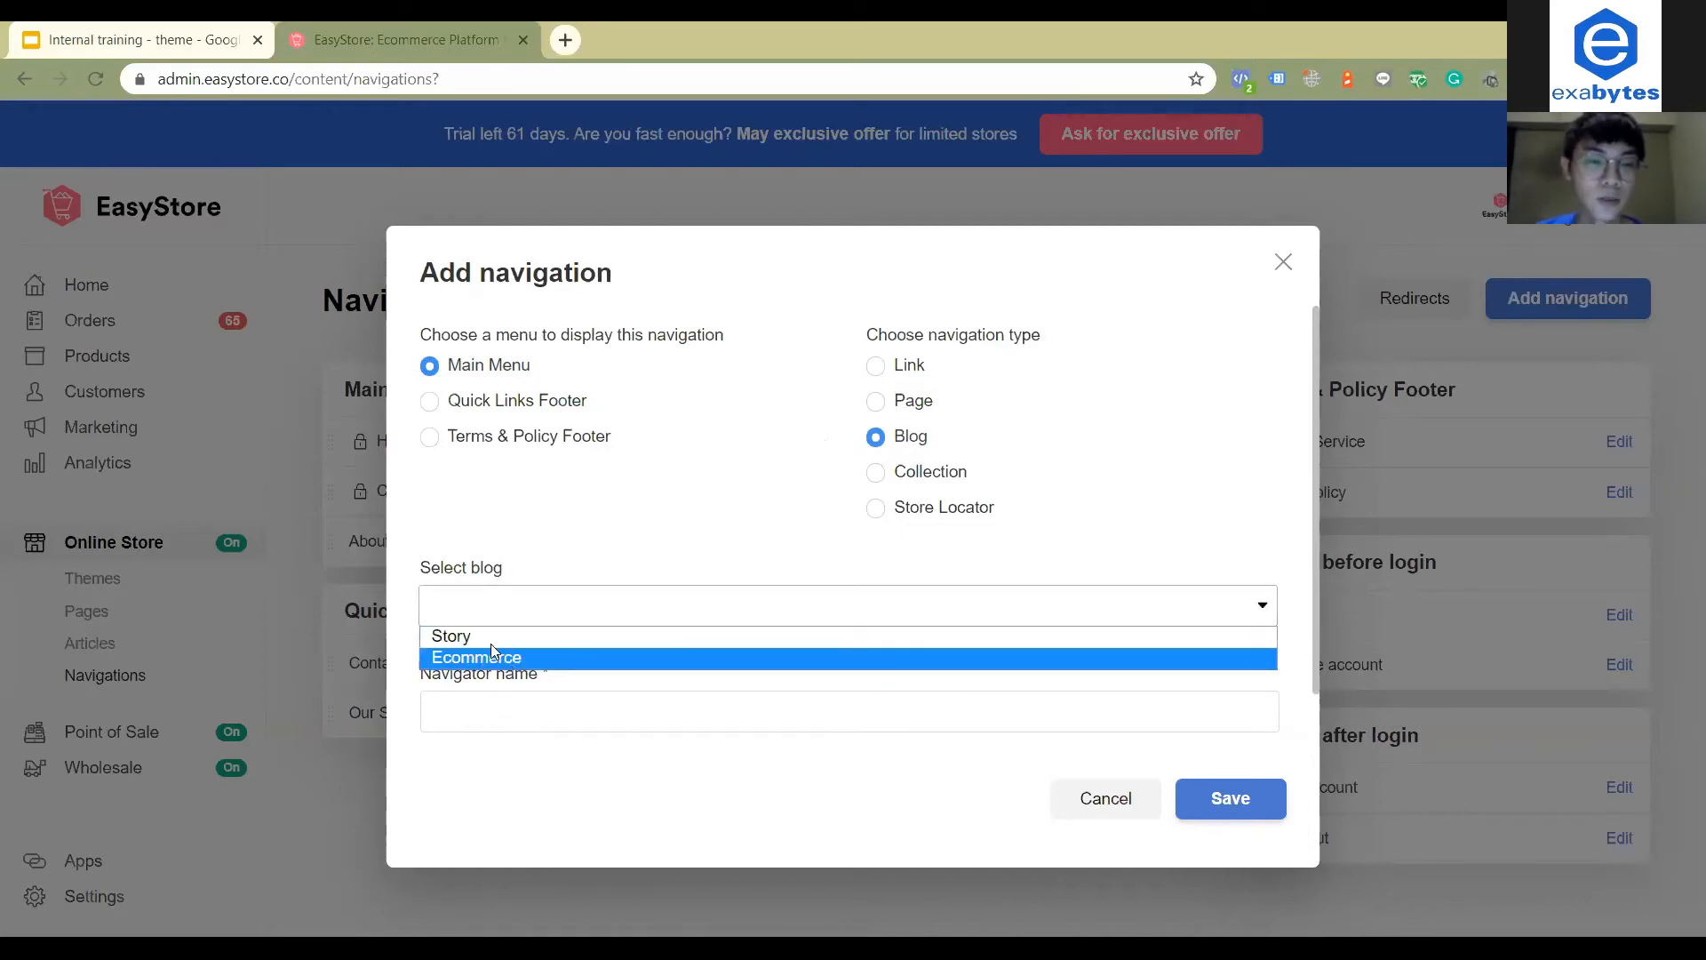
mouse_move(475, 667)
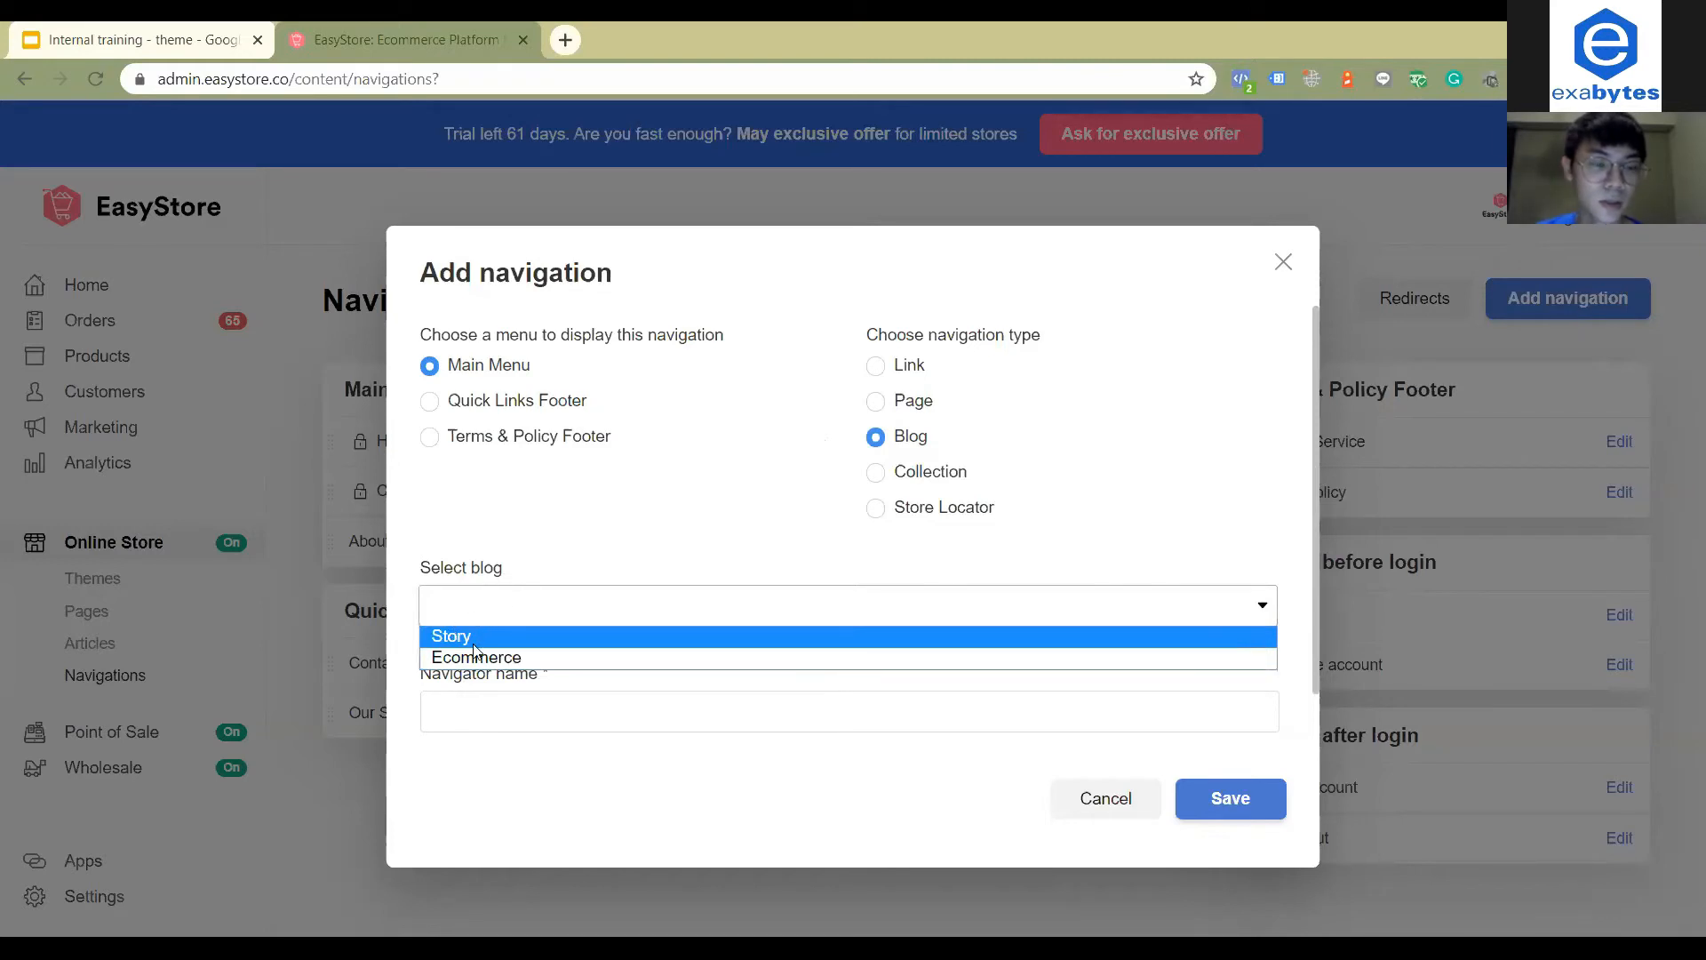
mouse_move(529, 610)
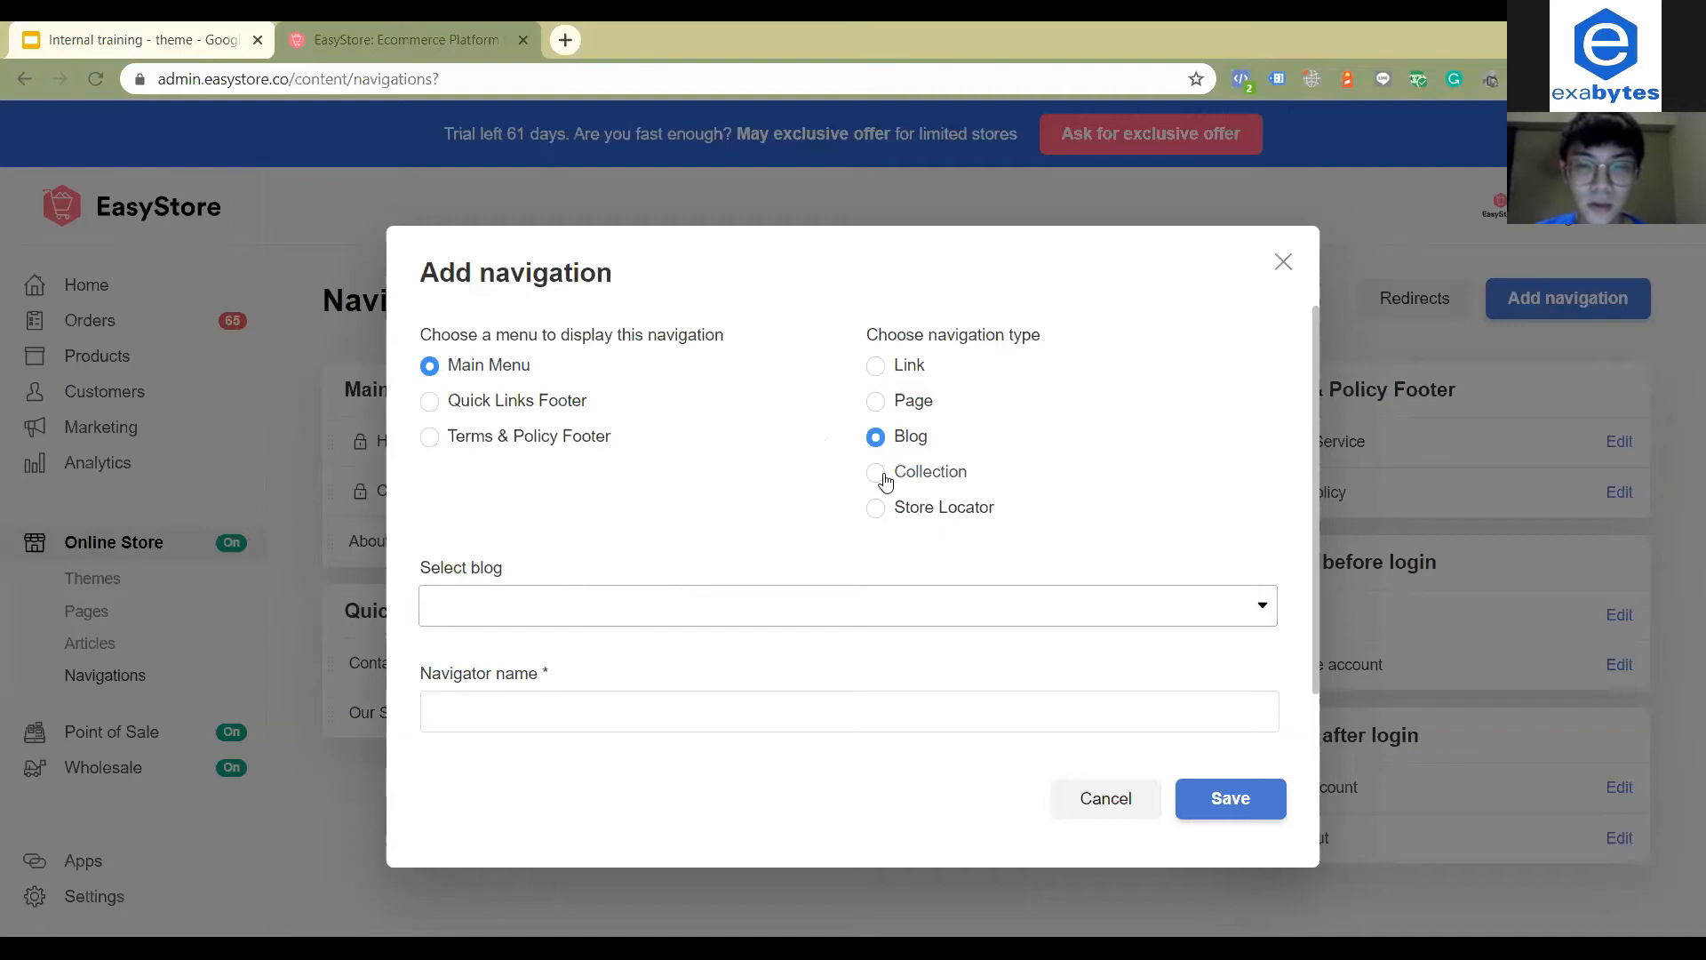
click(874, 471)
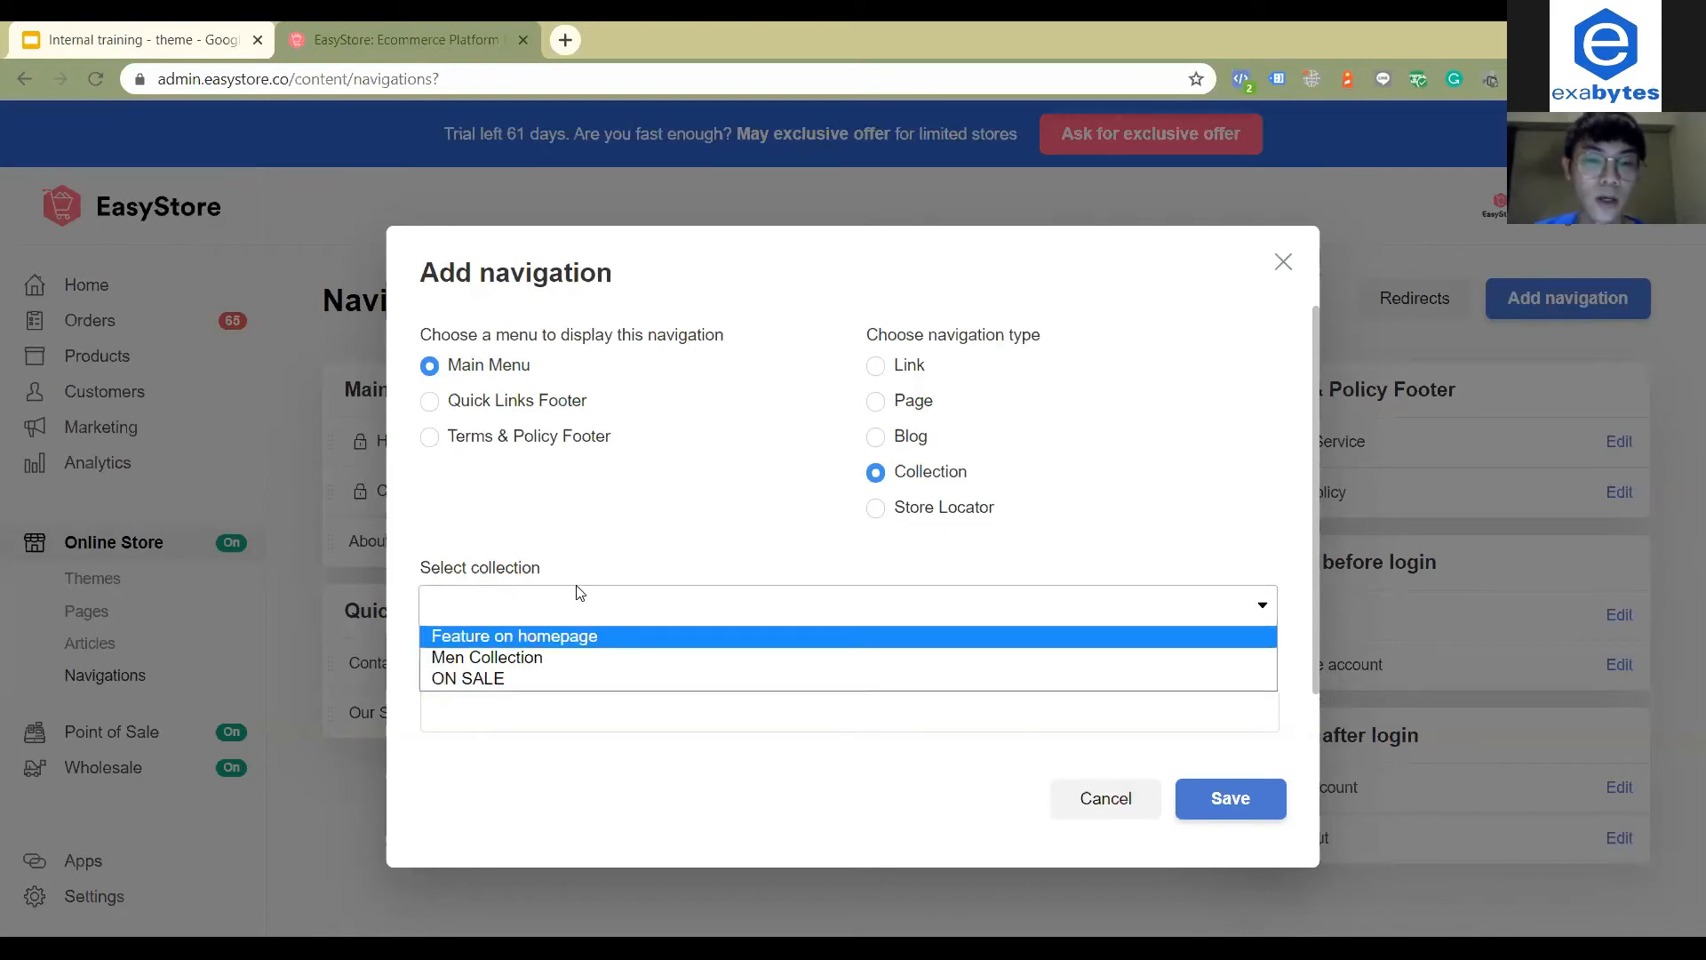
mouse_move(468, 679)
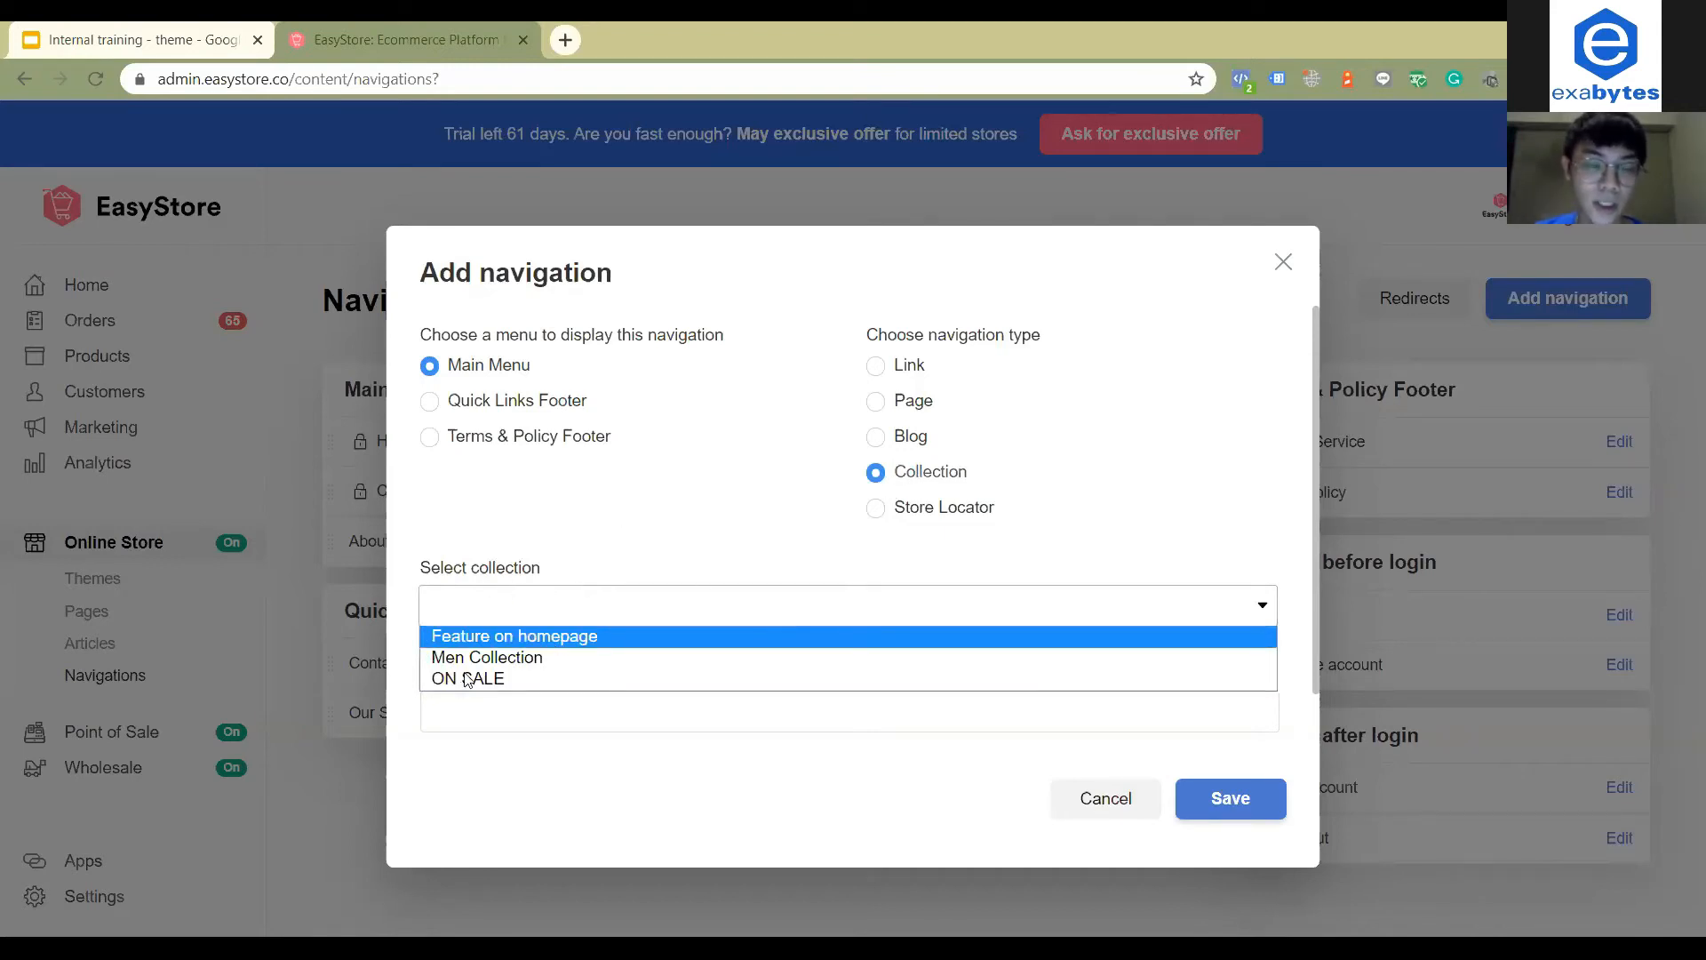
mouse_move(486, 658)
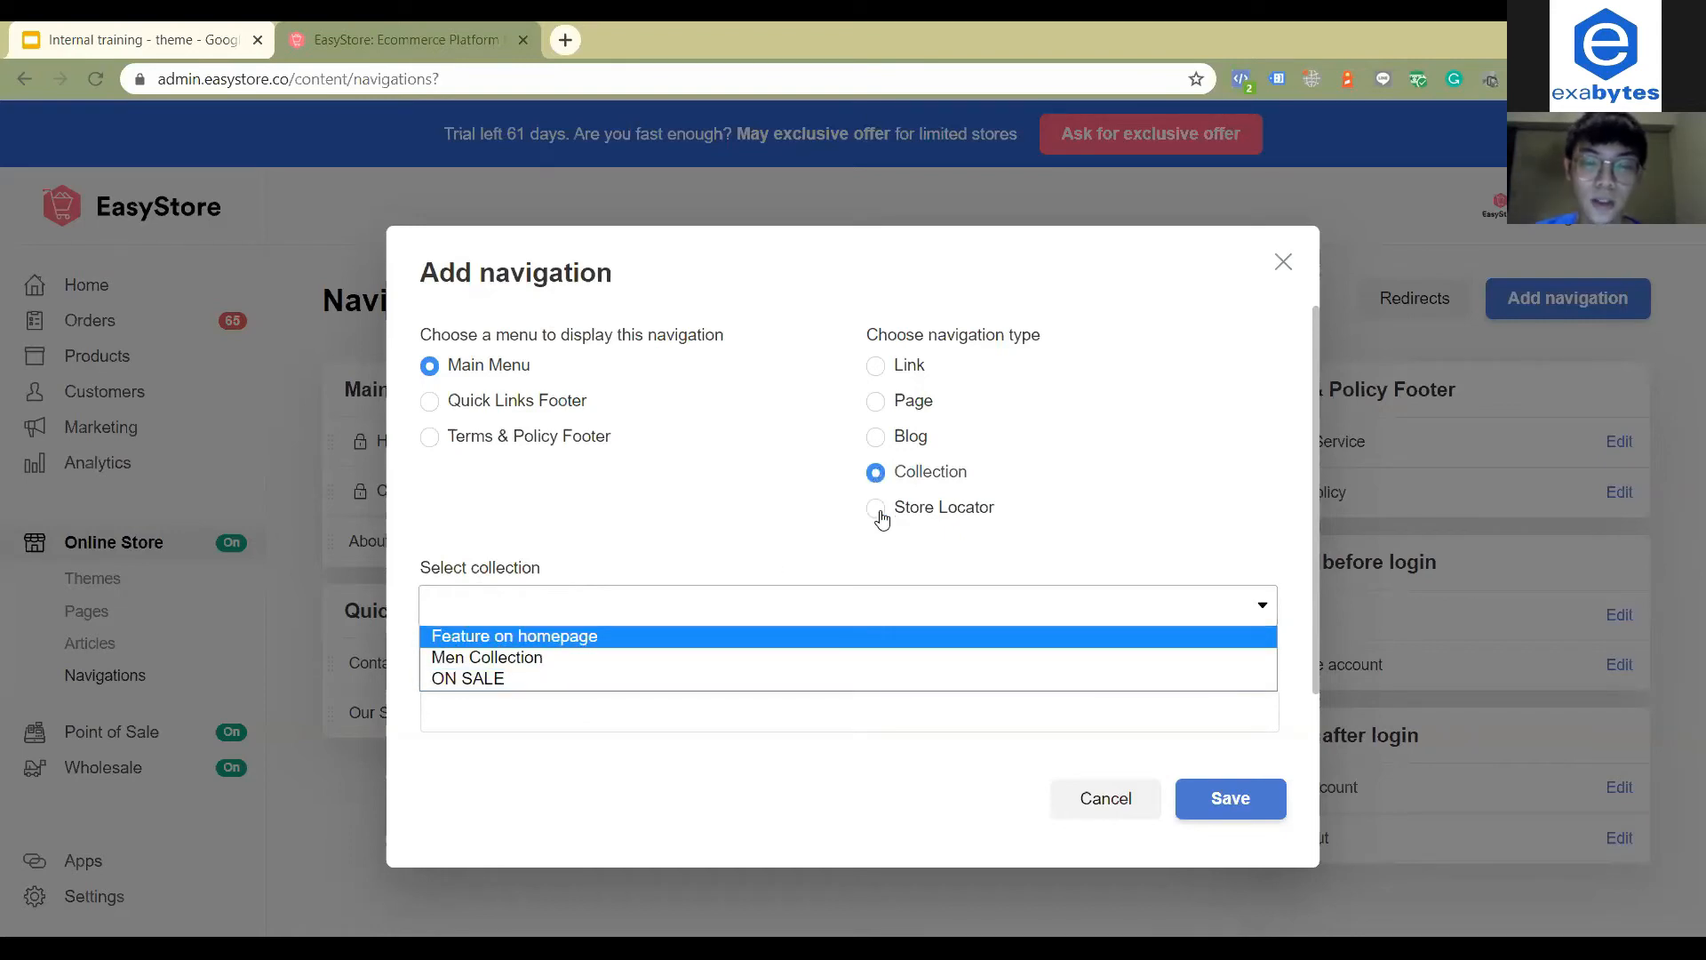
click(878, 507)
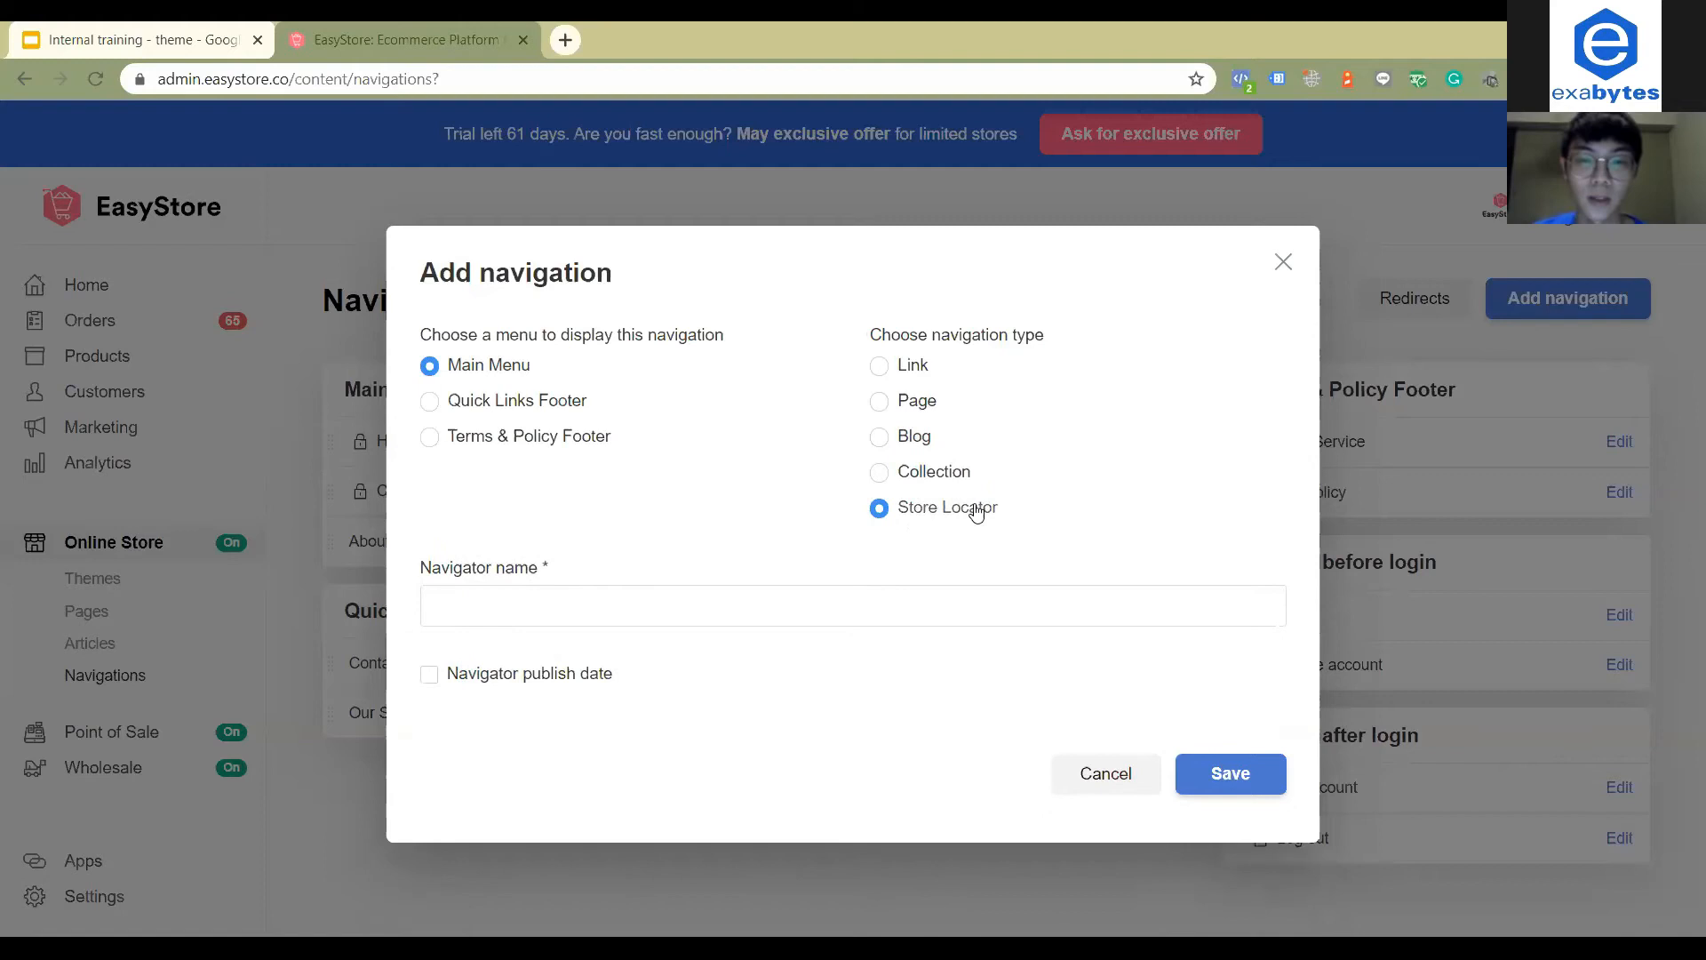
mouse_move(748, 546)
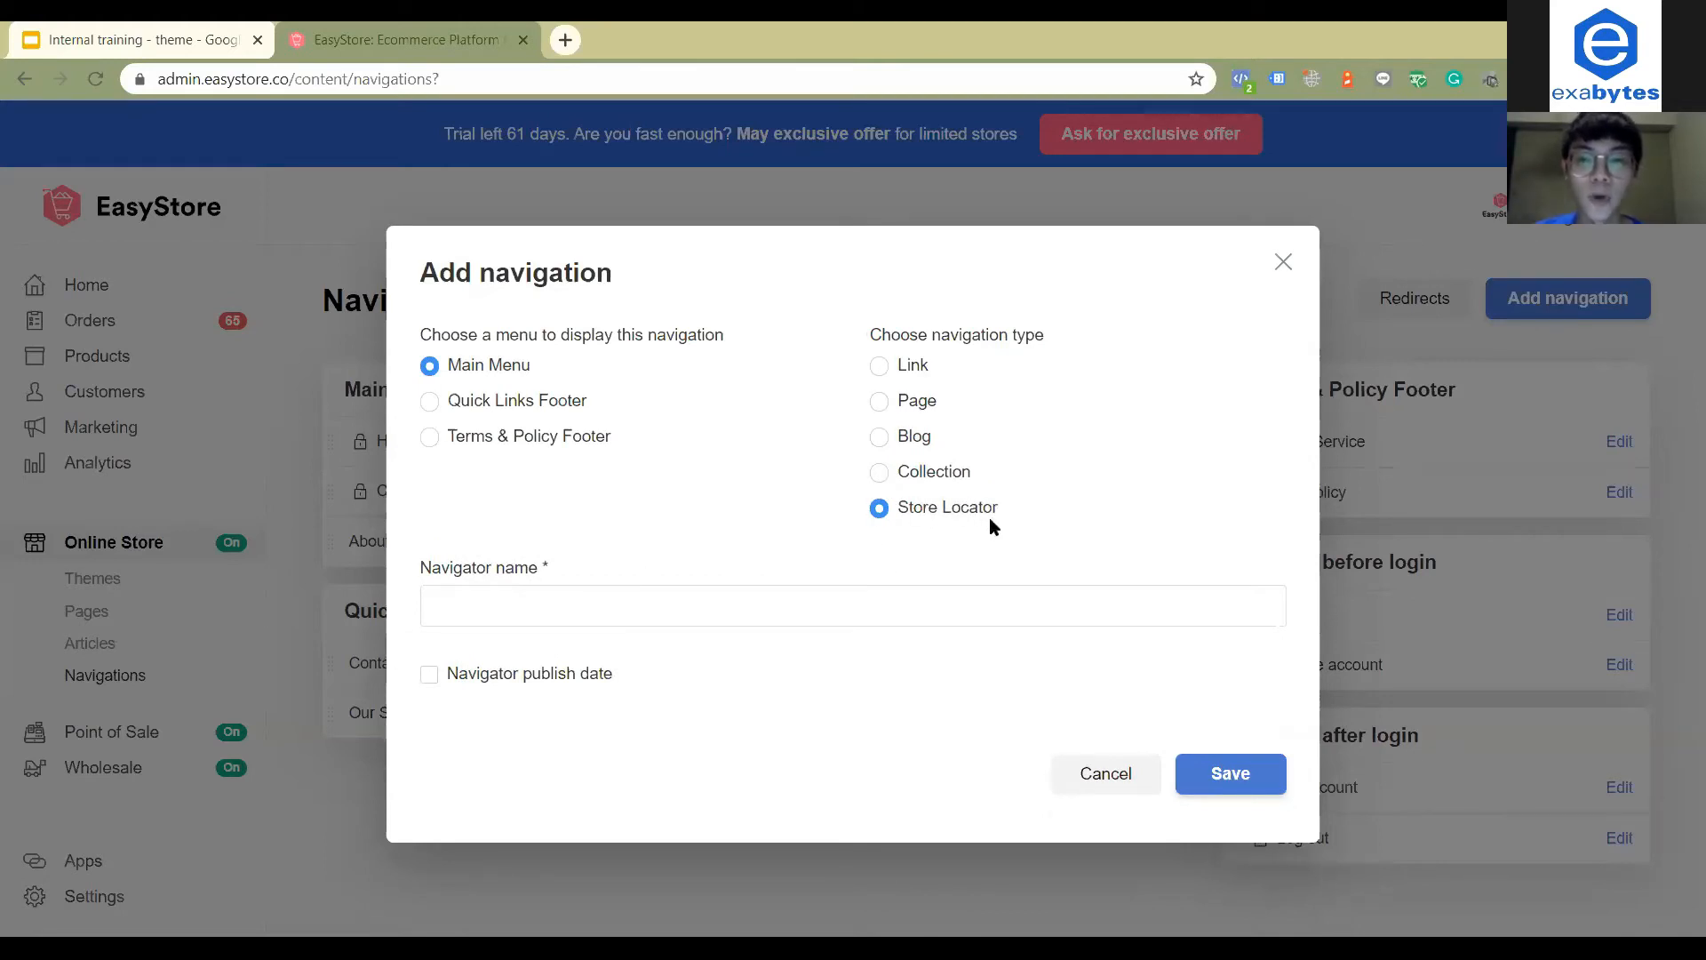
mouse_move(939, 525)
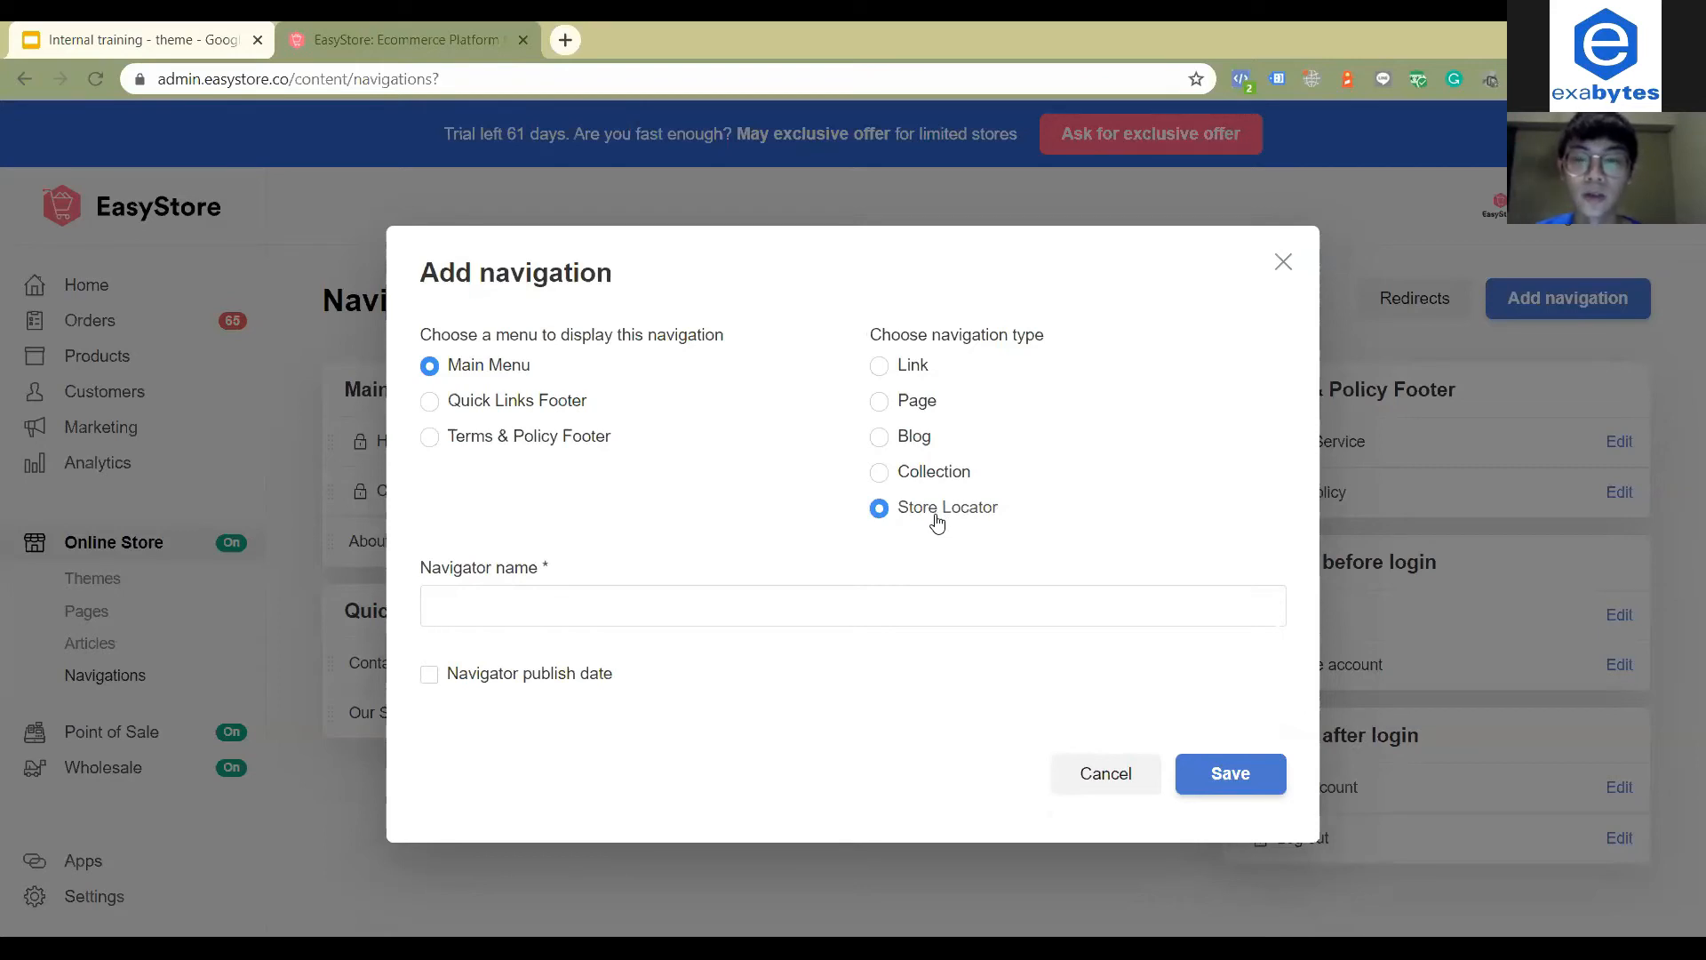
mouse_move(993, 534)
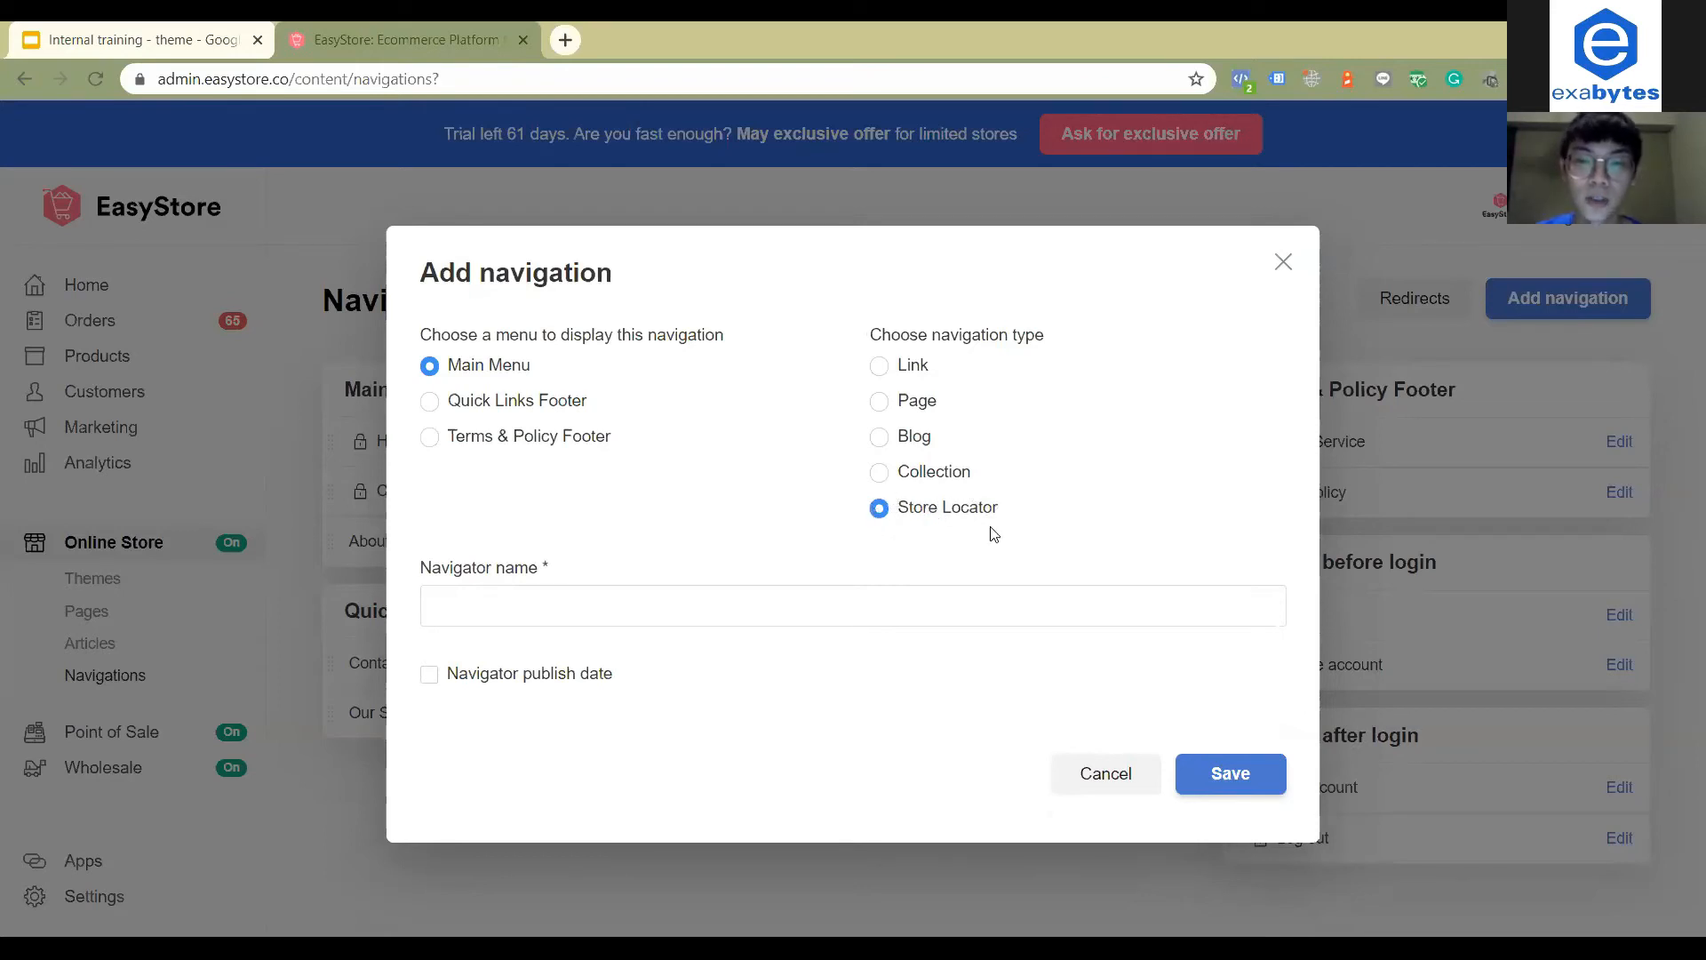
mouse_move(920, 541)
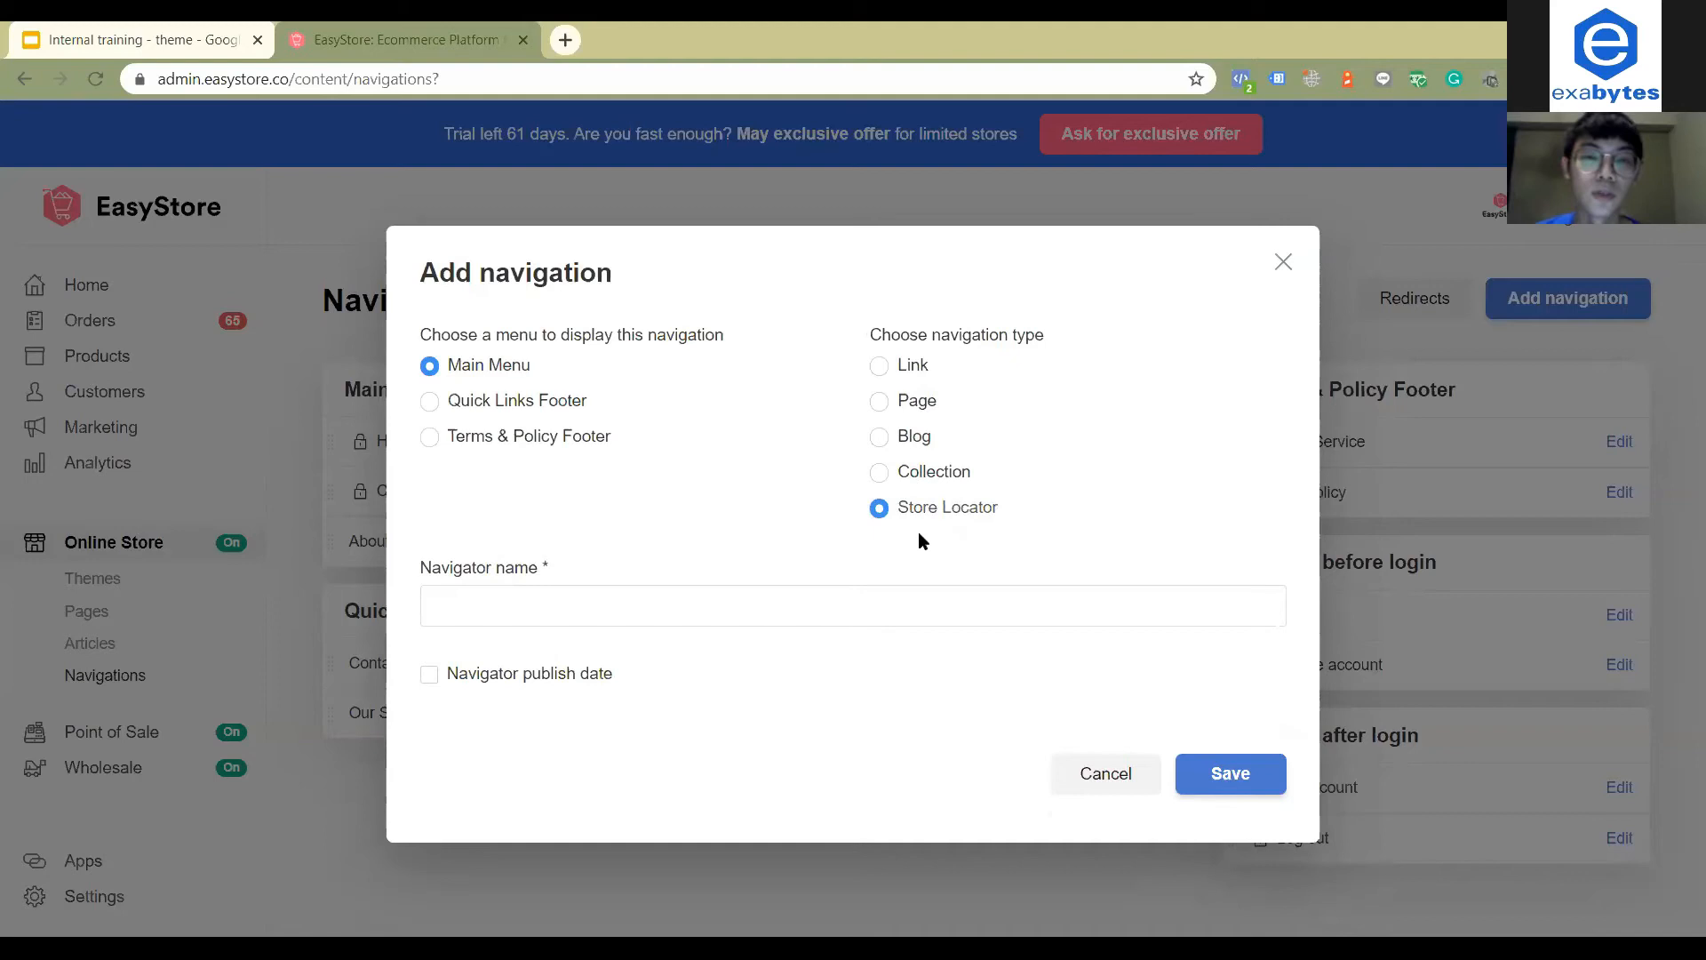
mouse_move(892, 410)
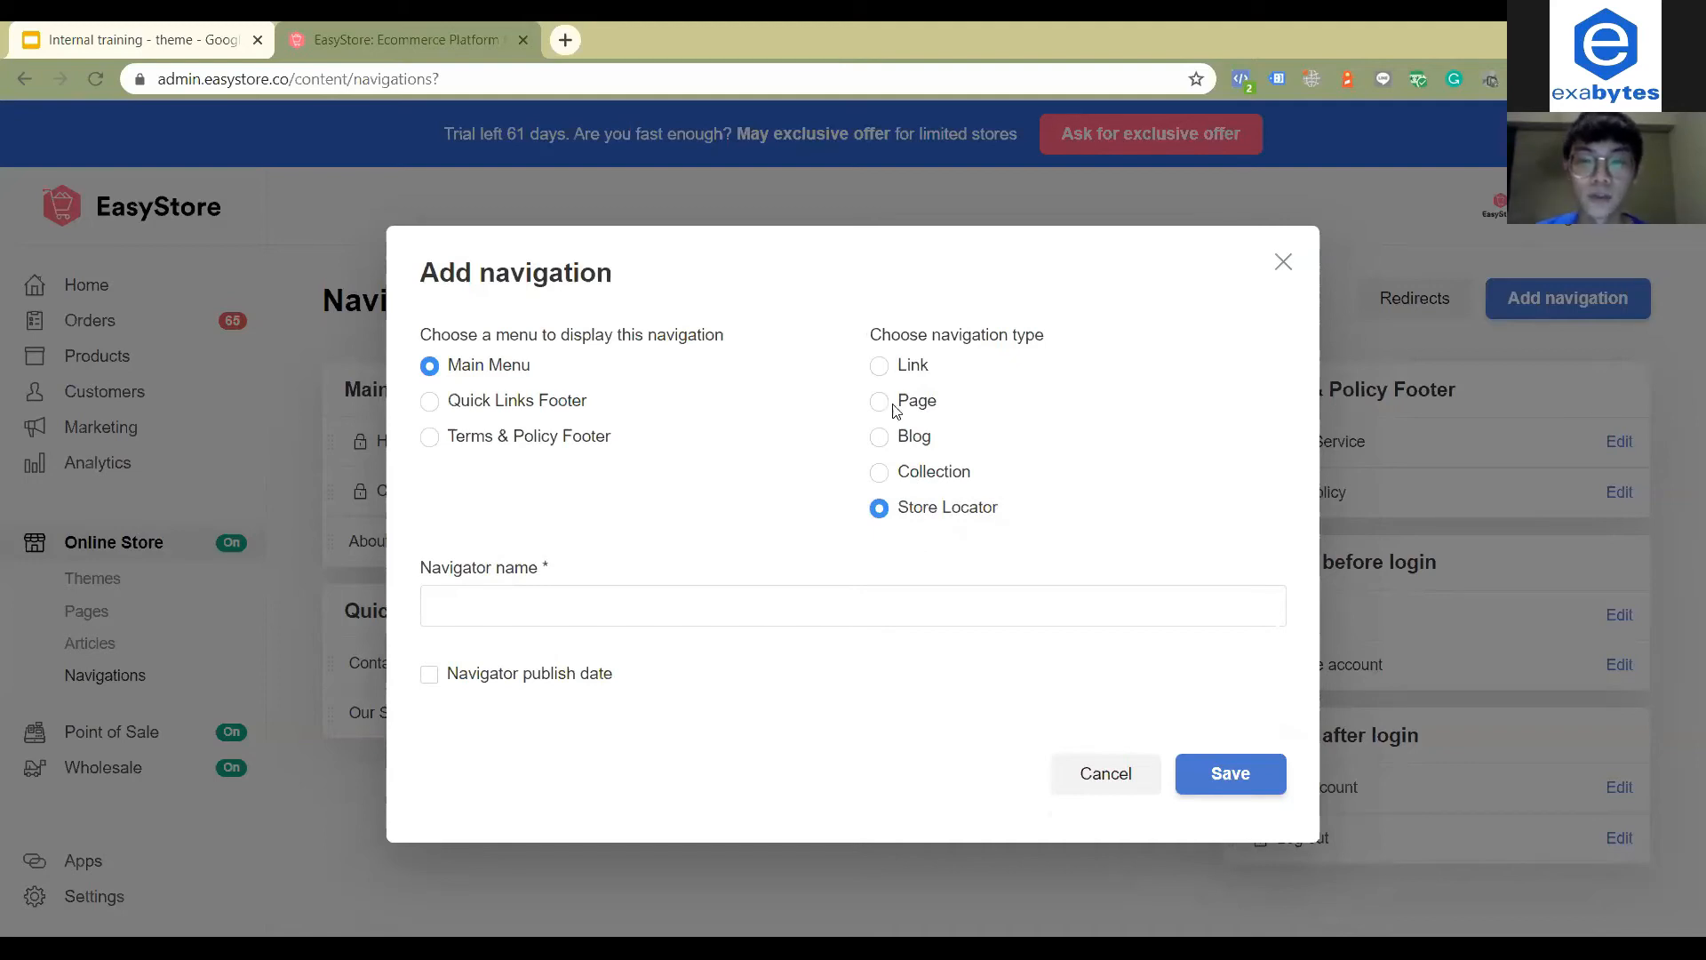
mouse_move(878, 410)
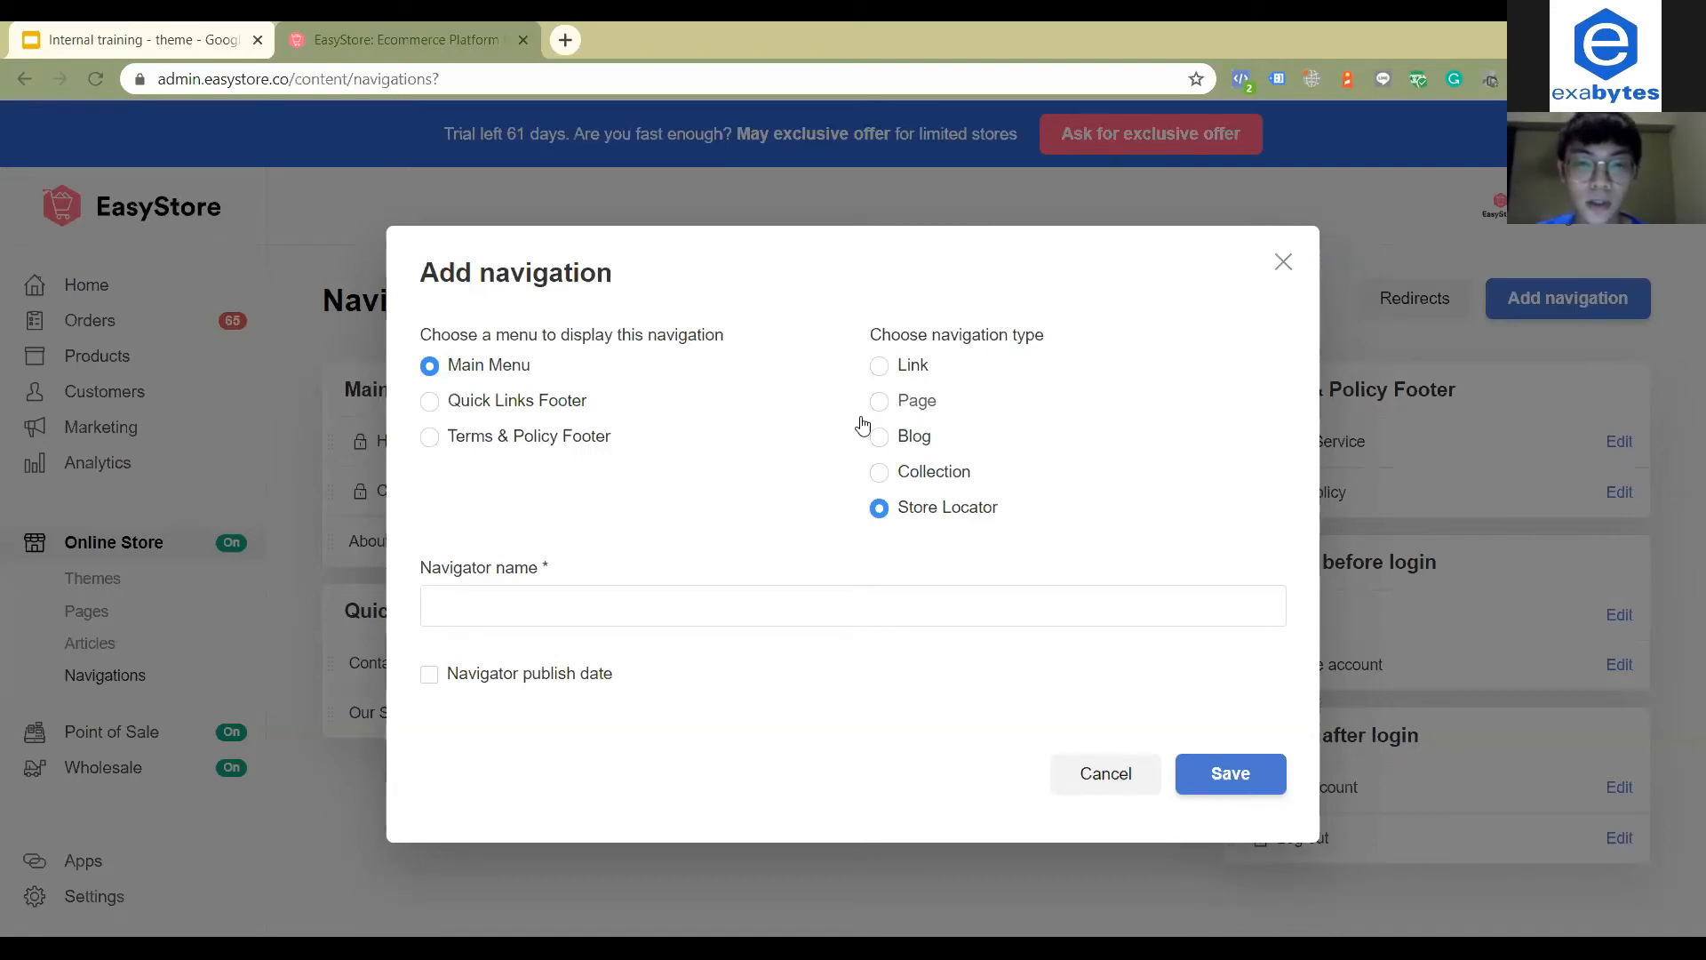
click(878, 400)
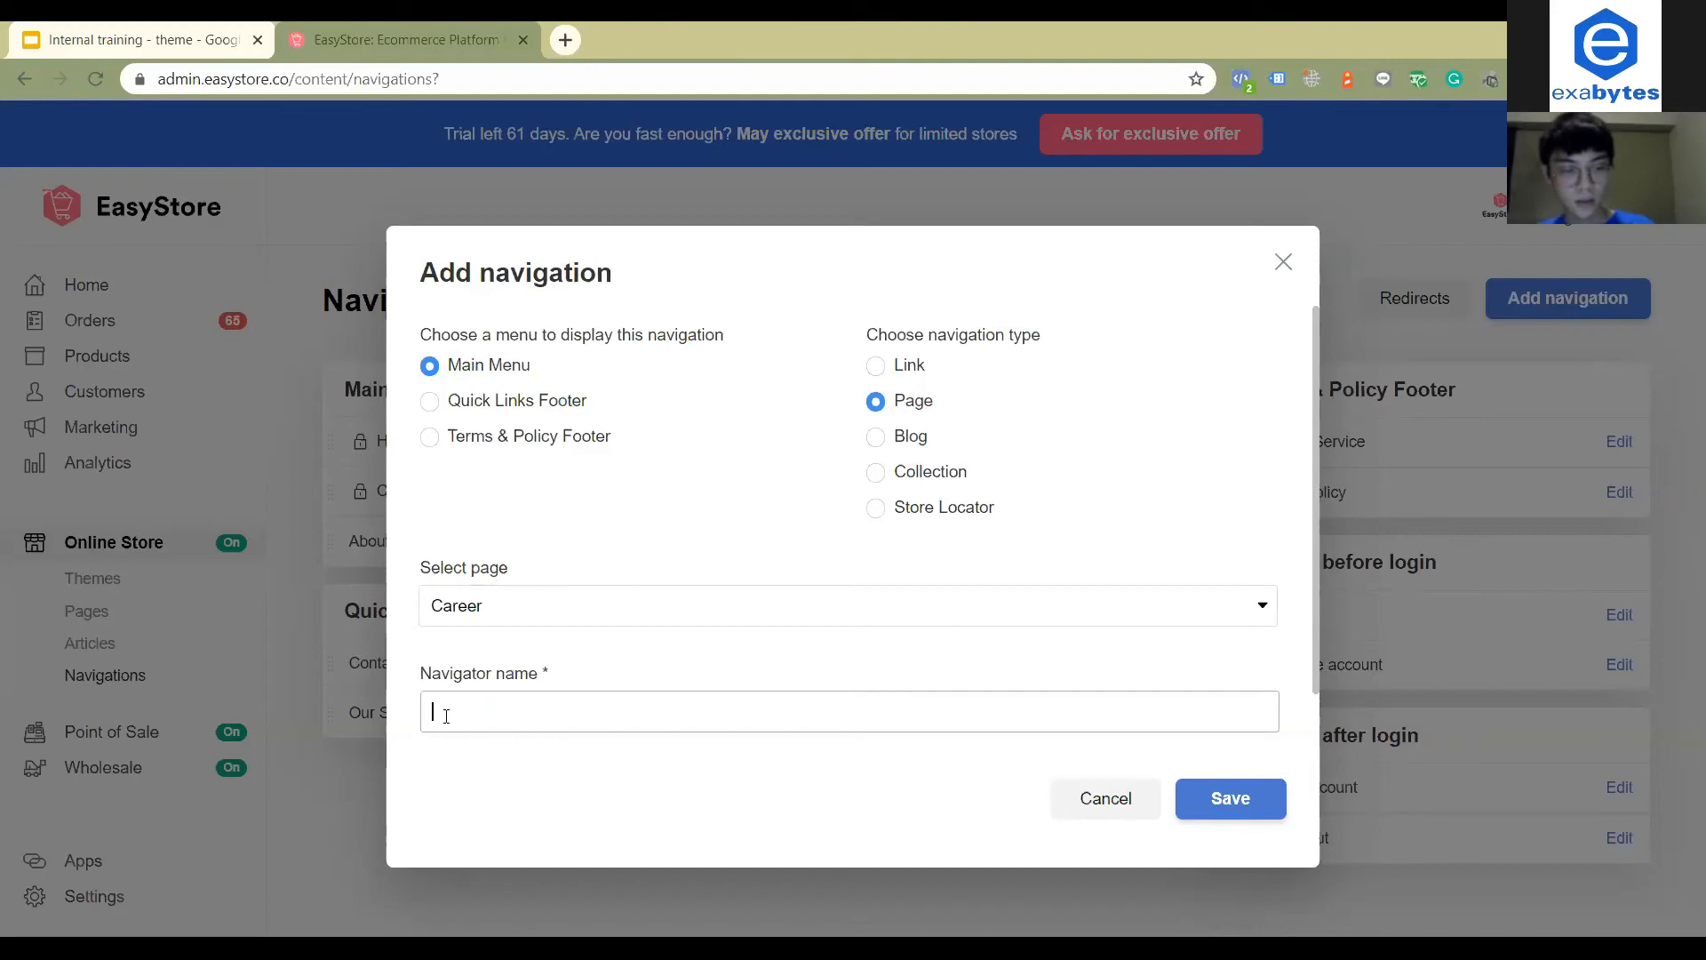
Name the navigation item 'Career' and save it to the Main Menu
text(Career)
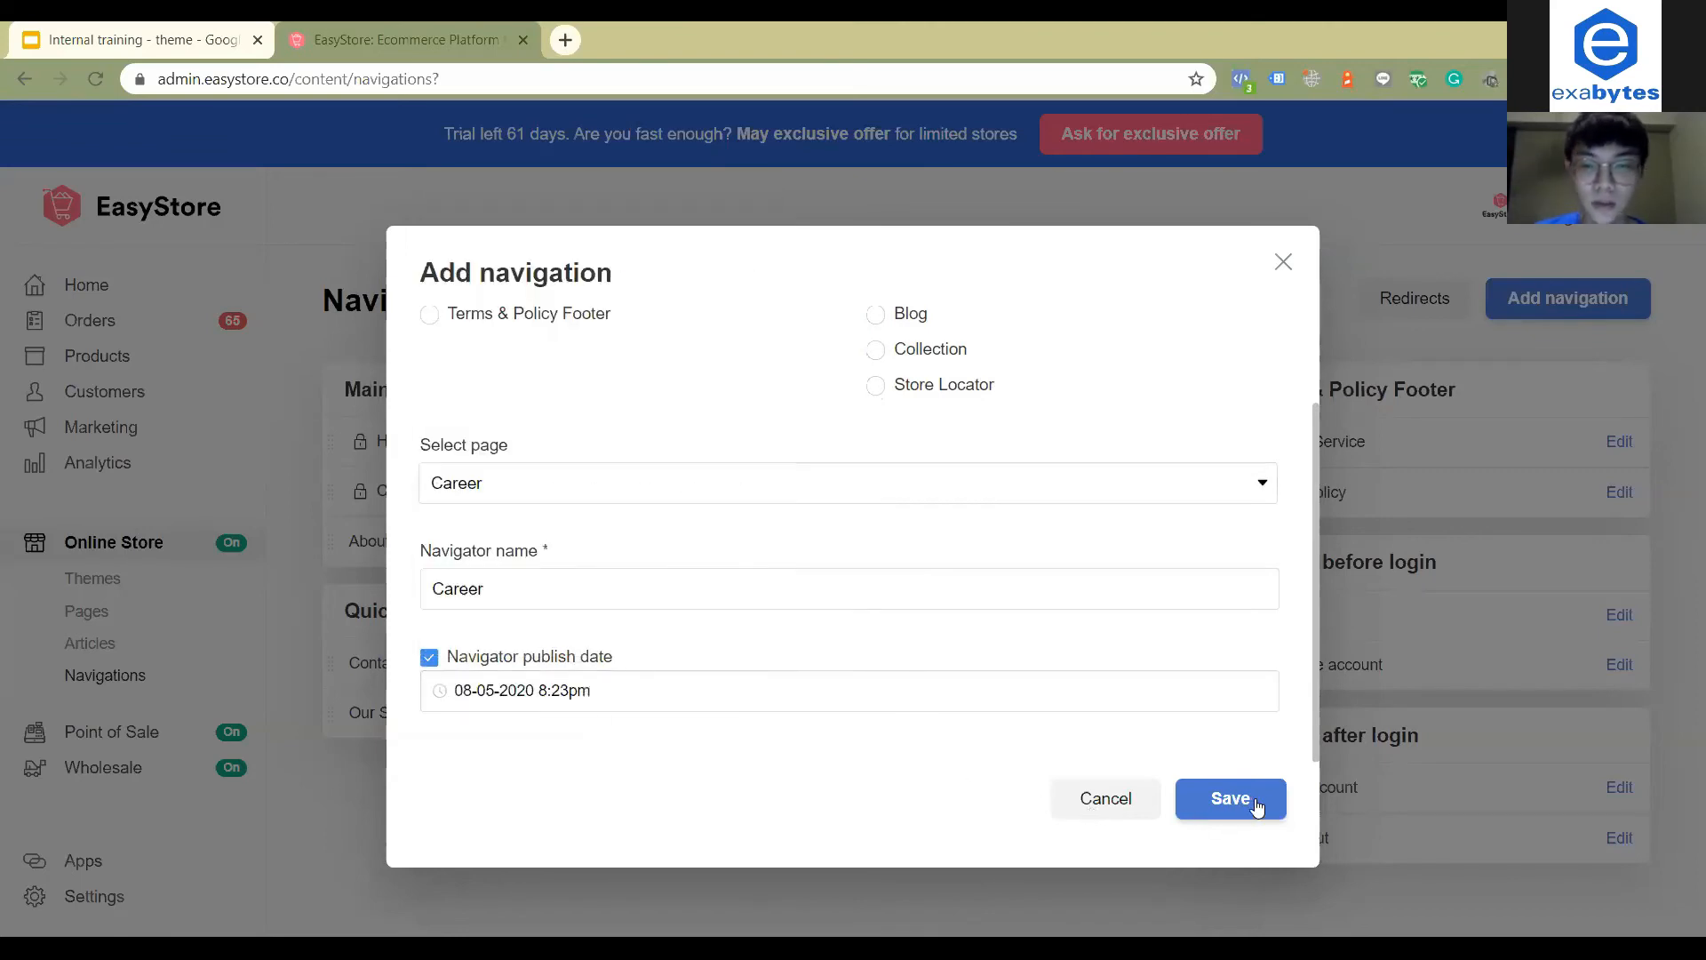
click(1230, 798)
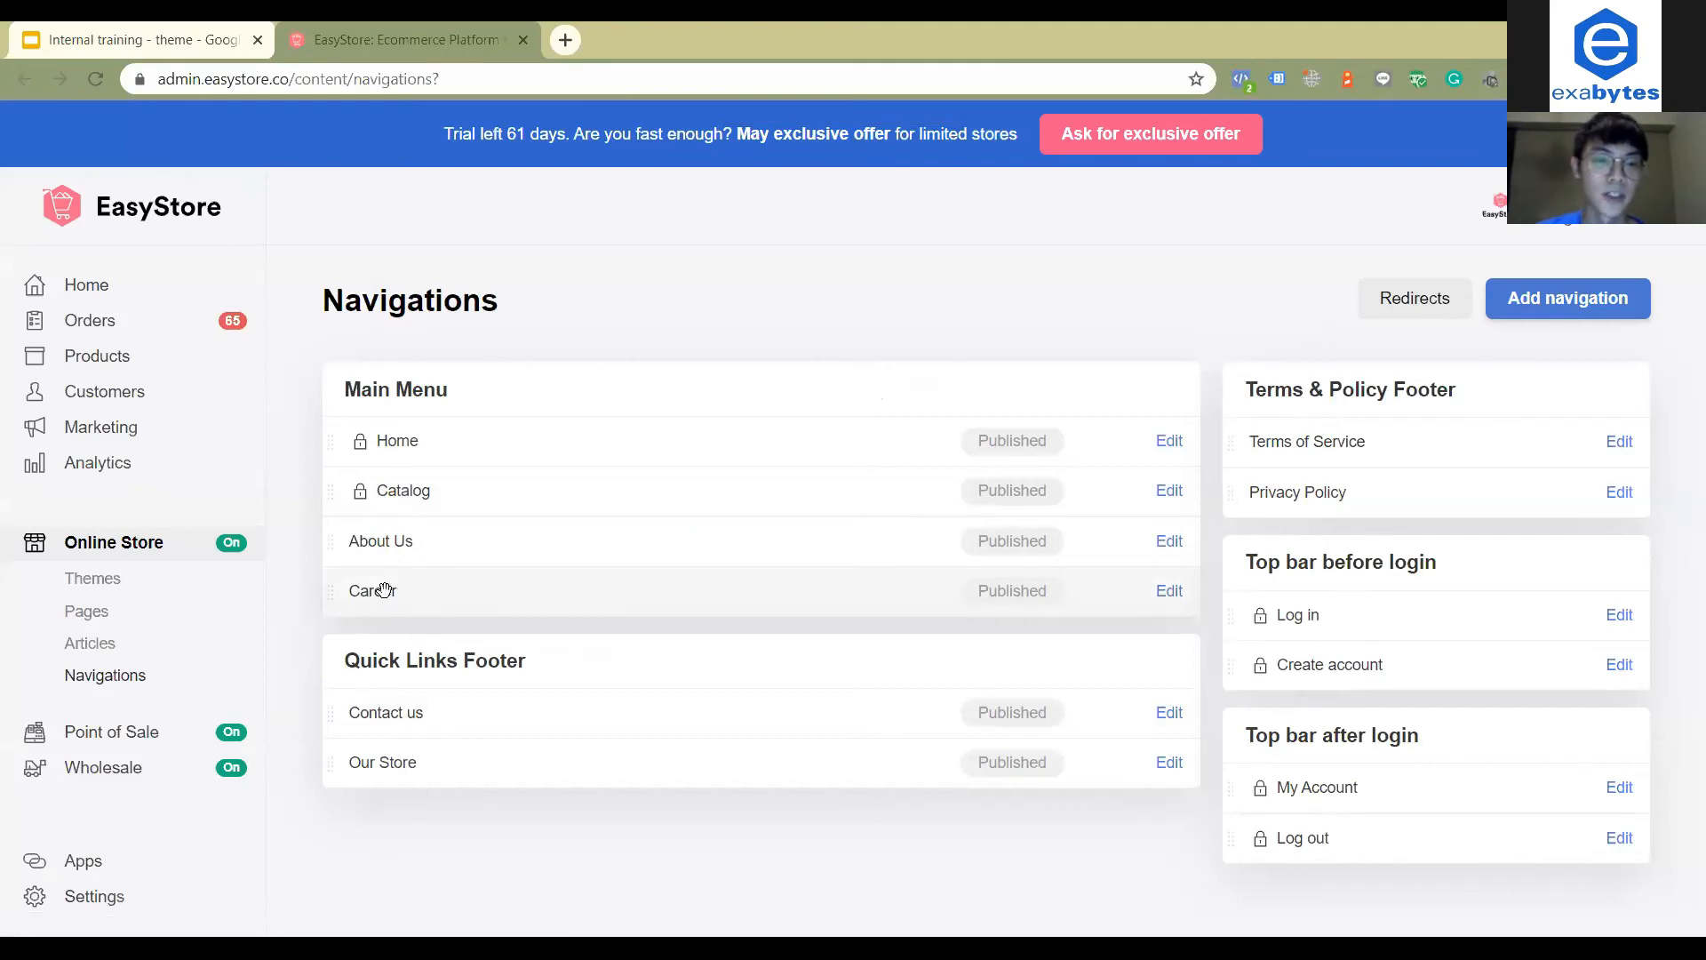
mouse_move(558, 577)
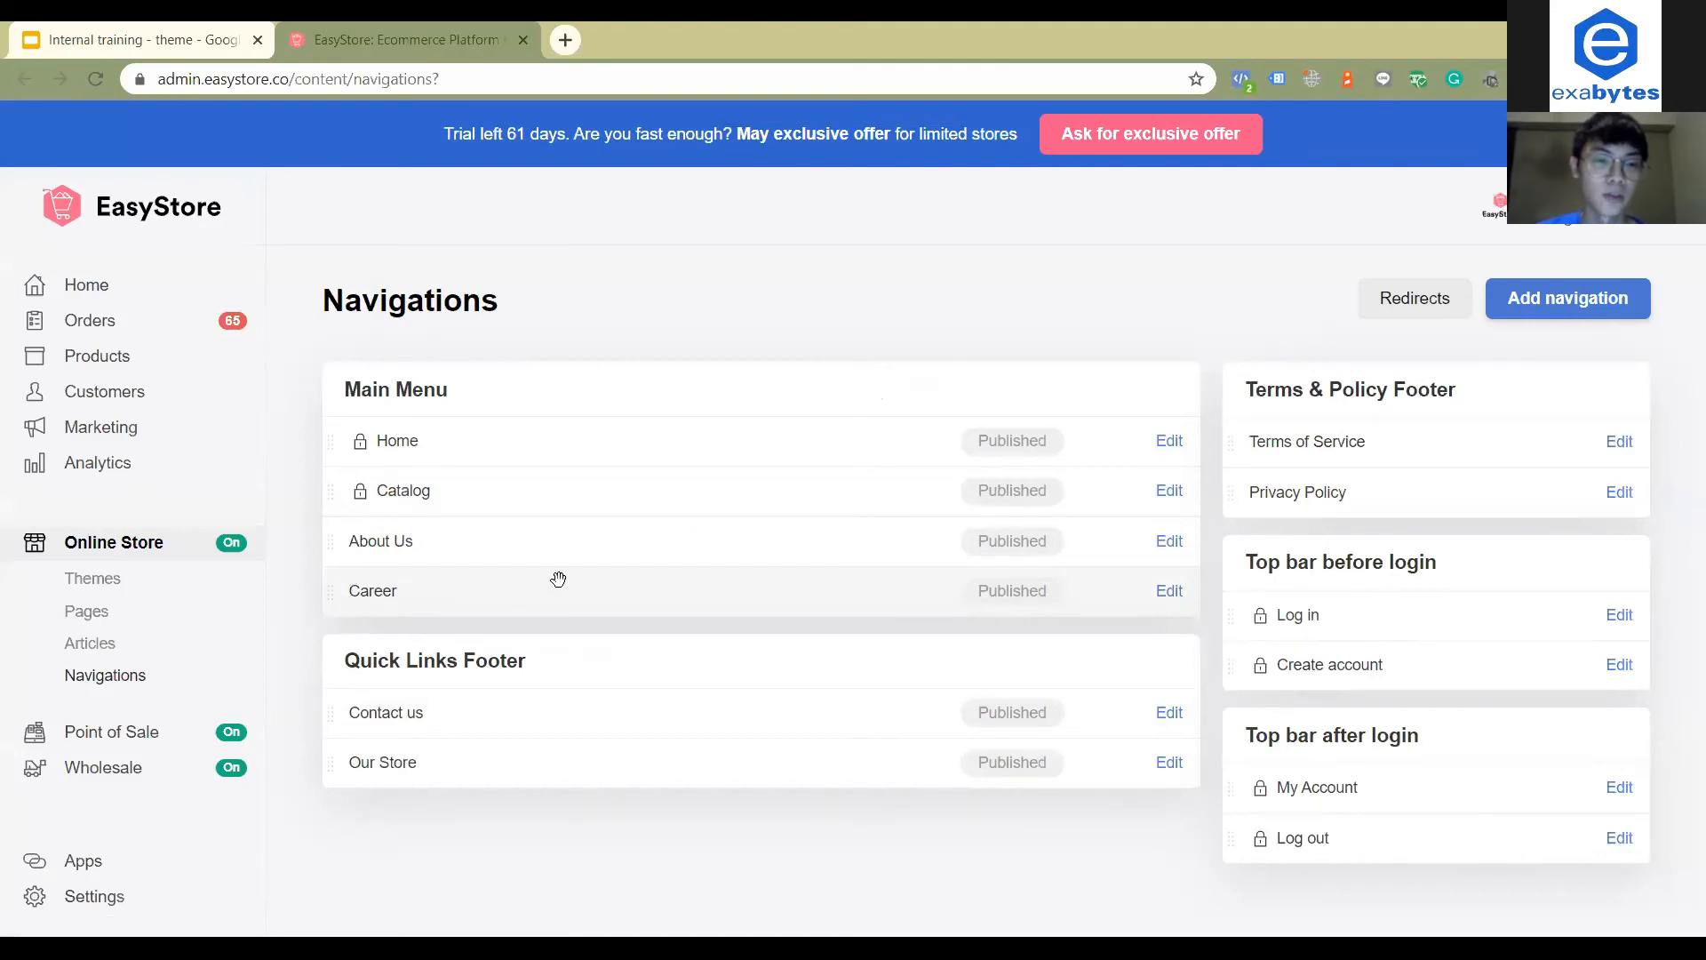
mouse_move(325, 591)
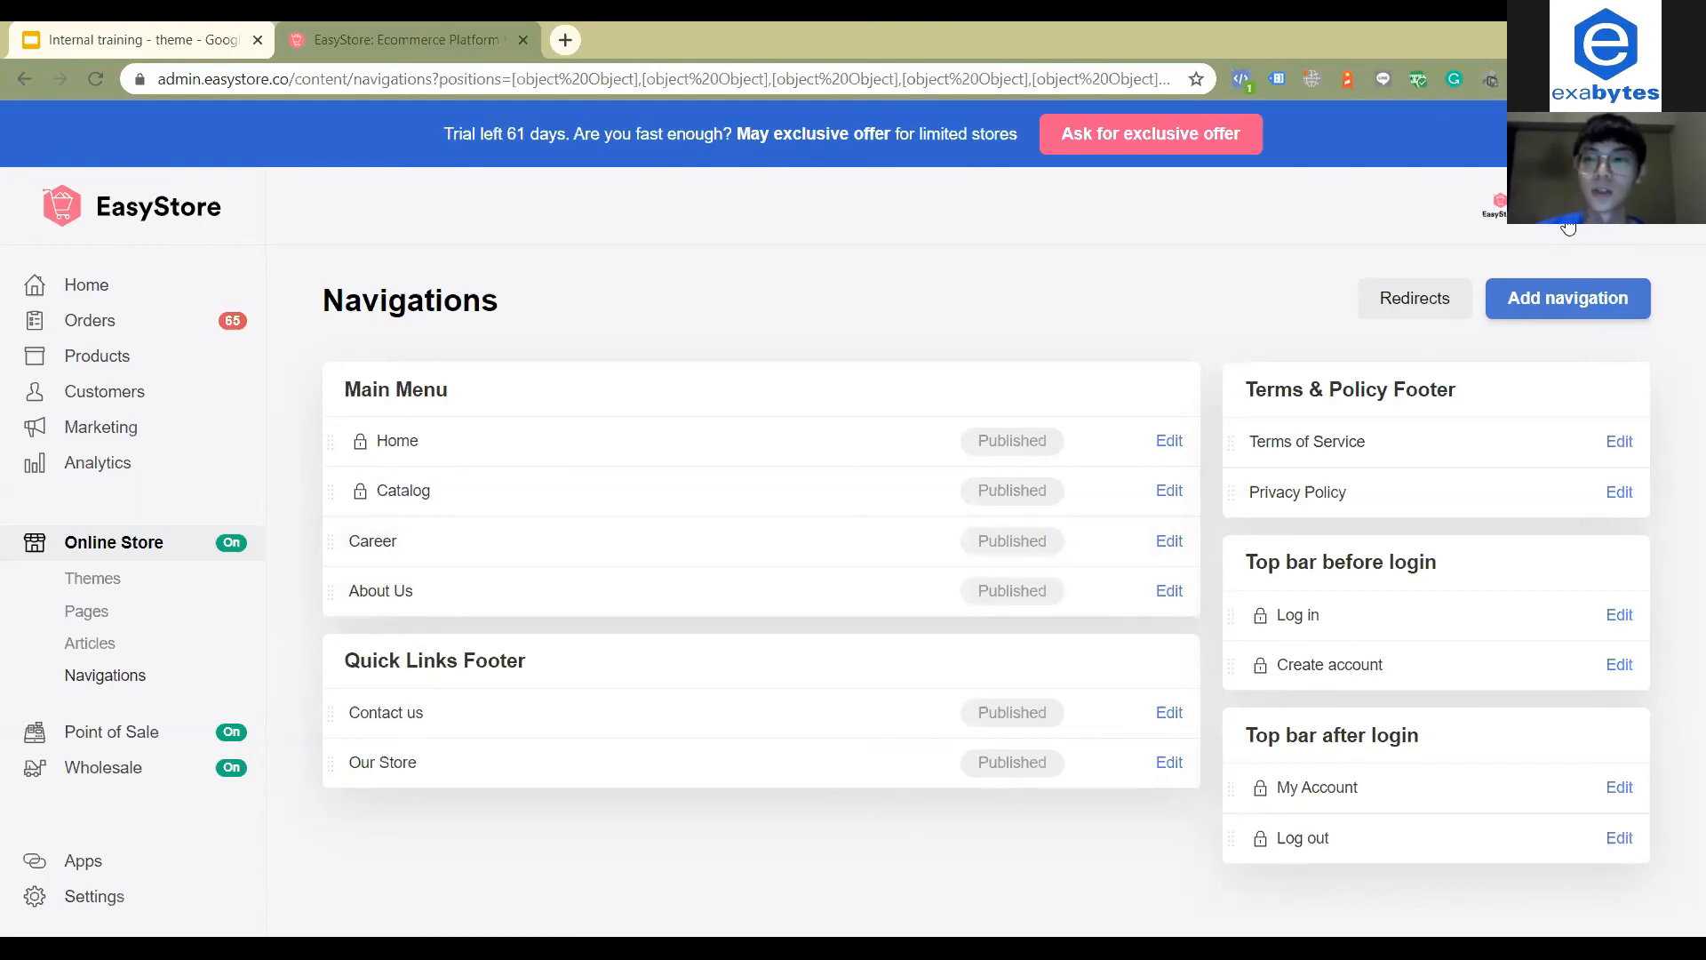
Open the store avatar menu listing the store destinations
click(1496, 204)
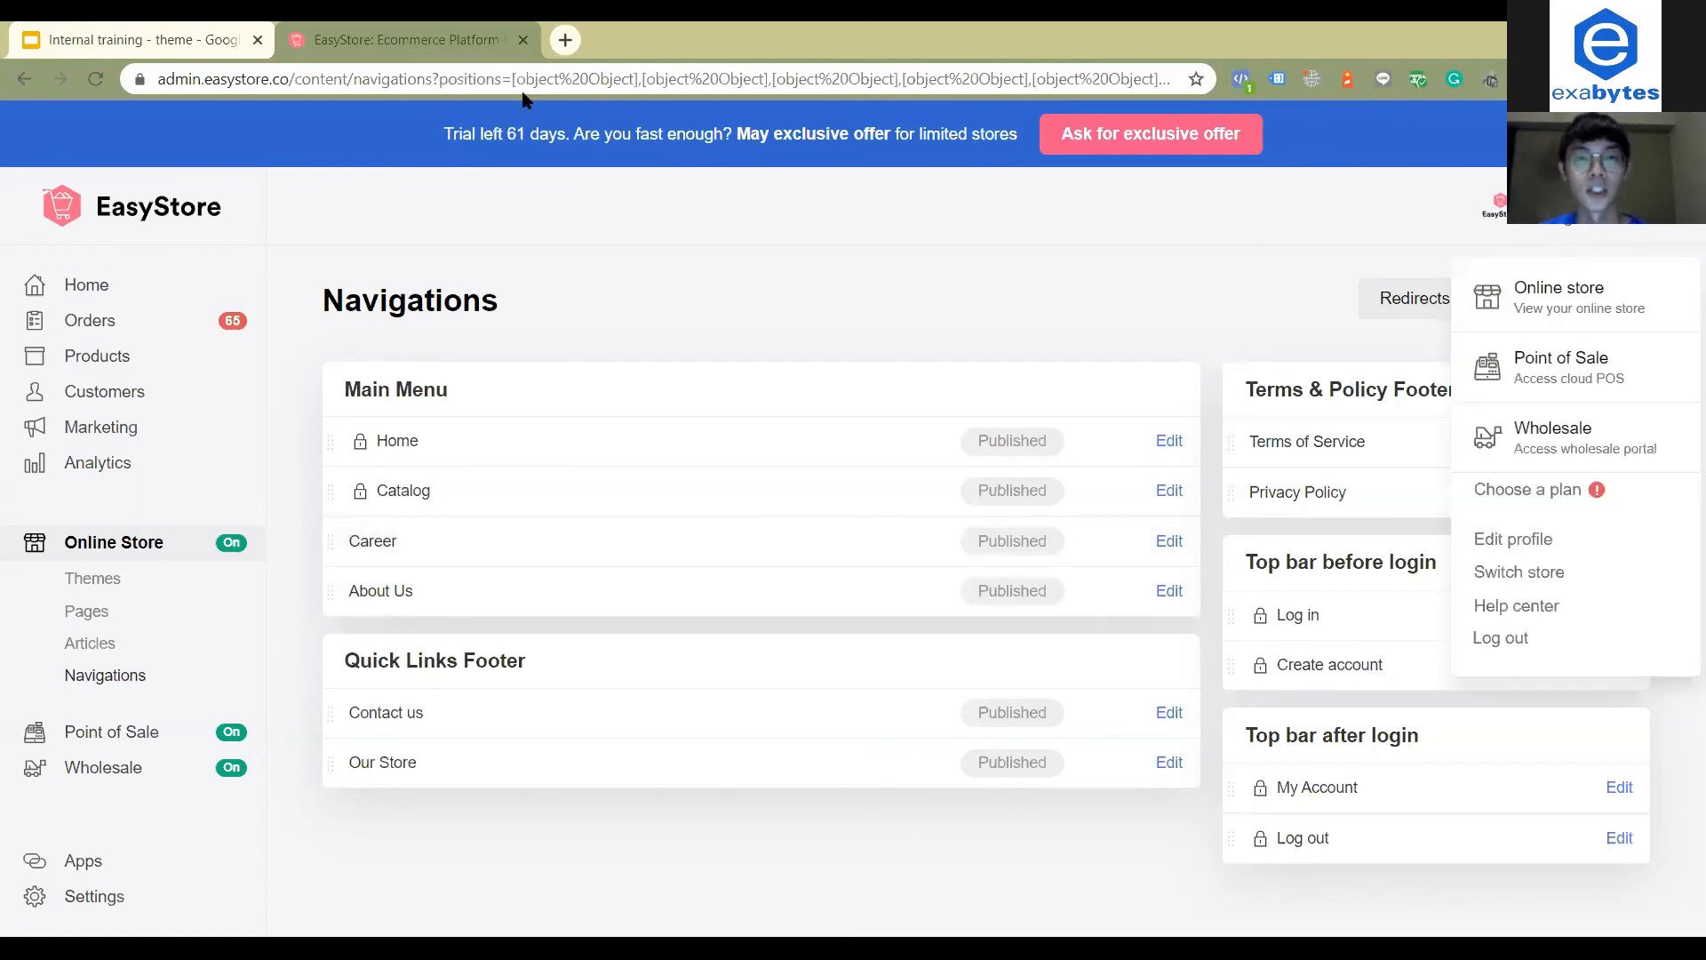
View the live online store and open its Career page from the header menu
click(1557, 287)
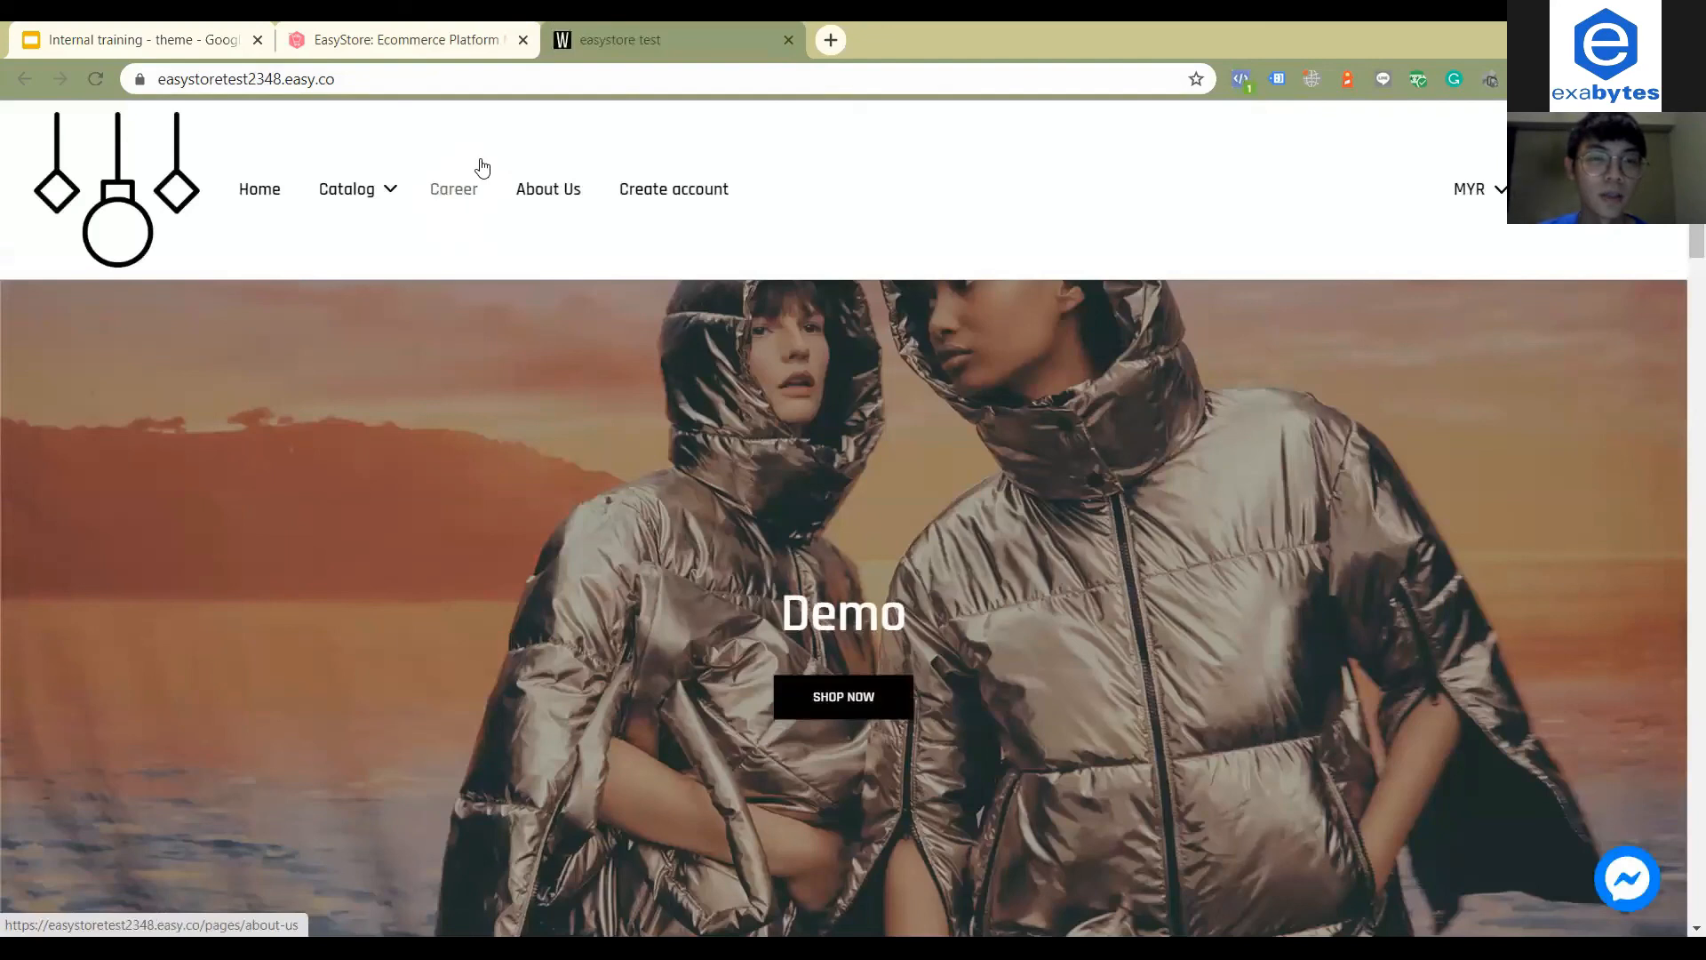
mouse_move(457, 201)
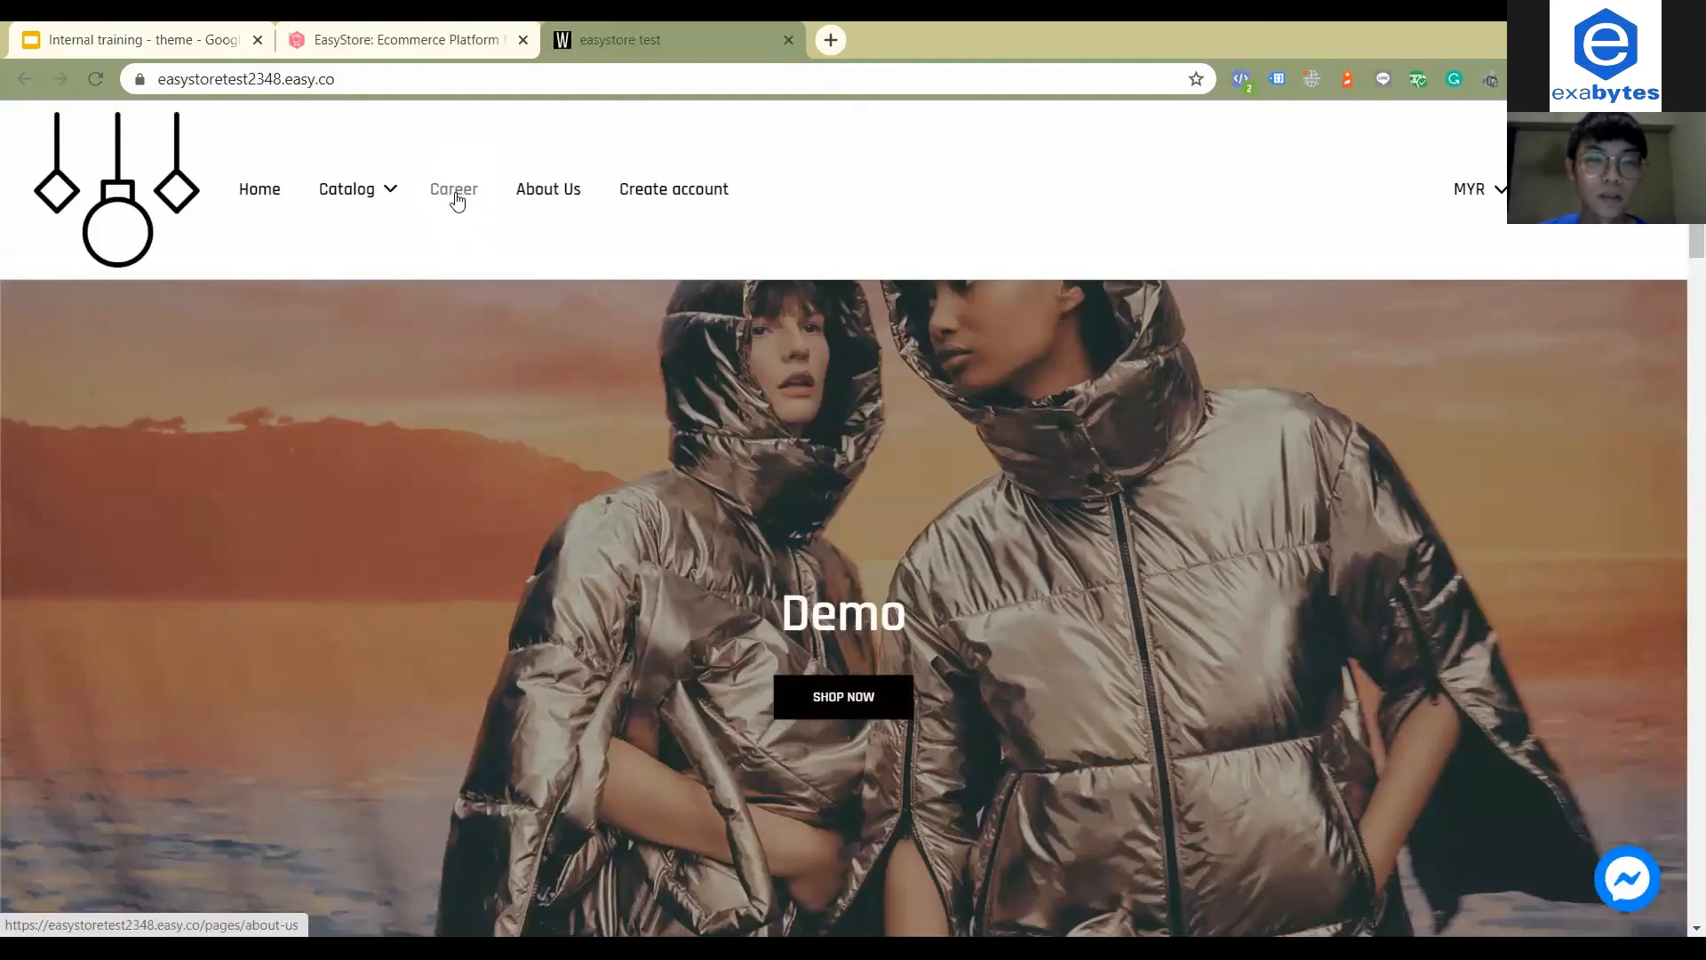
click(454, 188)
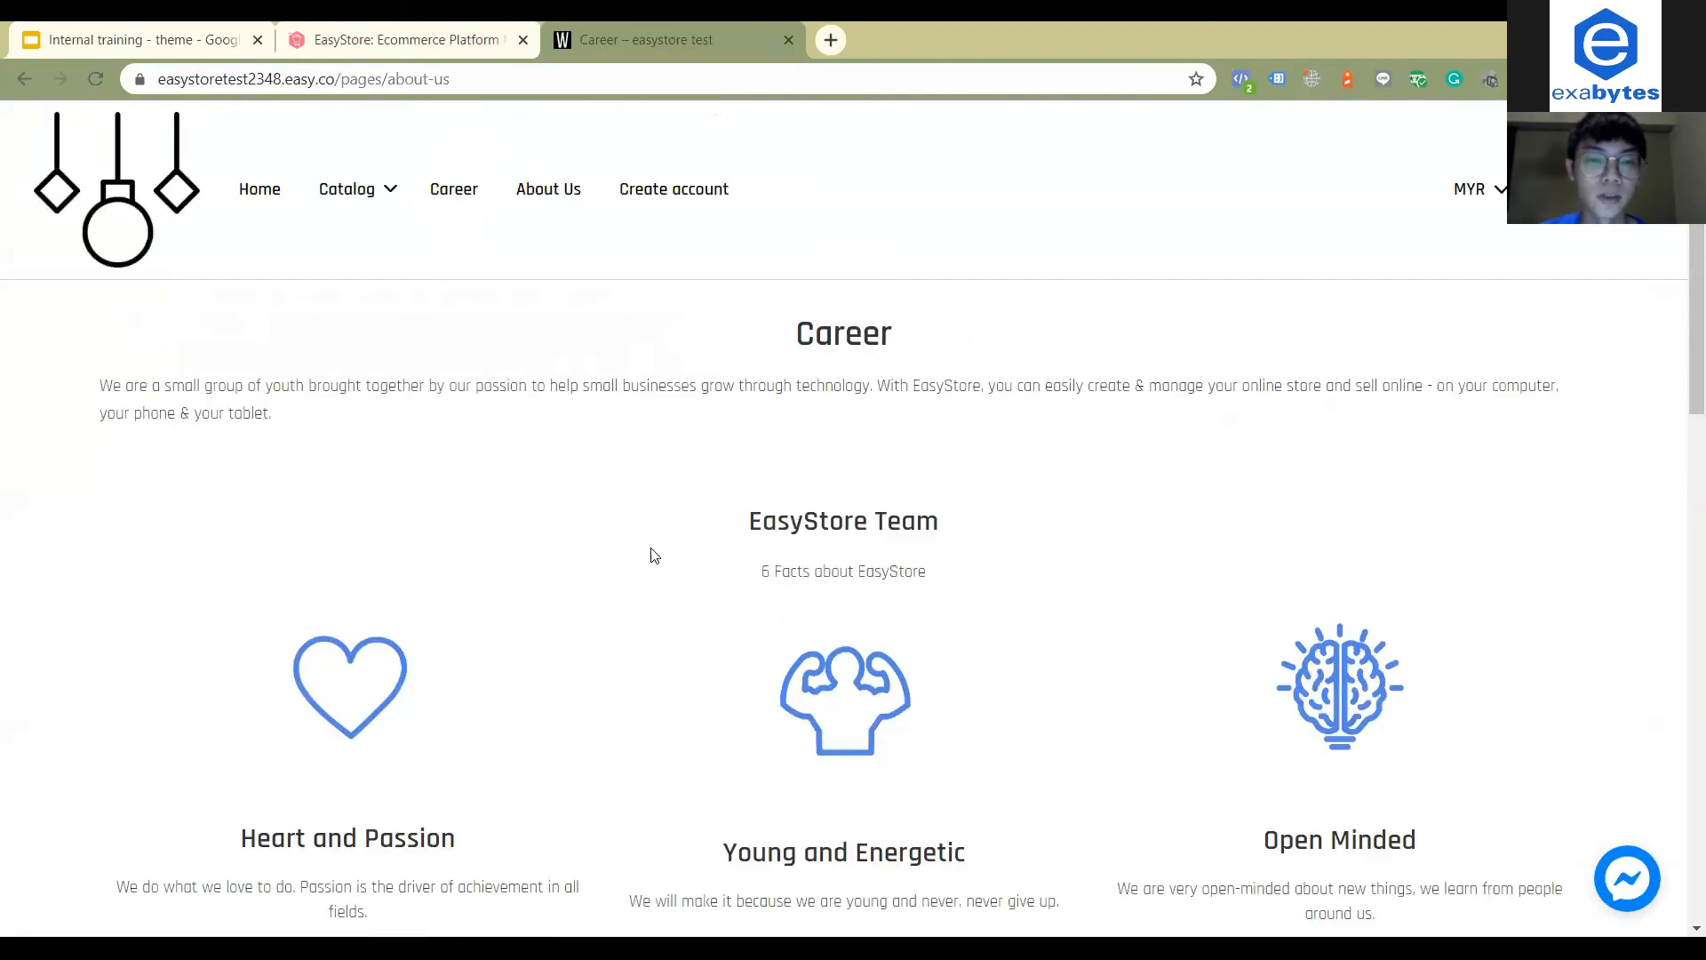
scroll(down, 3)
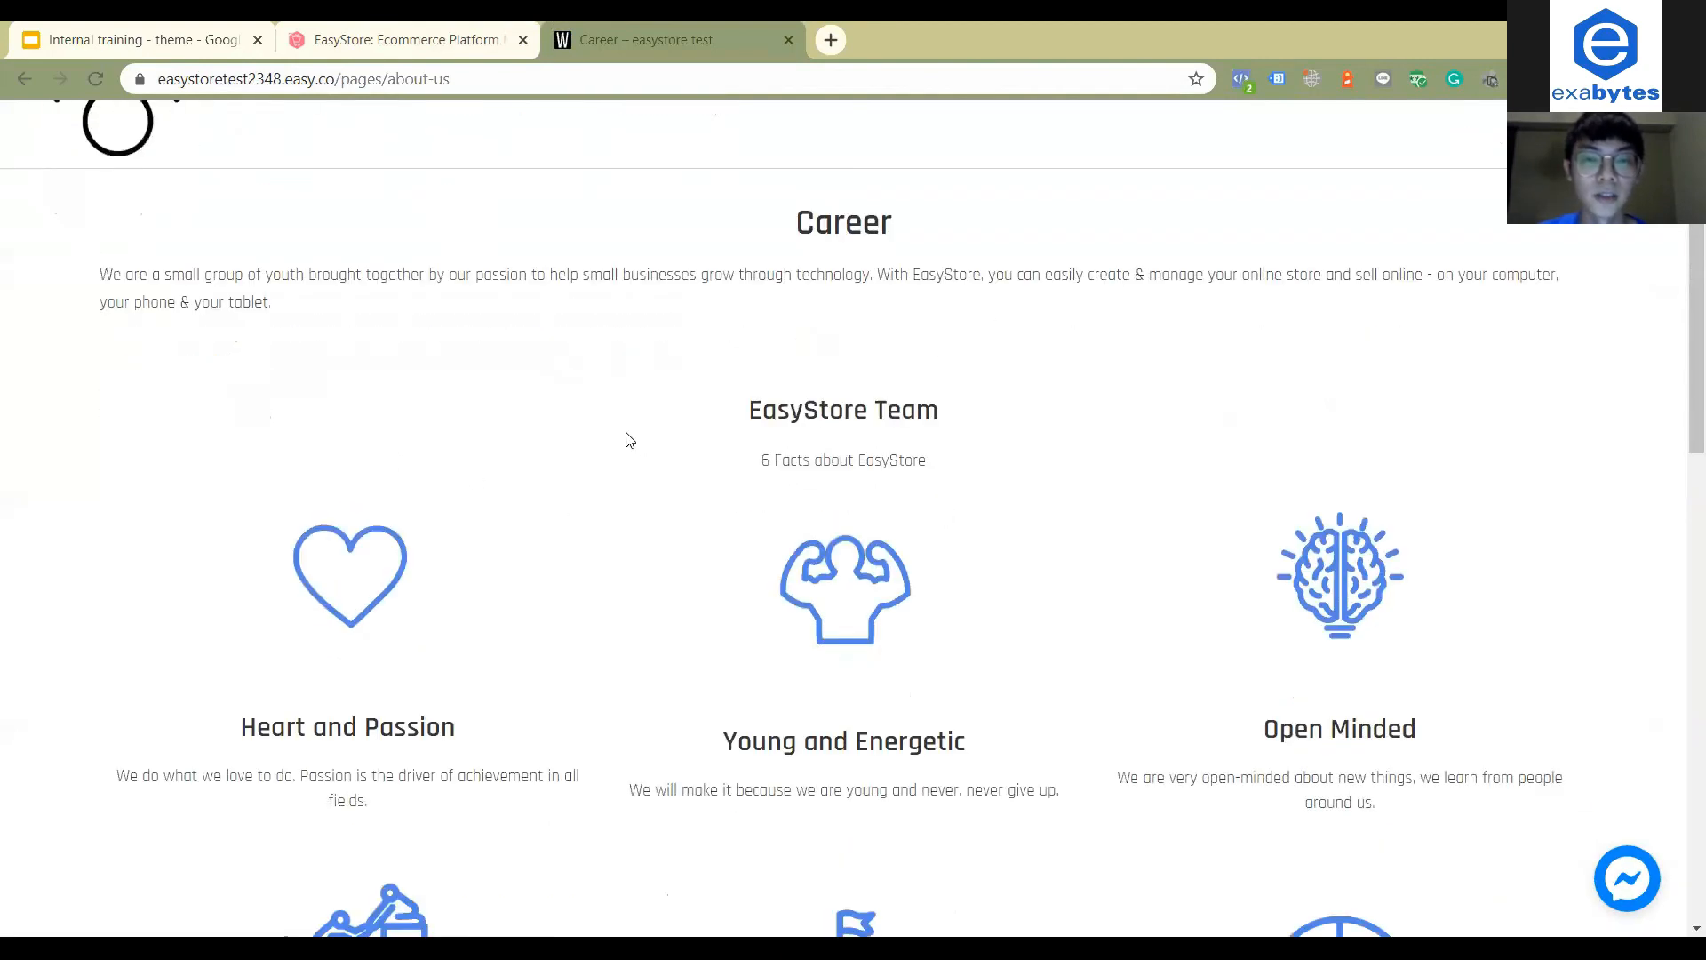
mouse_move(391, 354)
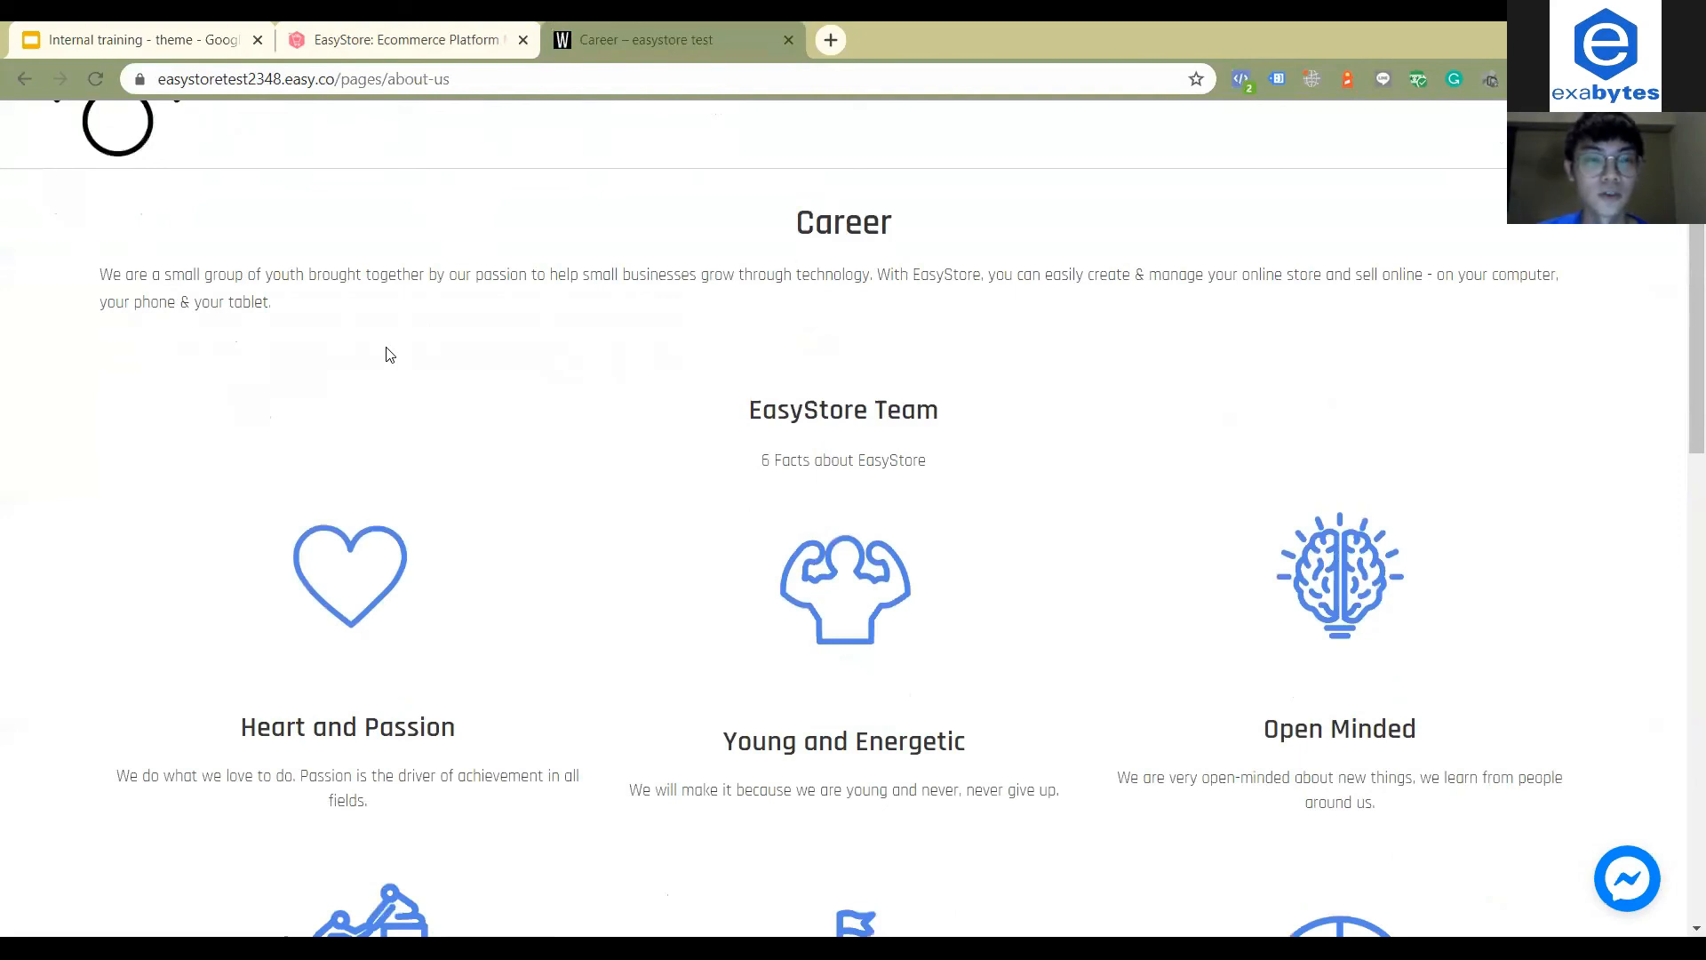
mouse_move(1338, 451)
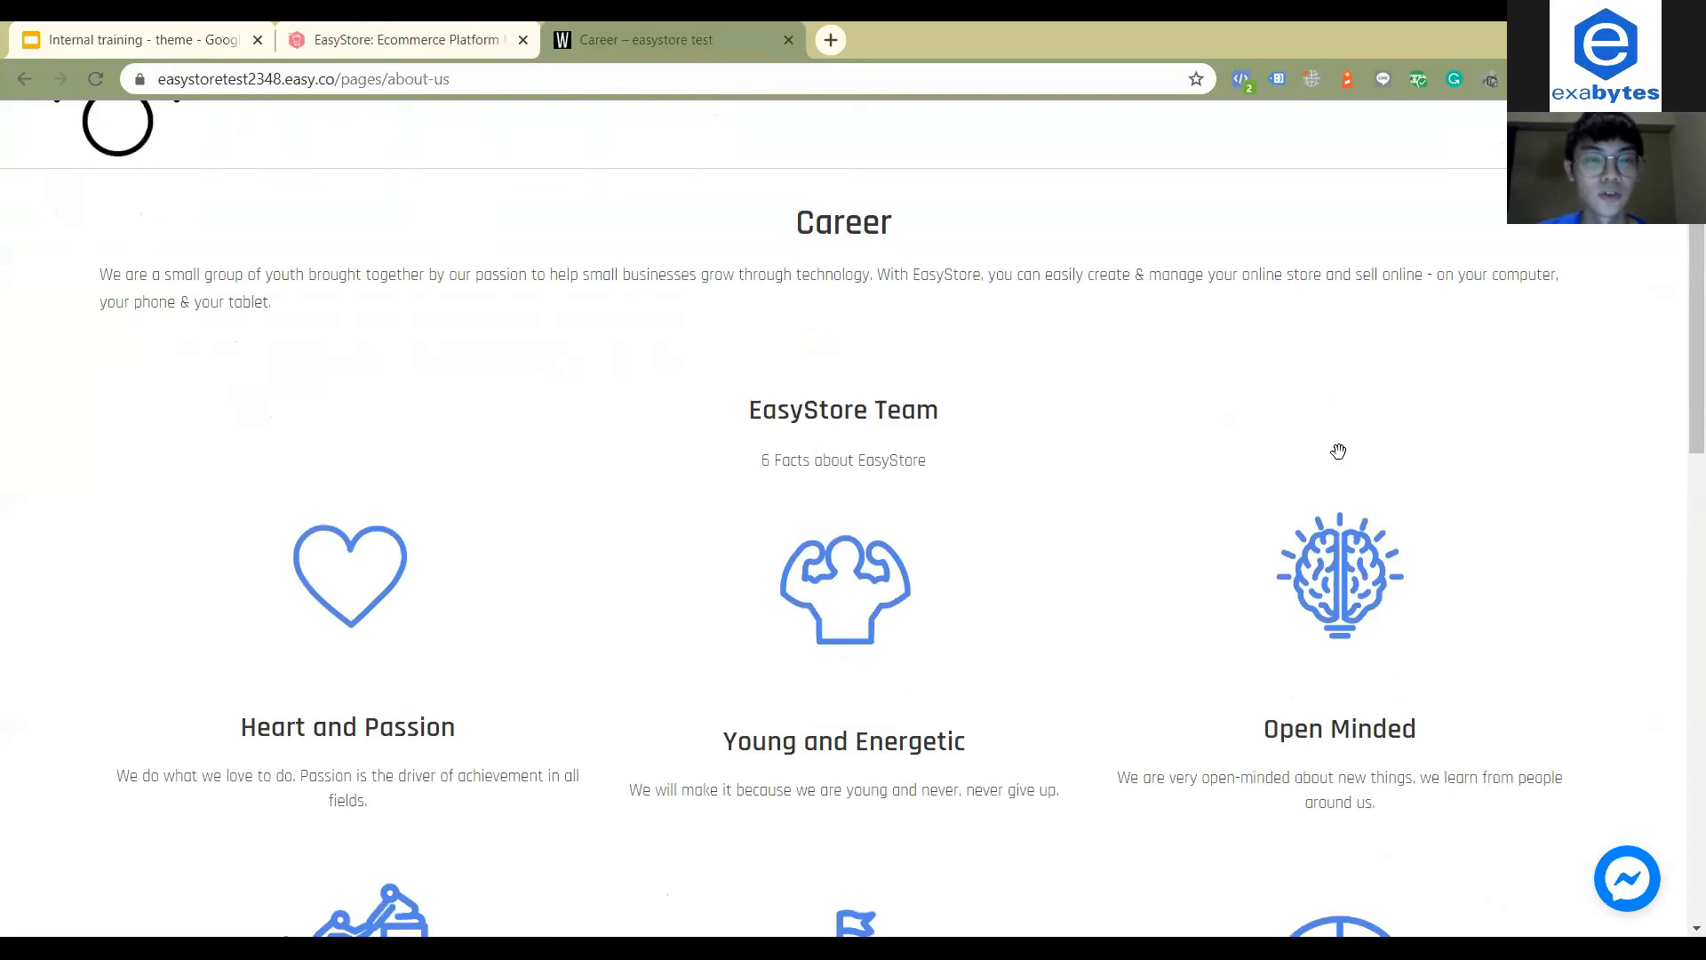